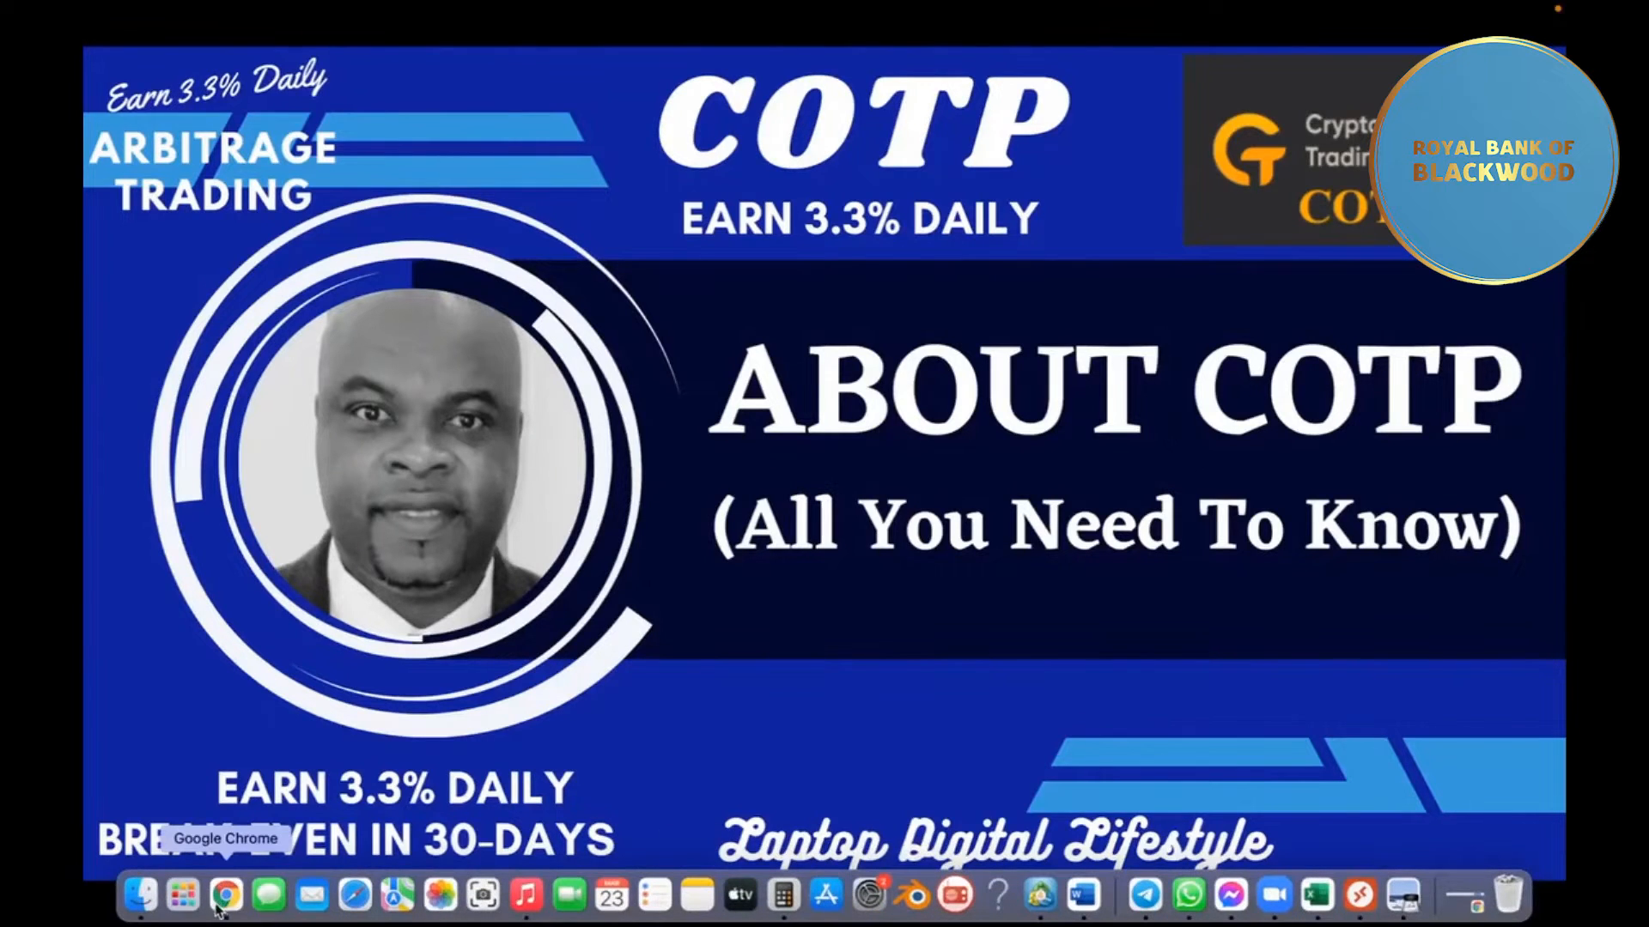
Bring Chrome forward from the Dock on the cotps.net COTP tab.
left_click(225, 894)
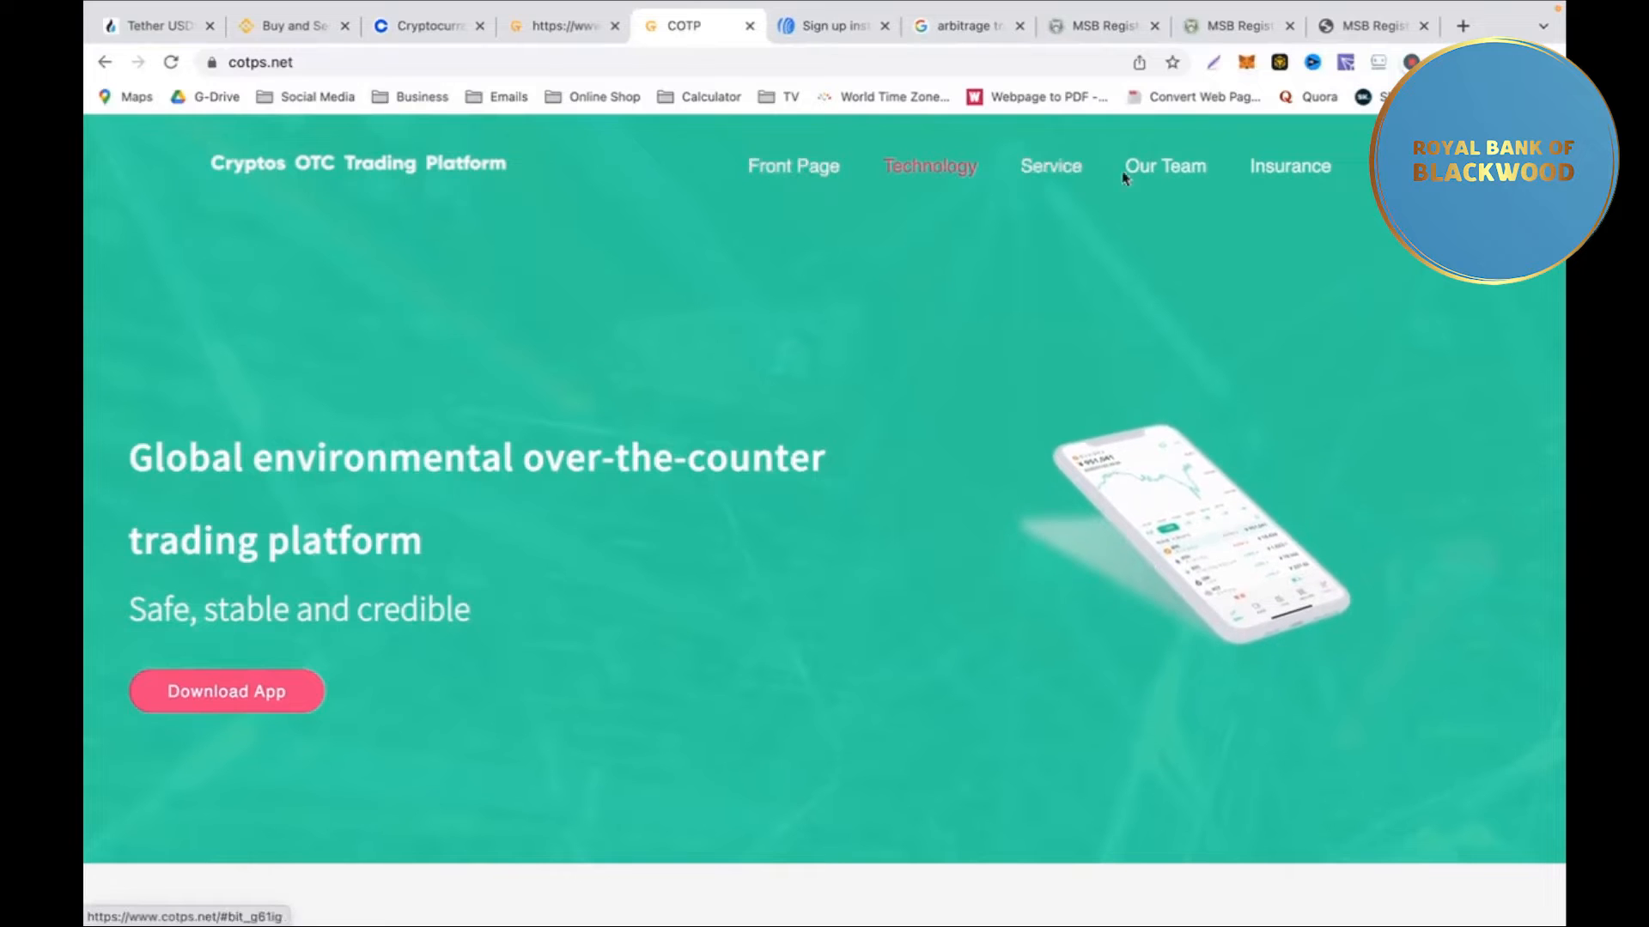
mouse_move(792, 165)
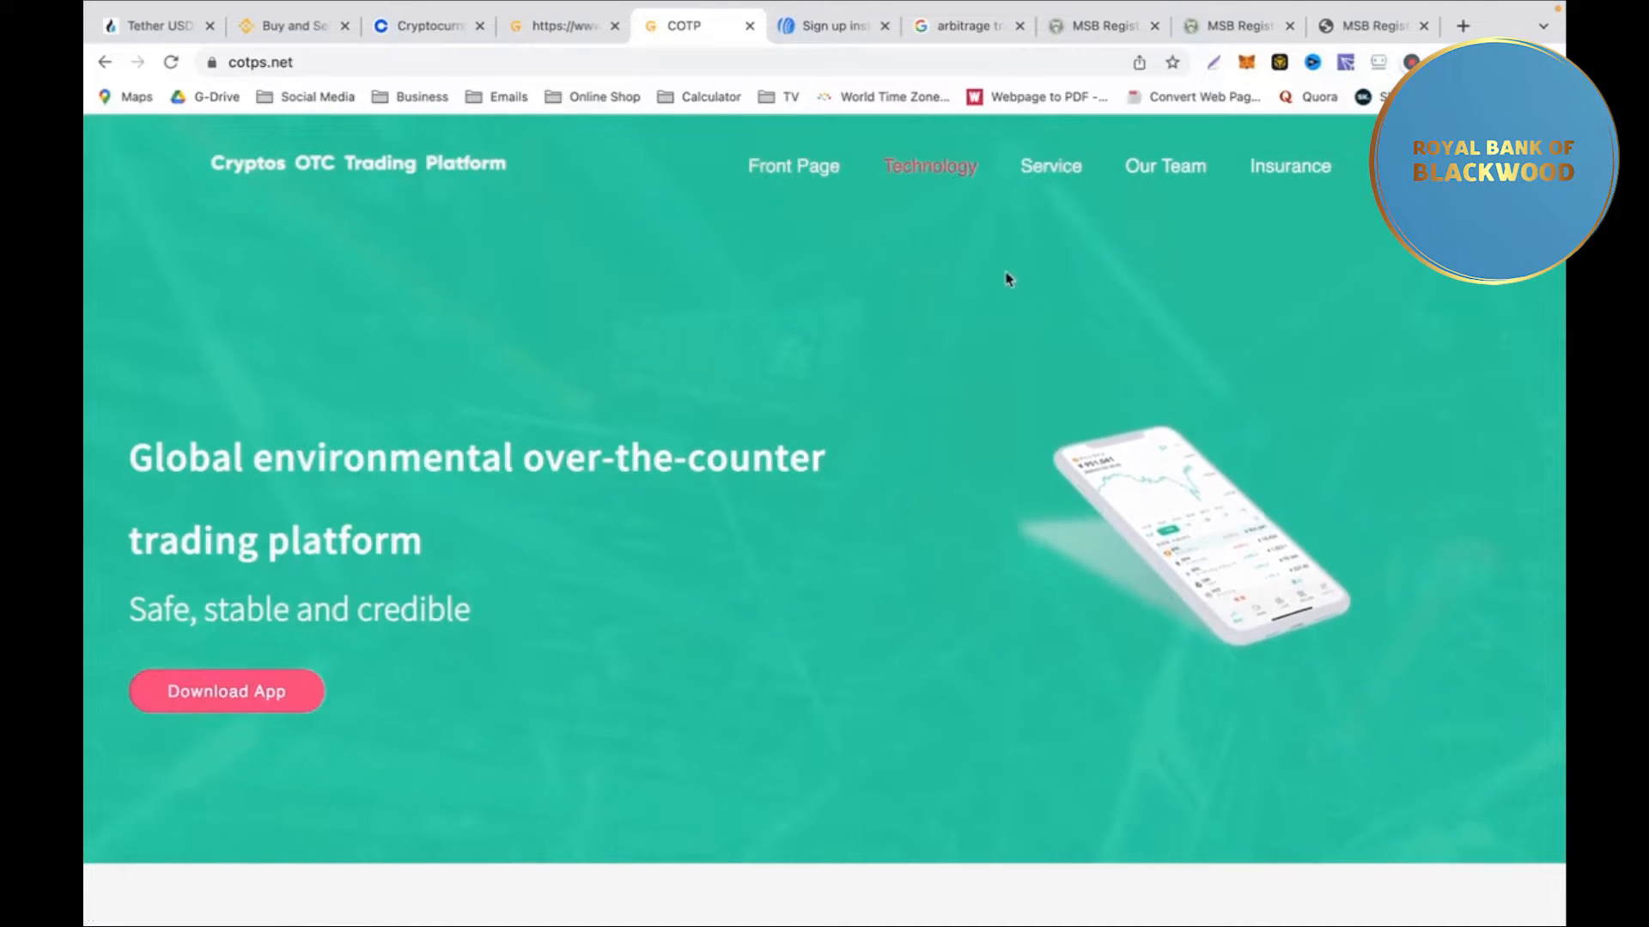
mouse_move(804, 202)
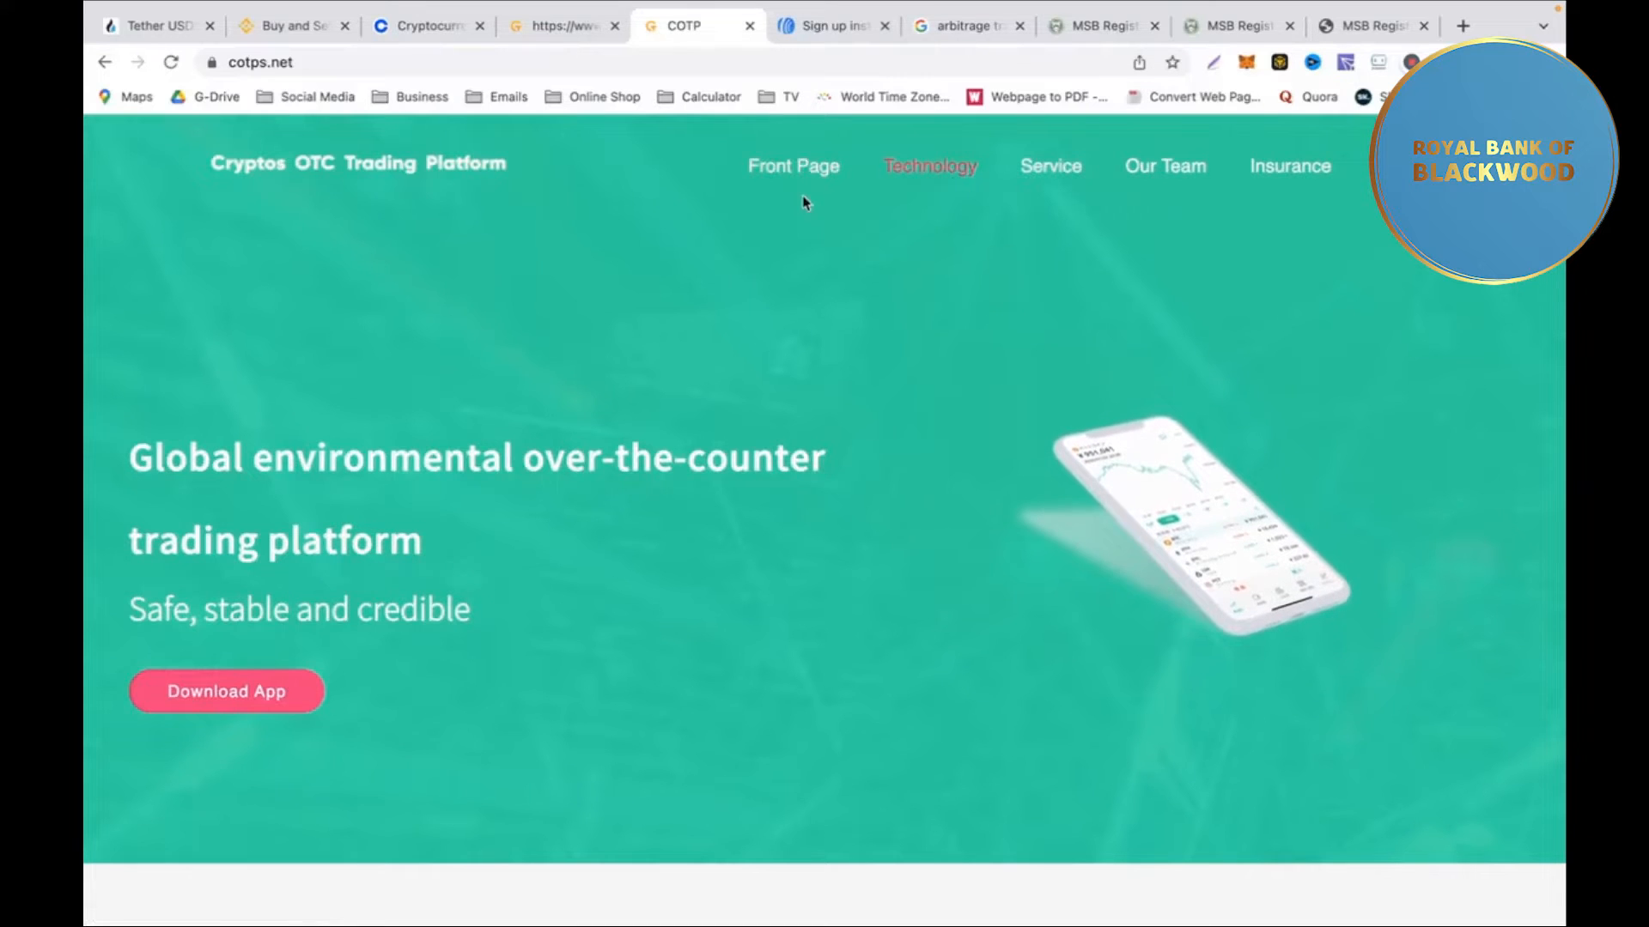
Scroll the cotps.net home page down to the Company Profile and Technology sections.
left_click(792, 166)
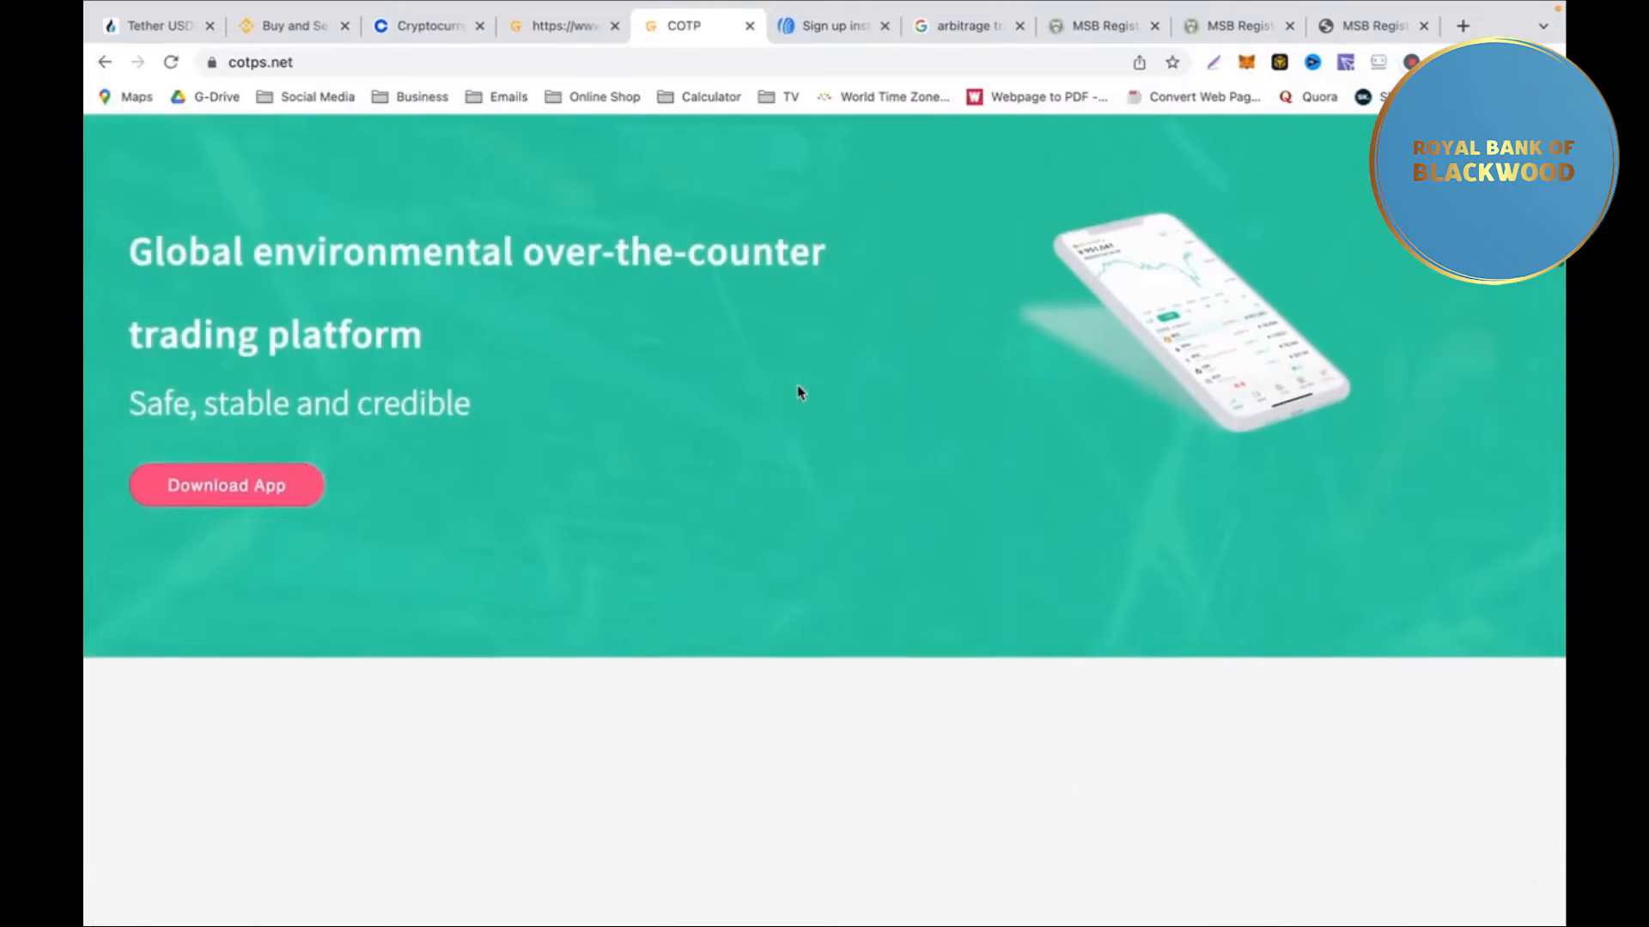
scroll("down", 3)
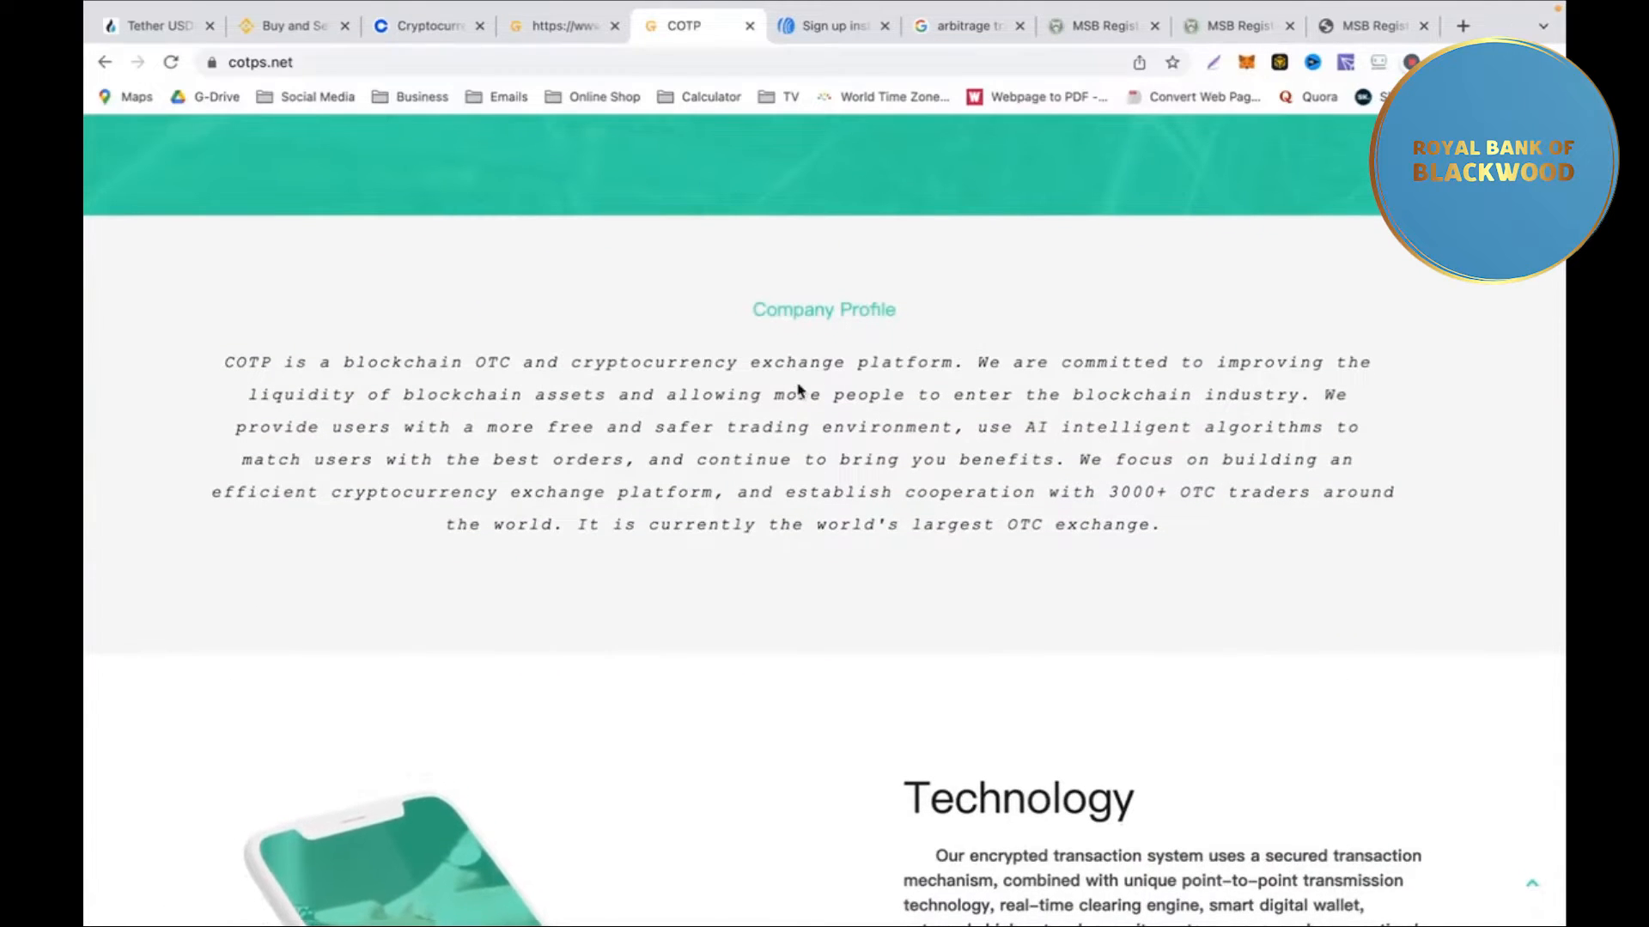
mouse_move(573, 363)
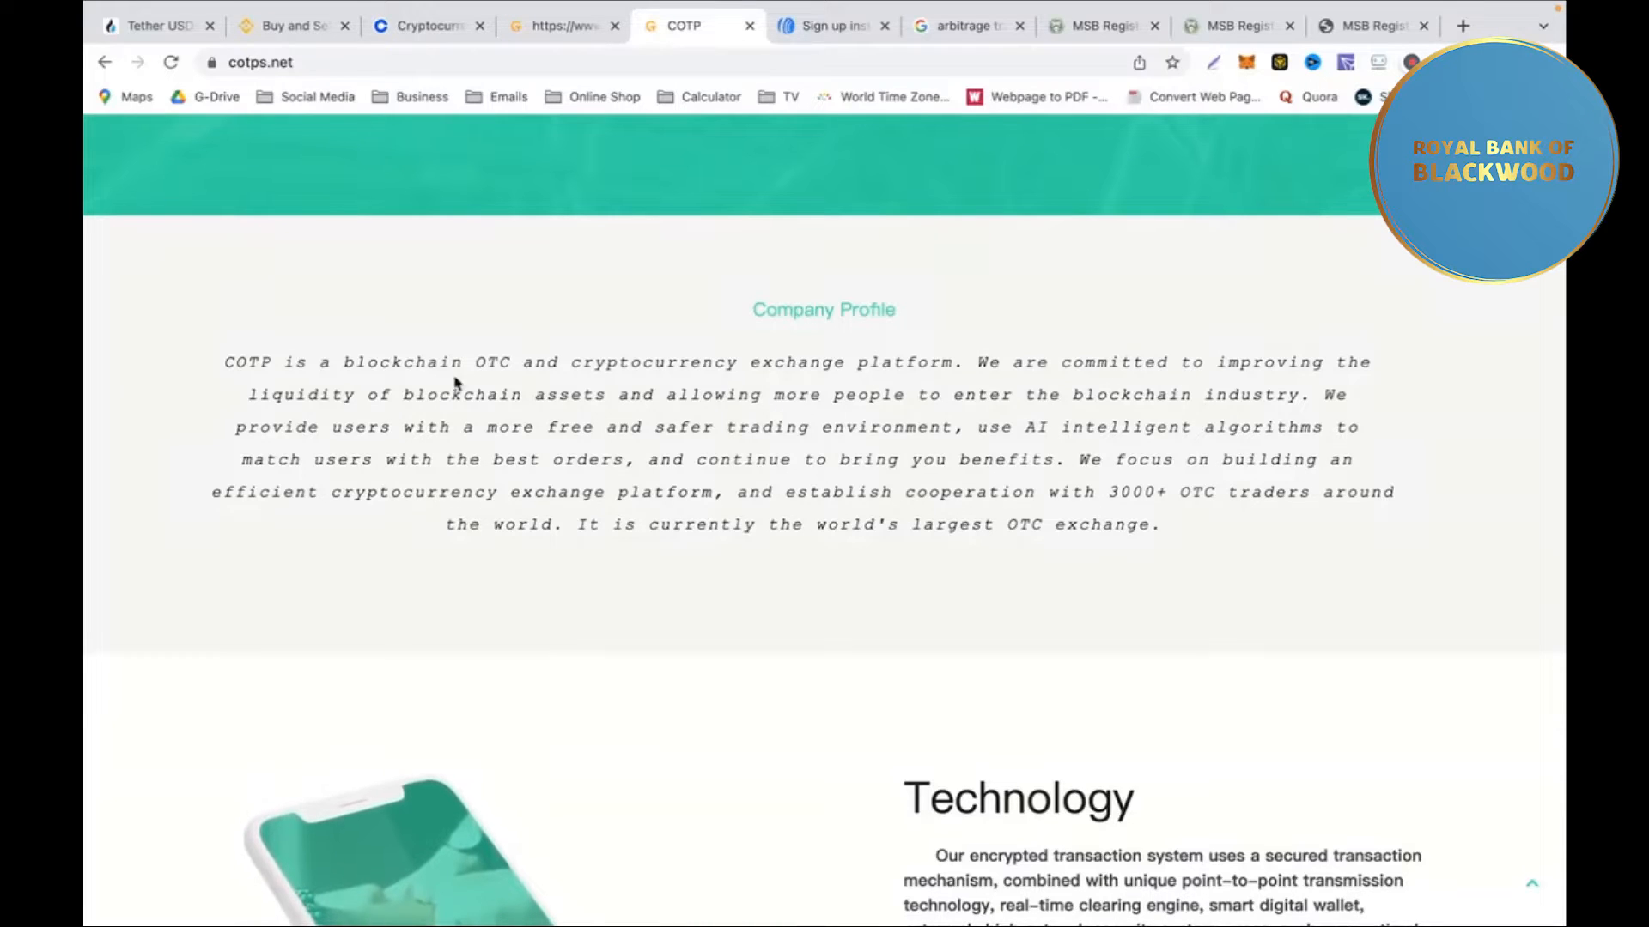
mouse_move(546, 398)
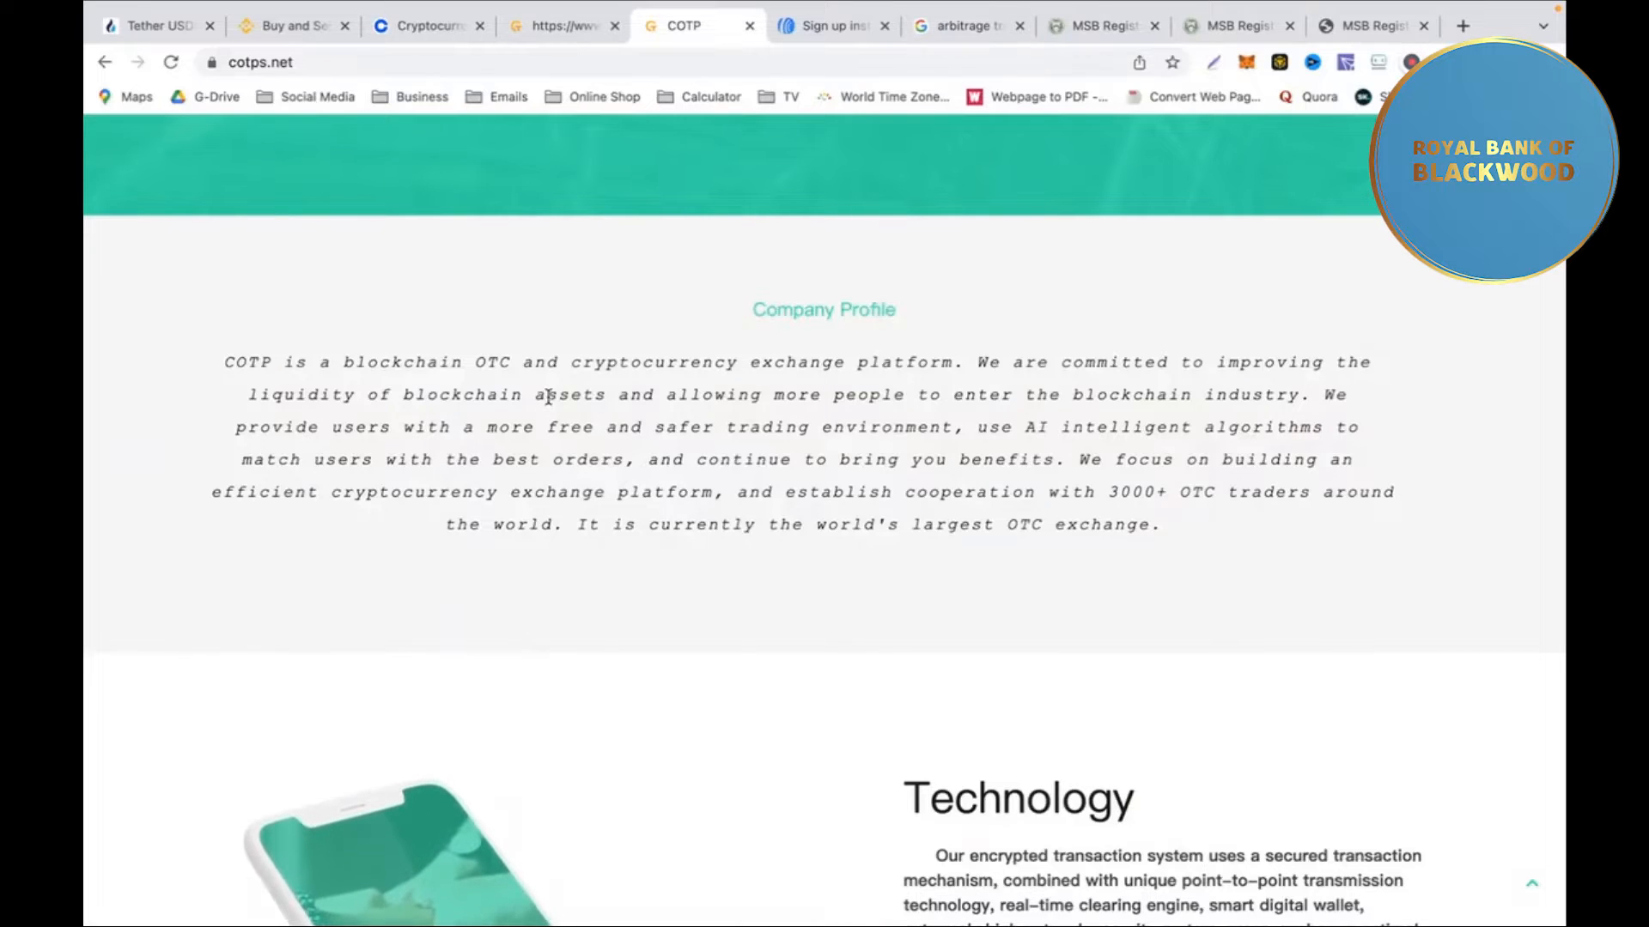
mouse_move(692, 319)
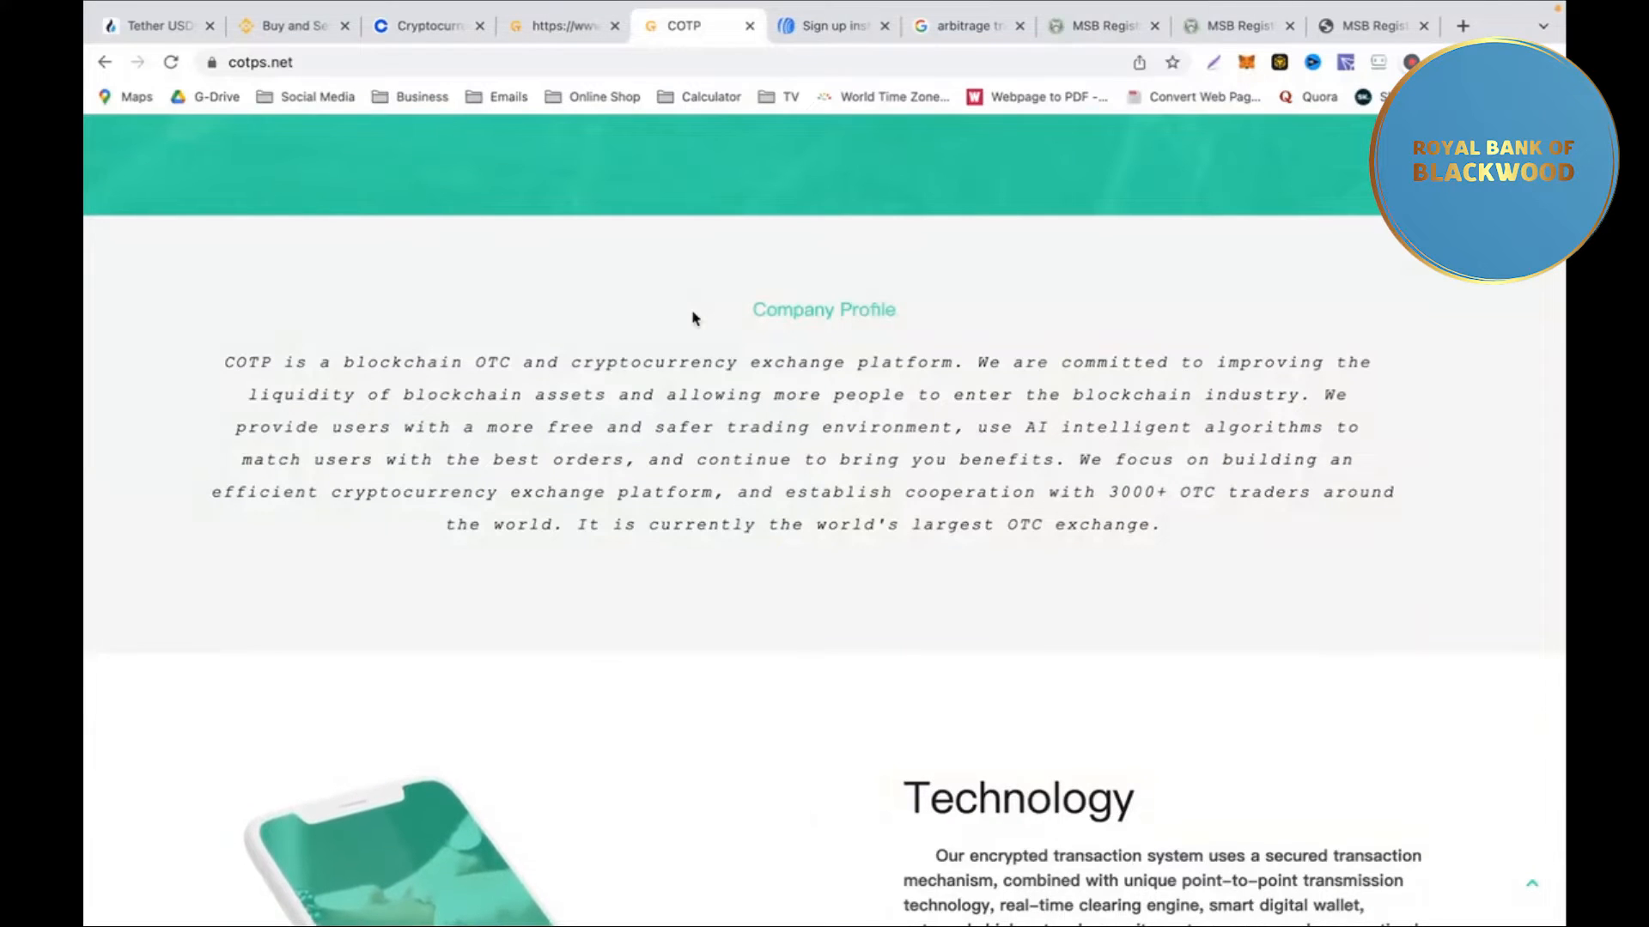
Scroll past Technology and Service to the Other introduction on digital currency, OTC and USDT.
scroll("down", 3)
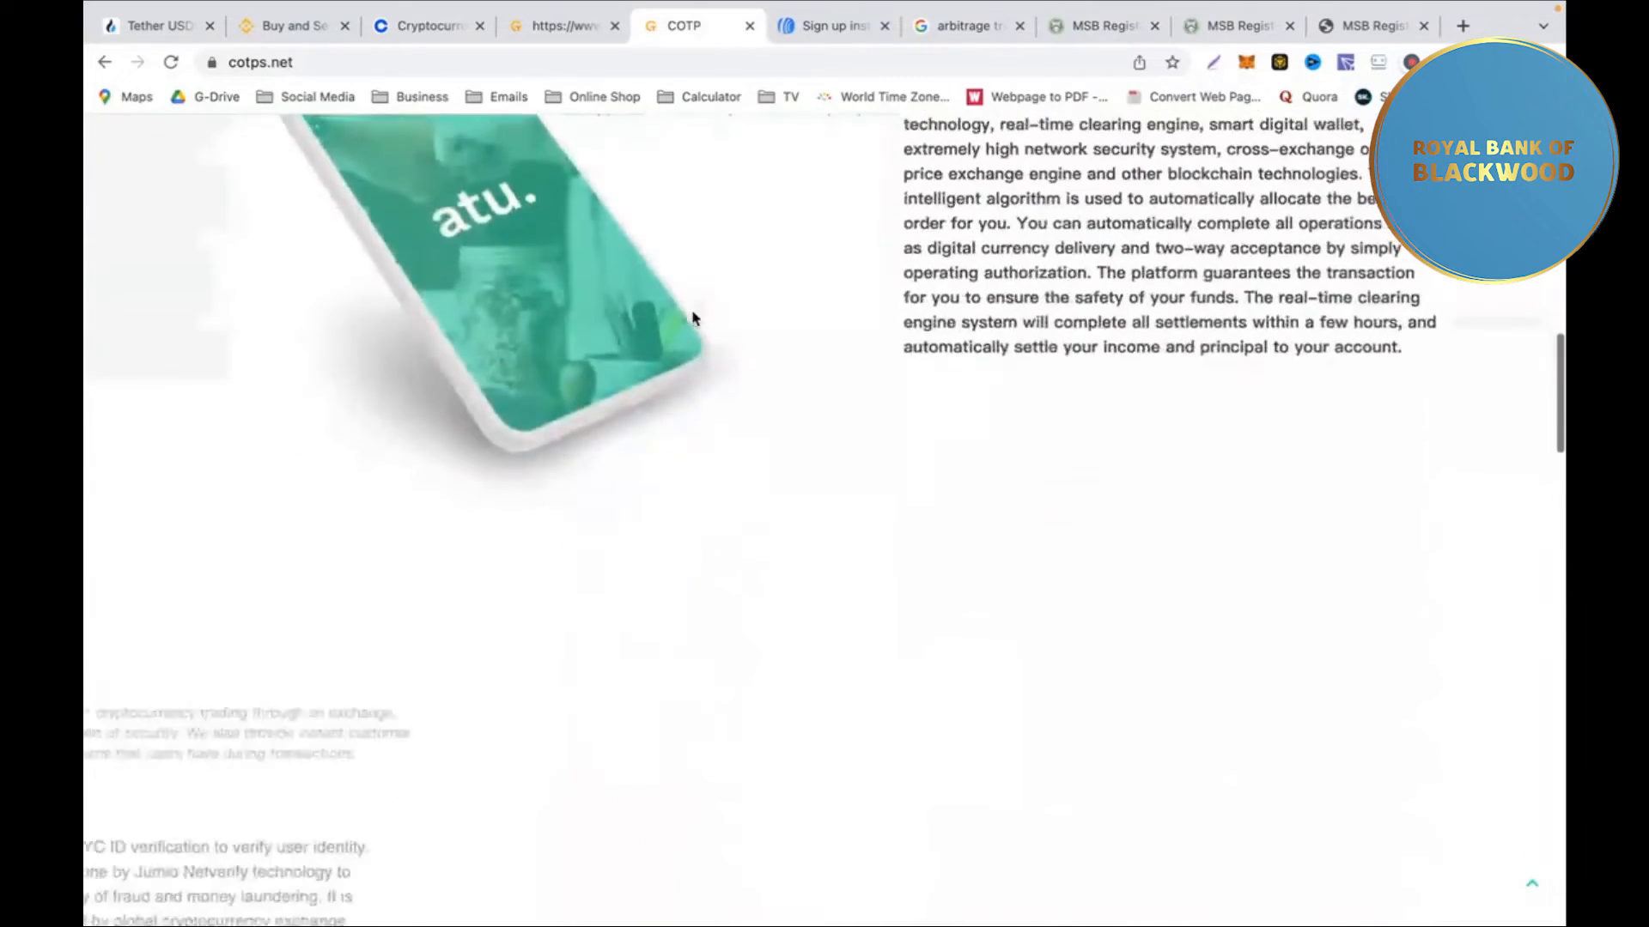
scroll("down", 3)
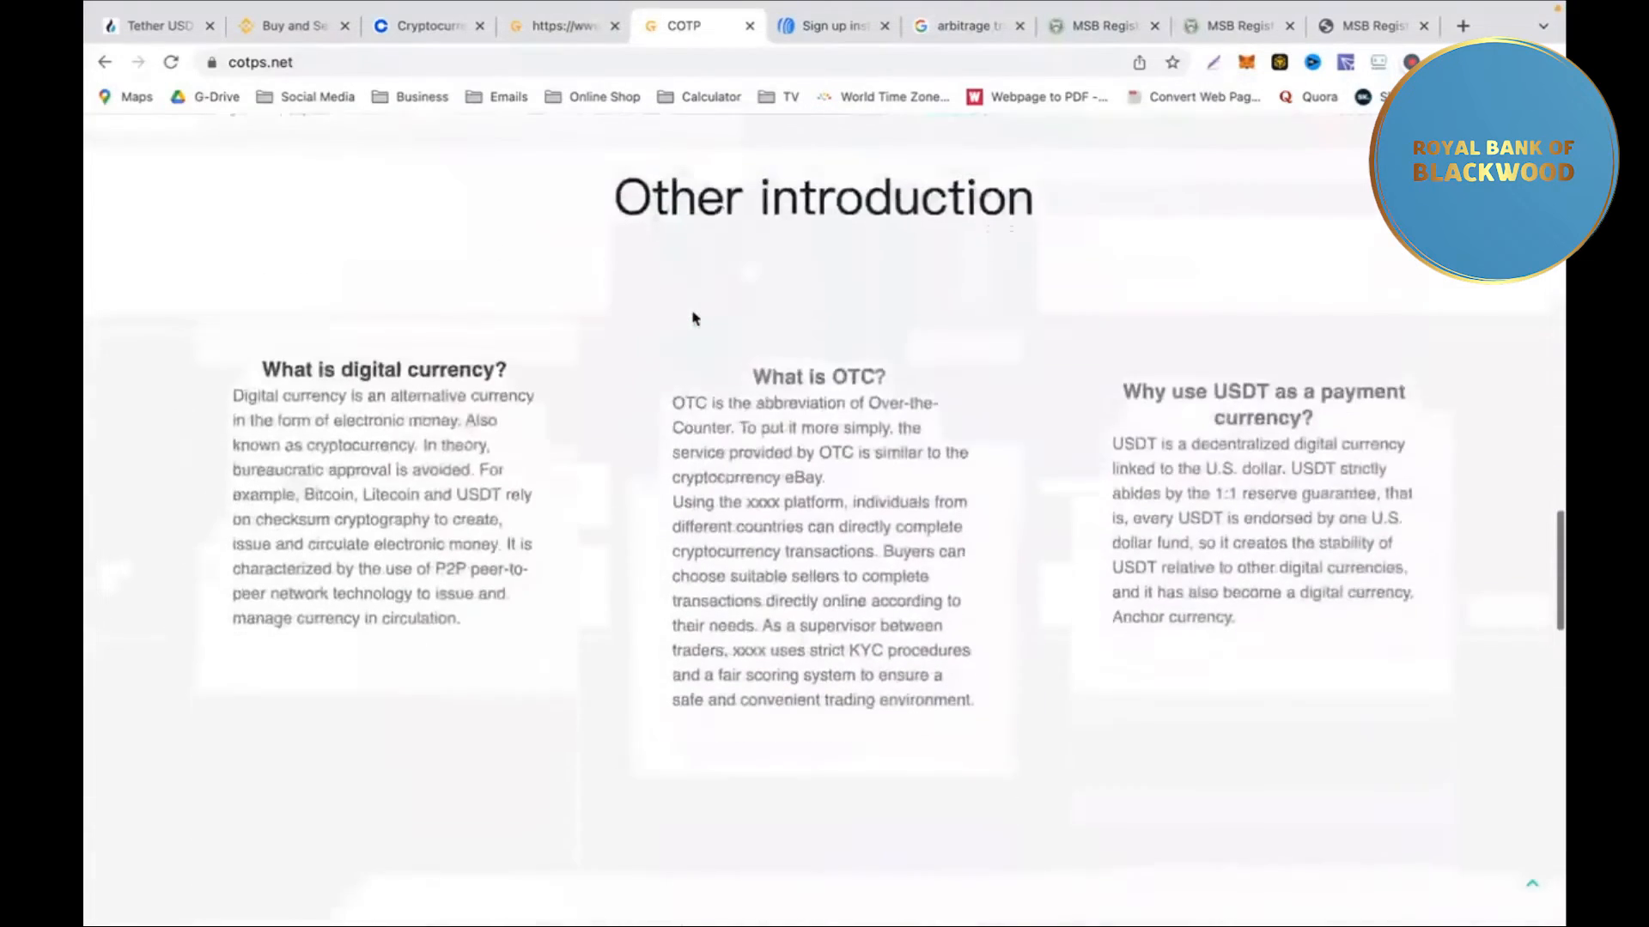
scroll("up", 3)
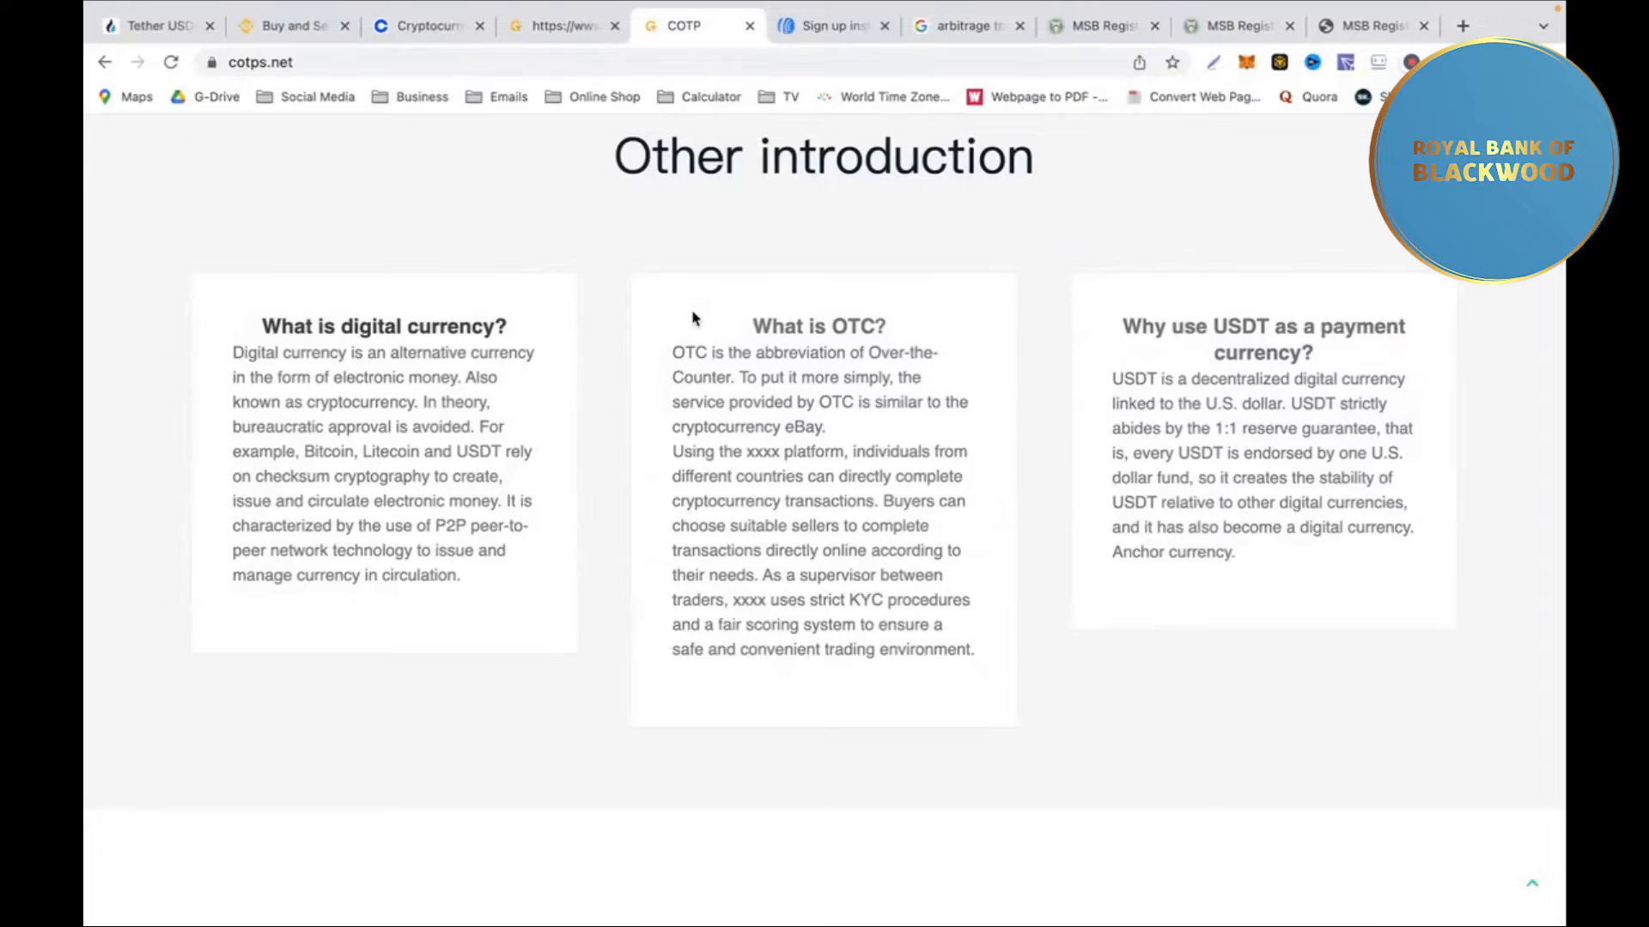
Go to the Service section and expand WALLET, covering hot, warm and cold storage.
scroll("down", 3)
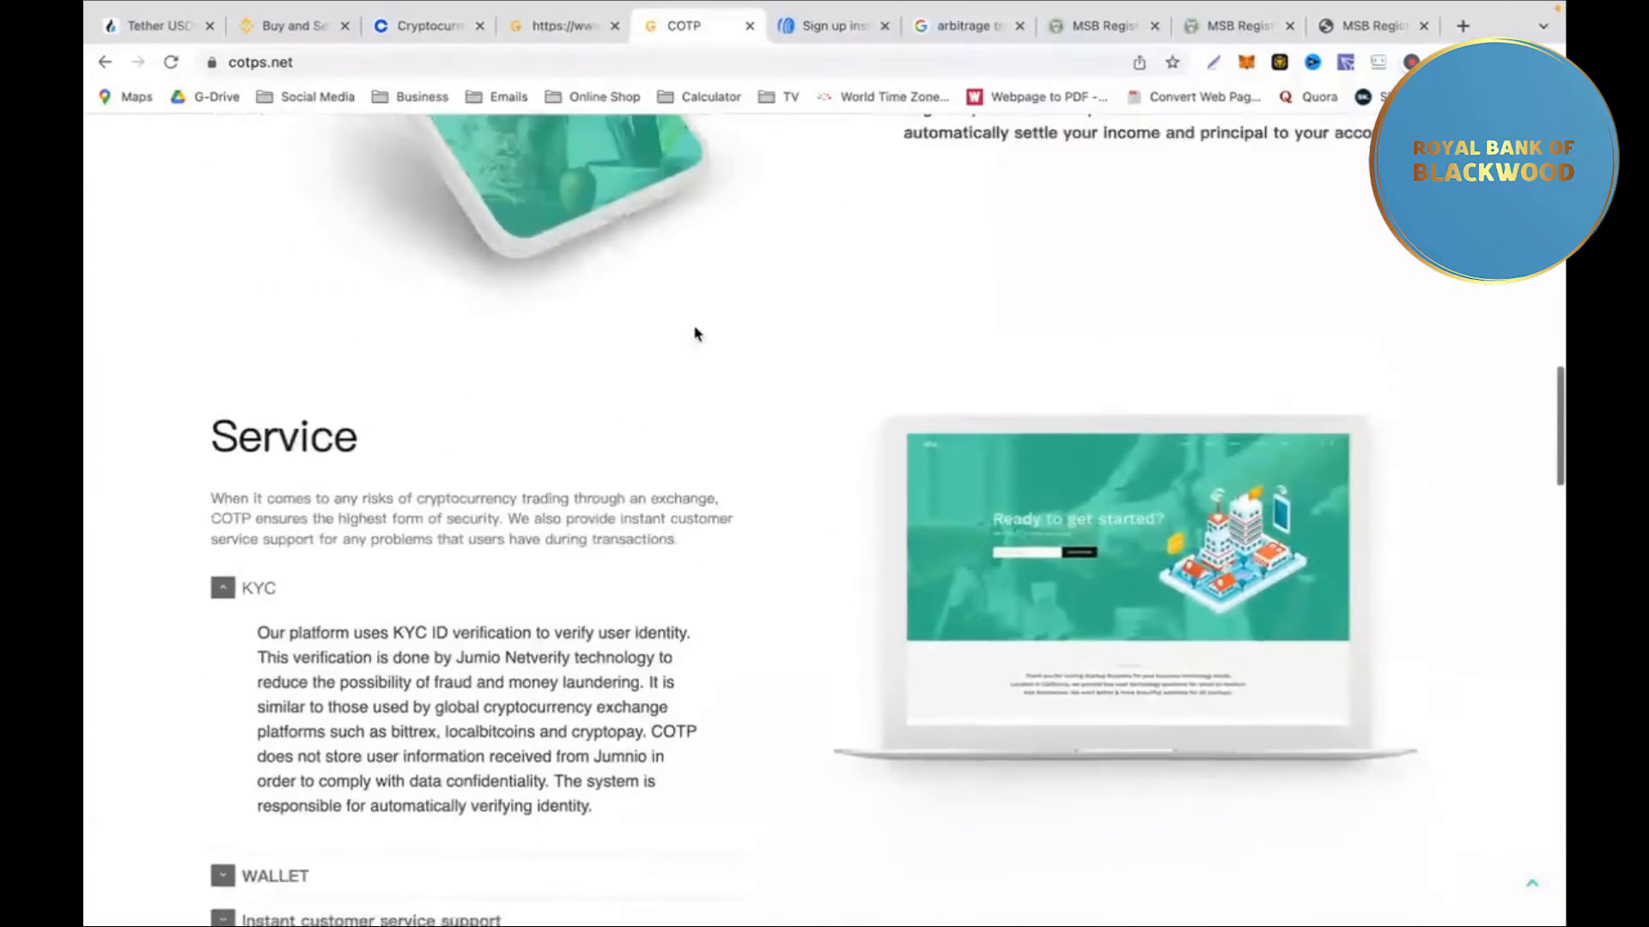
scroll("up", 3)
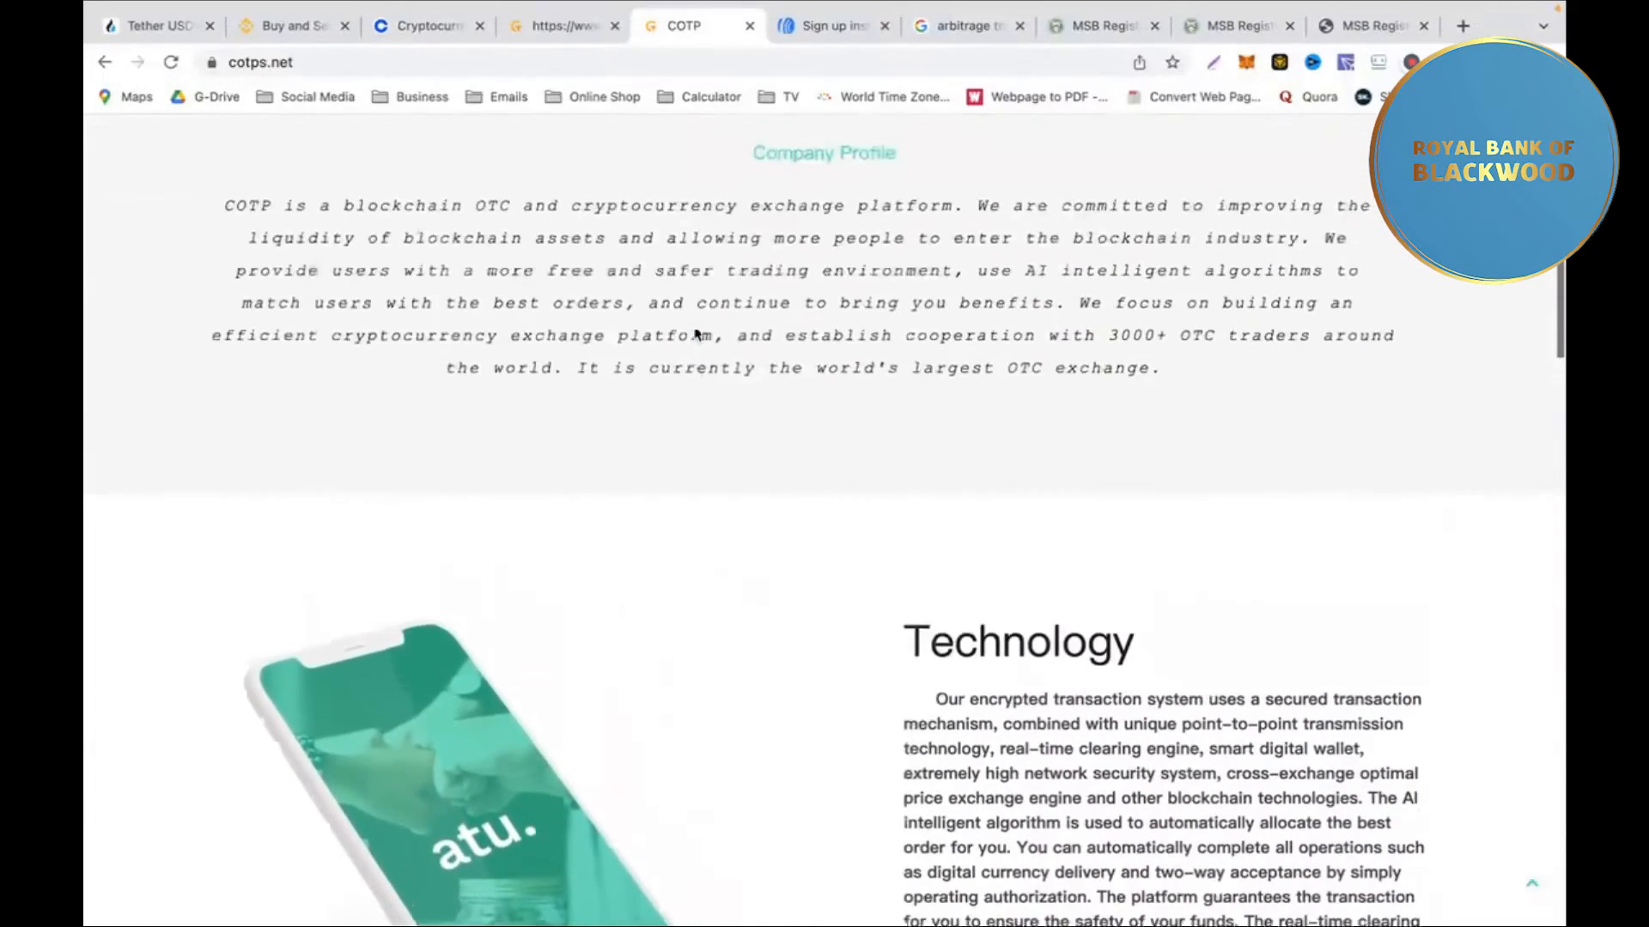
scroll("up", 3)
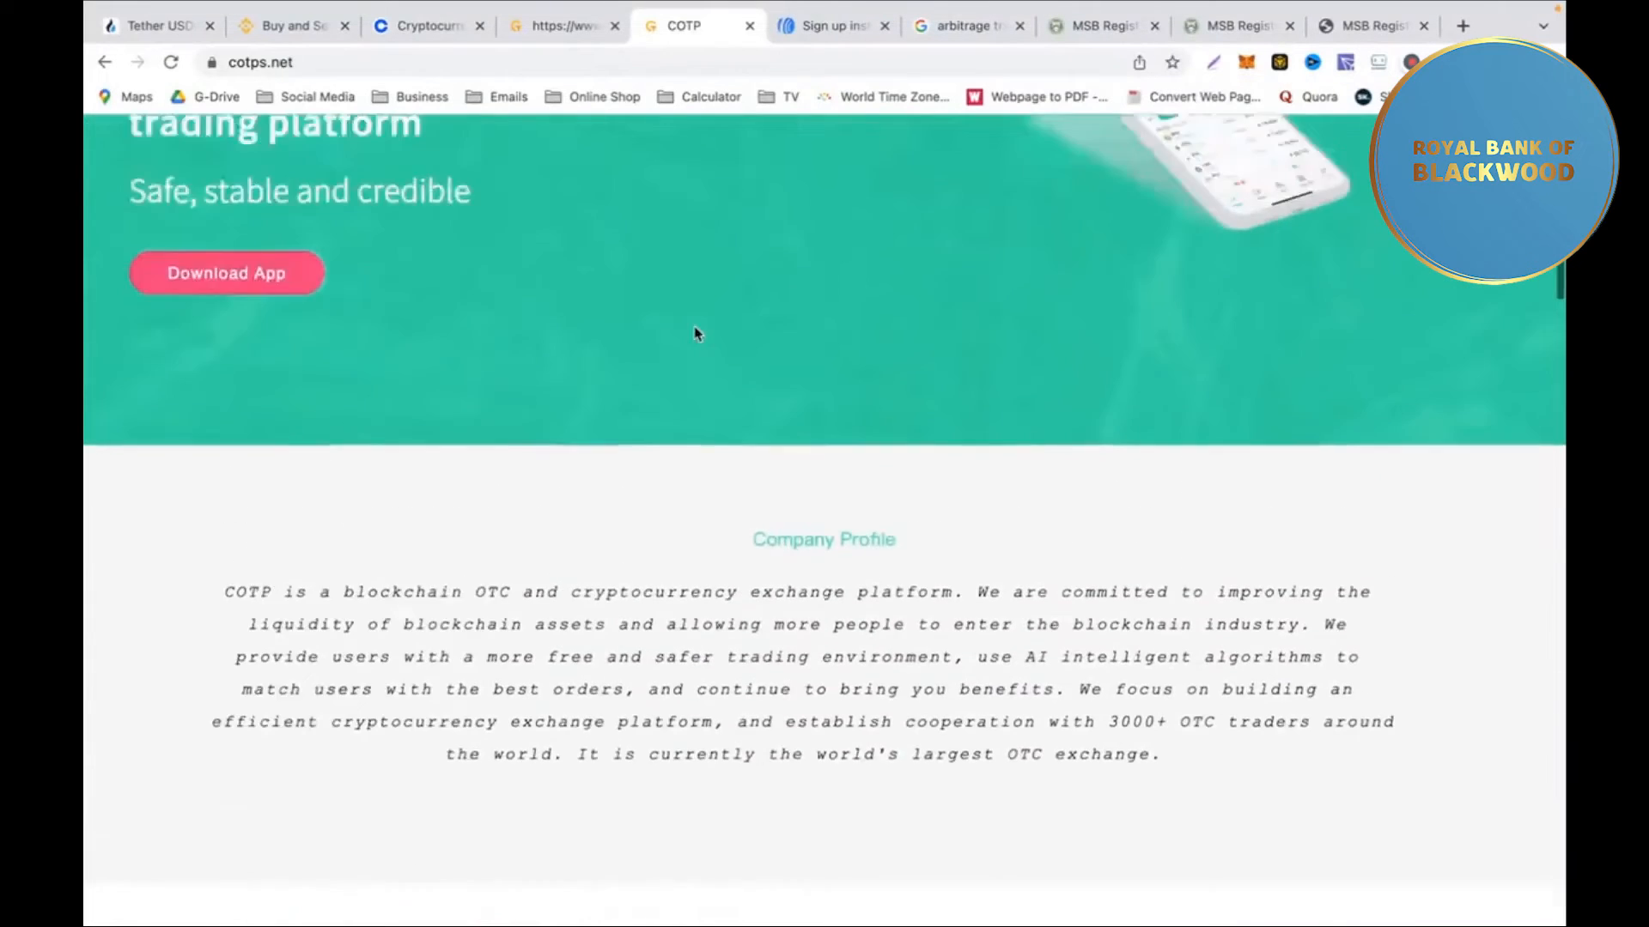
scroll("up", 3)
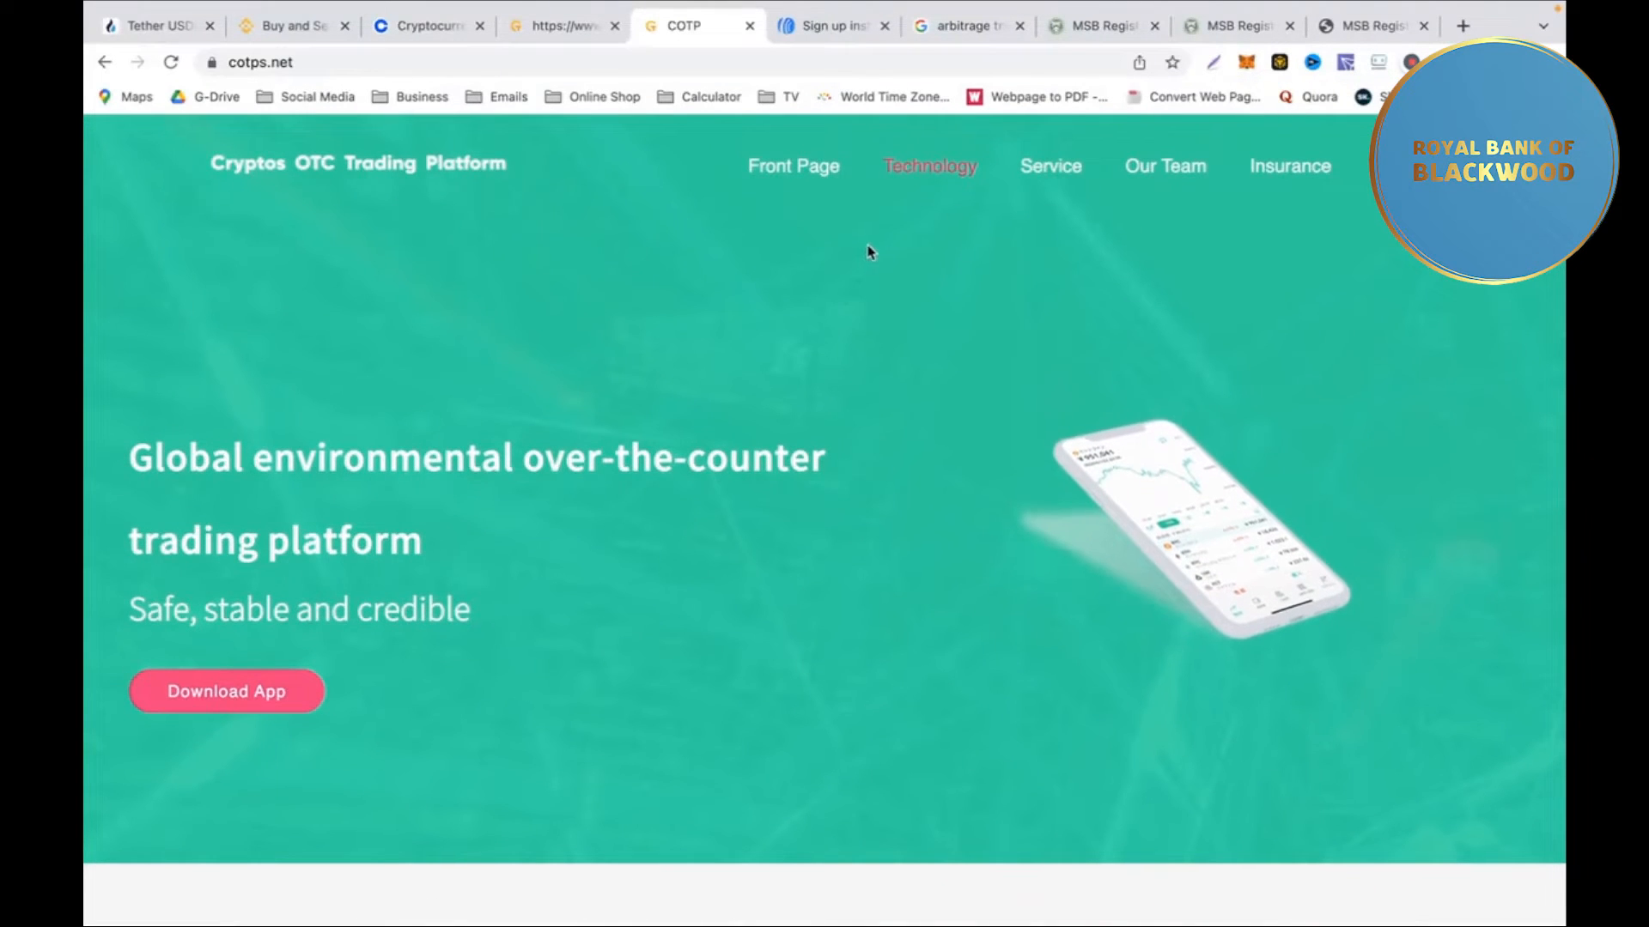
mouse_move(1049, 166)
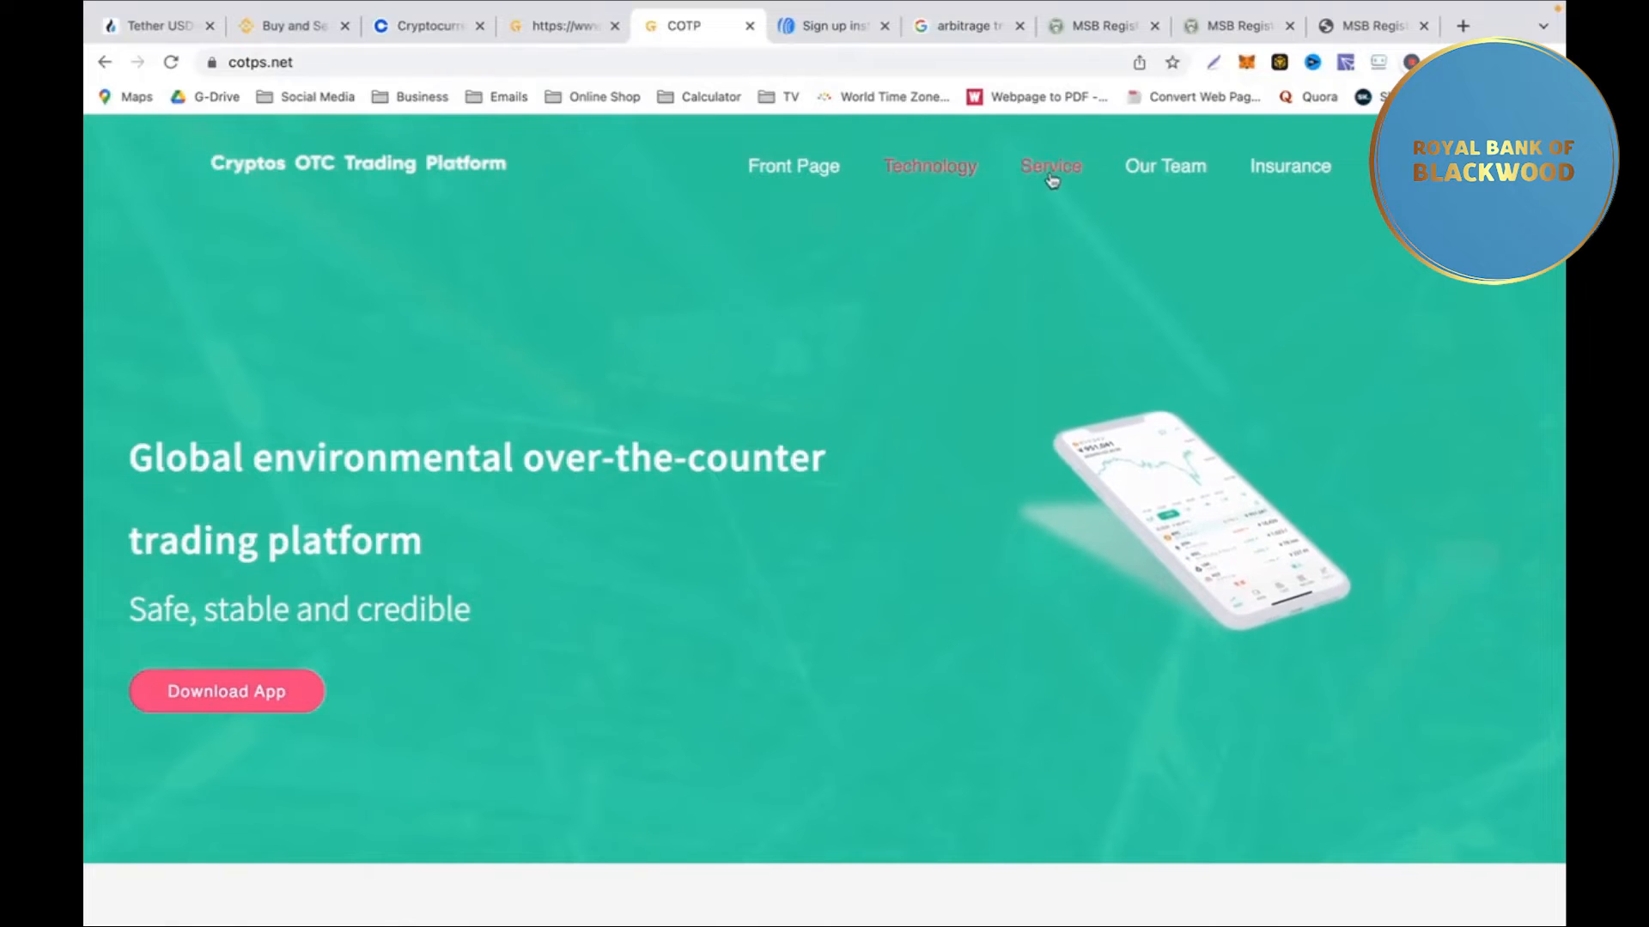
left_click(1049, 166)
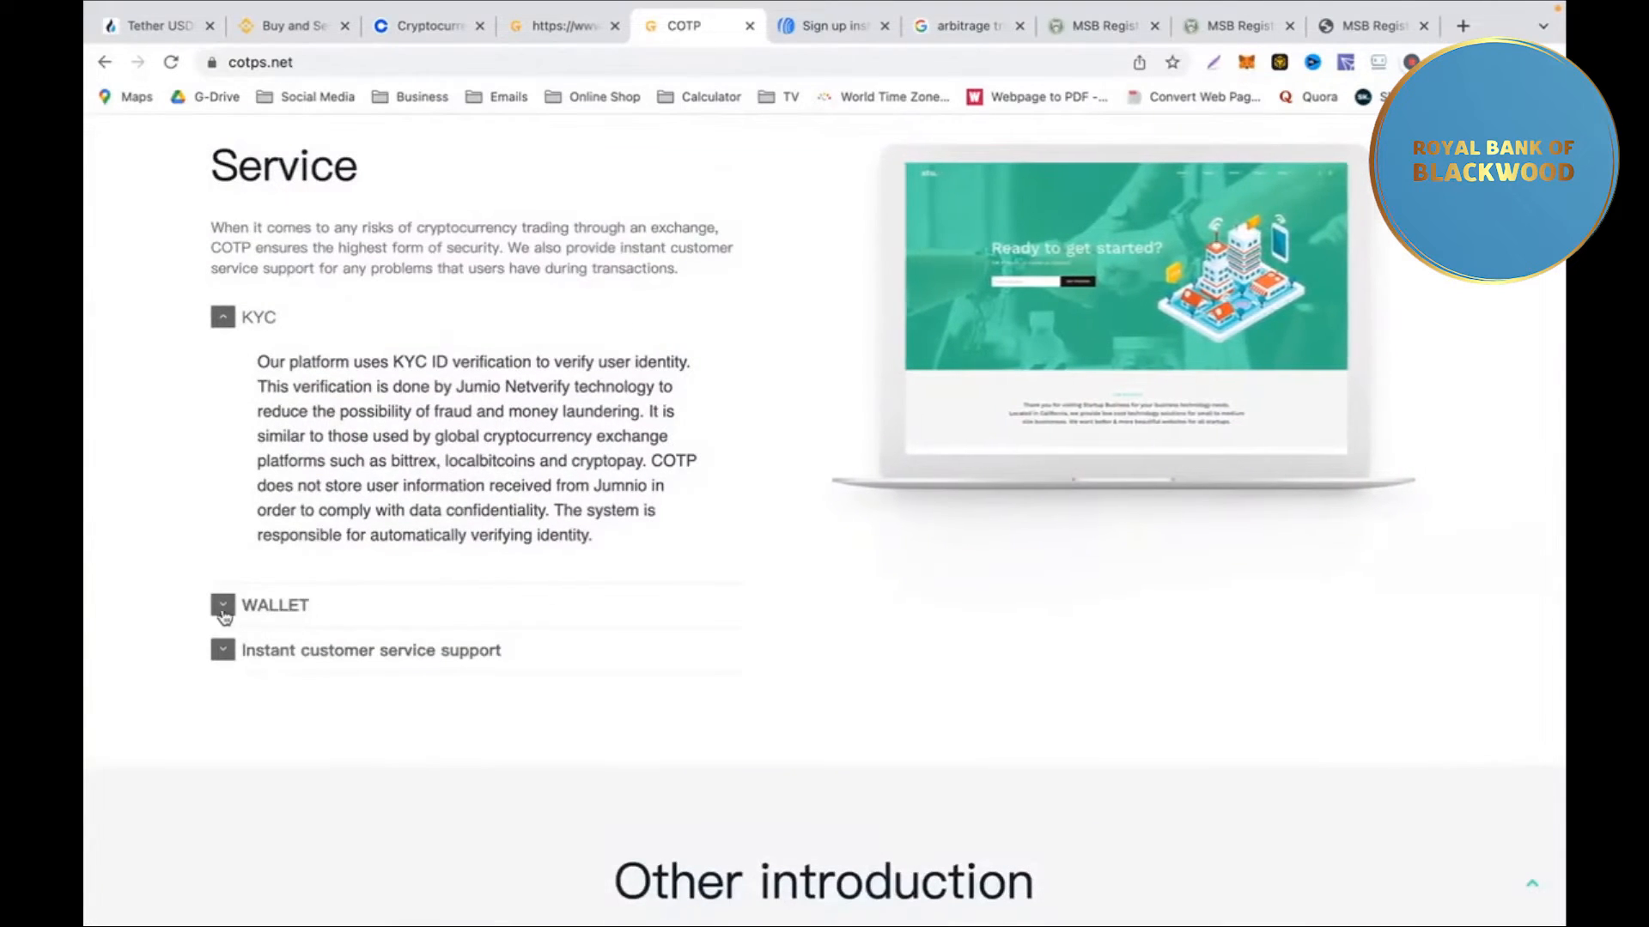
left_click(221, 605)
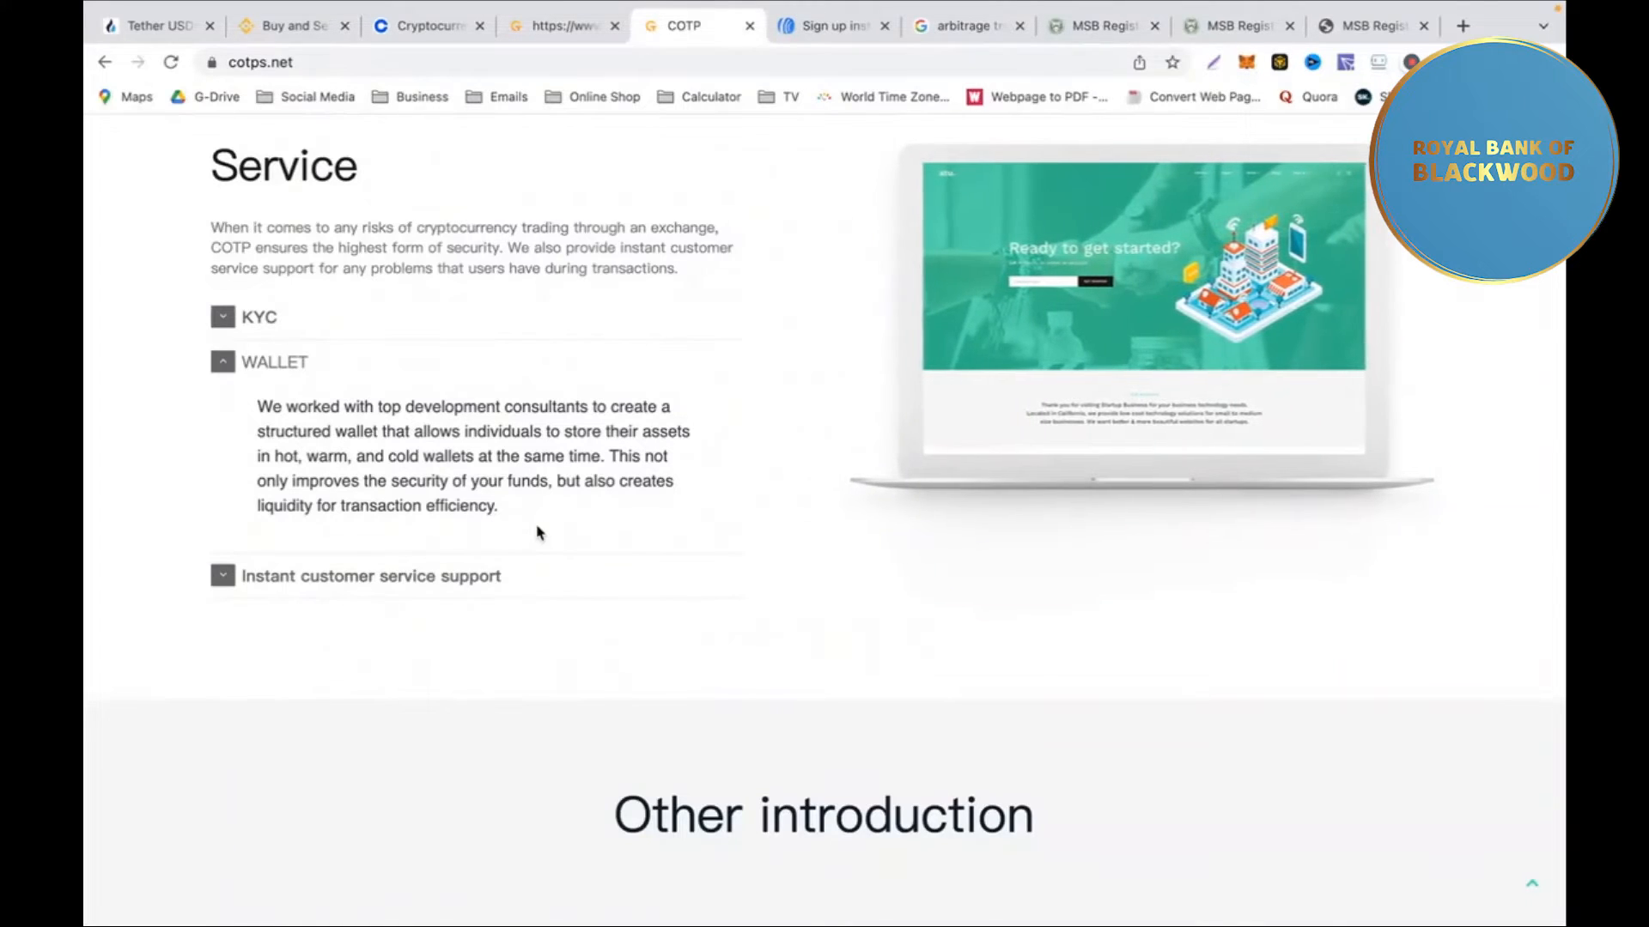
scroll("down", 3)
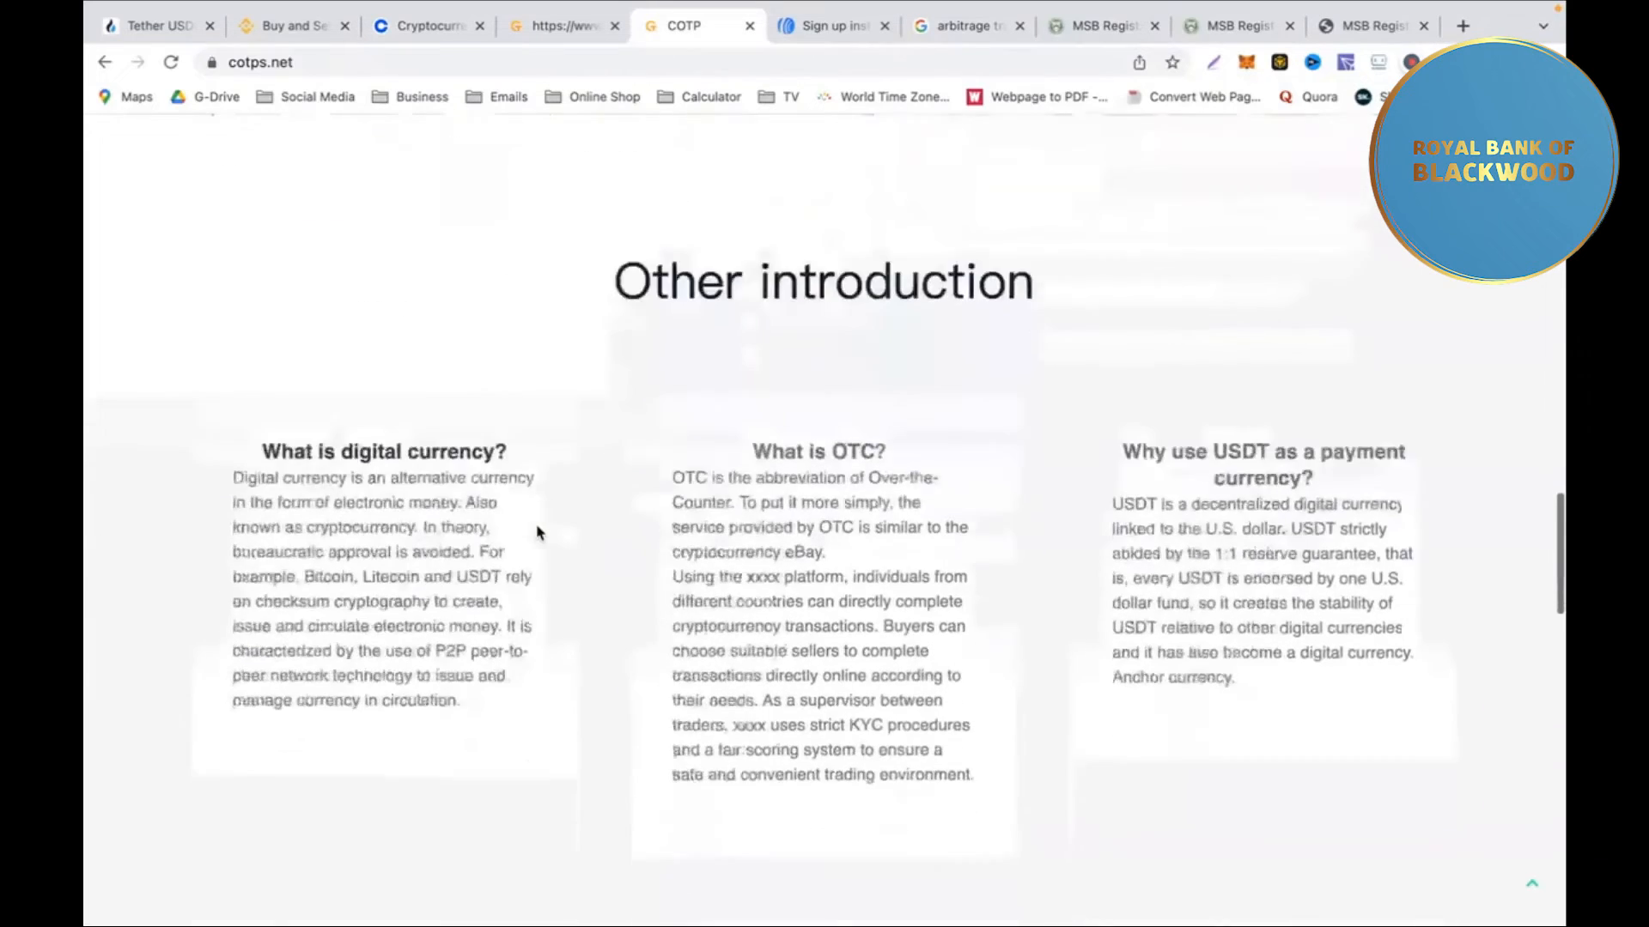
scroll("down", 3)
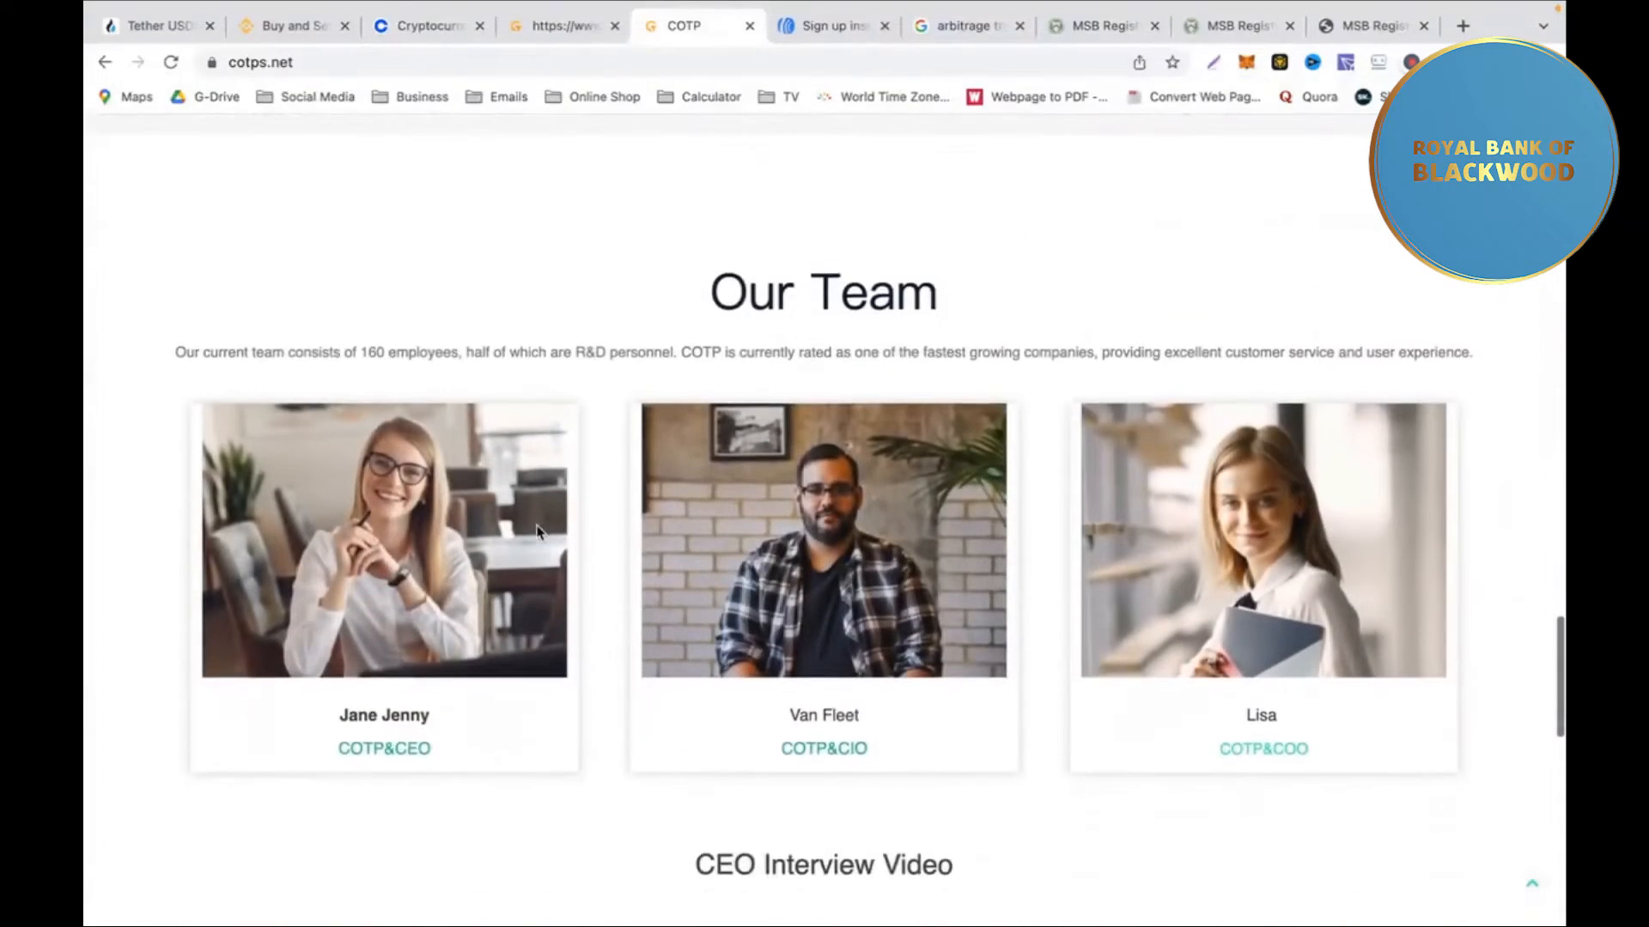
scroll("down", 3)
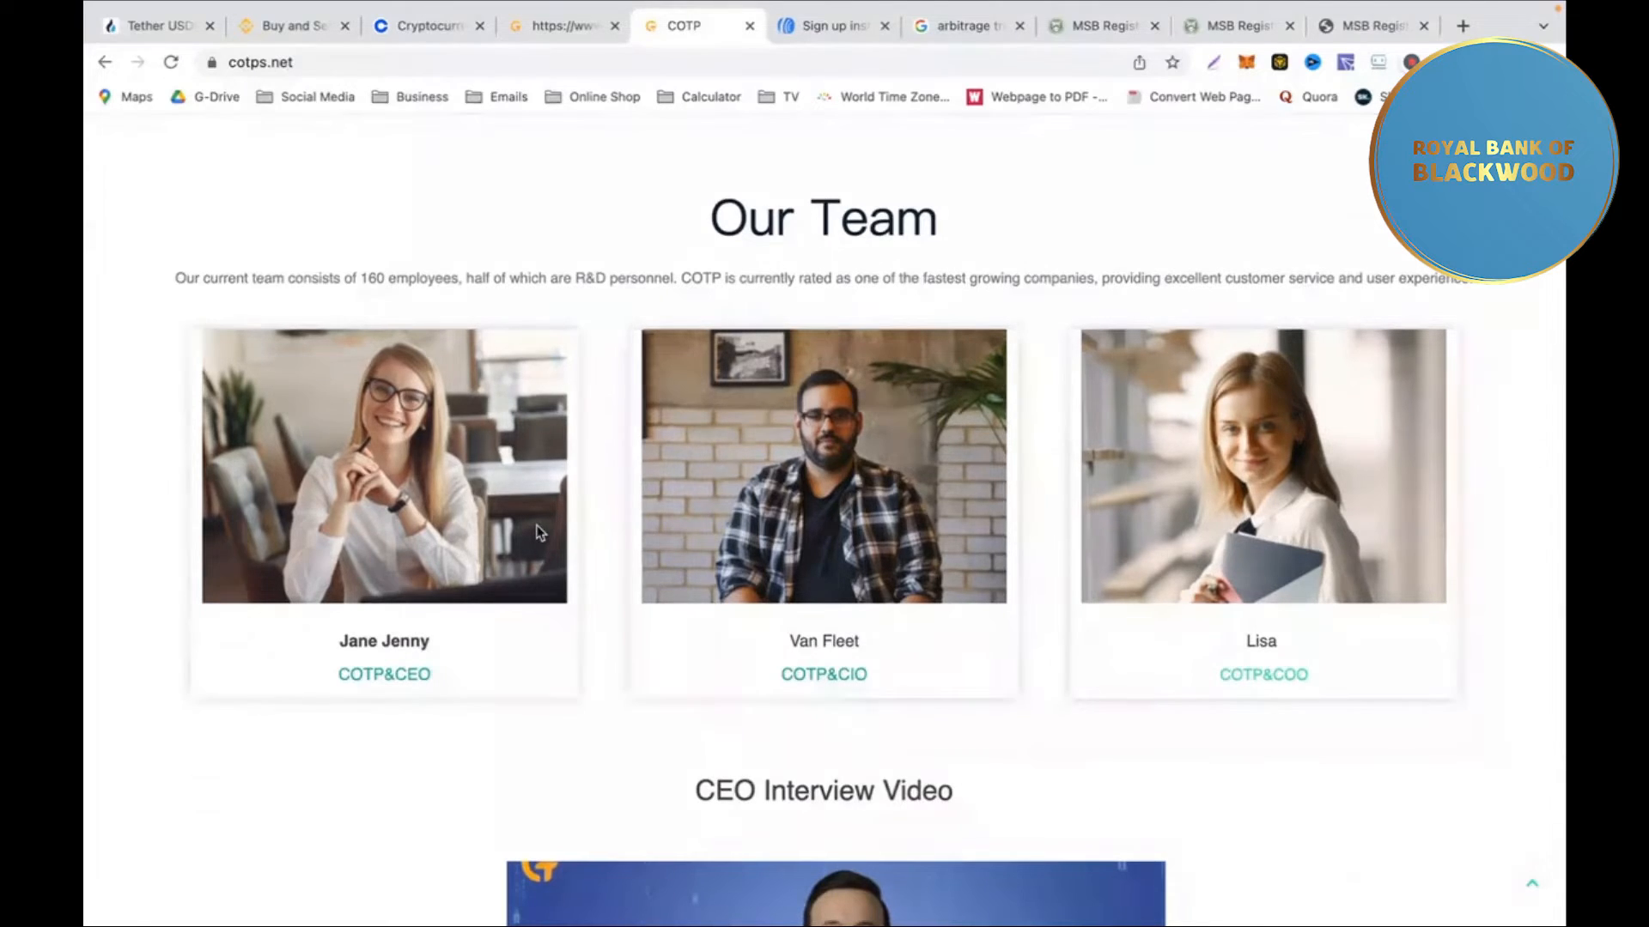
mouse_move(515, 589)
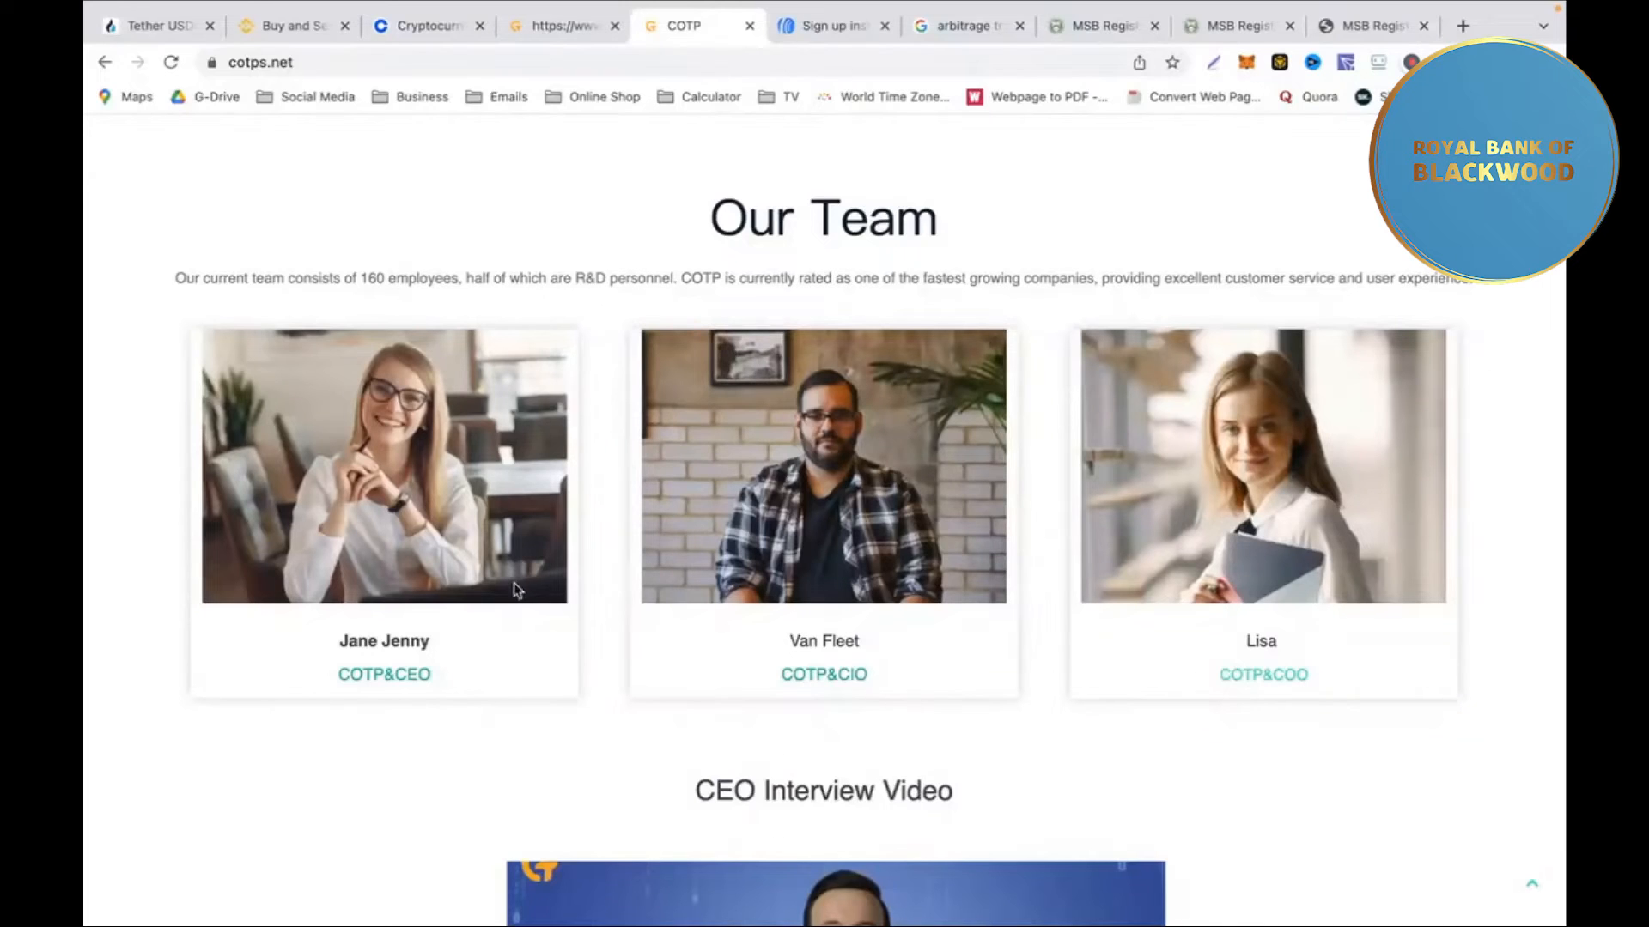
mouse_move(676, 643)
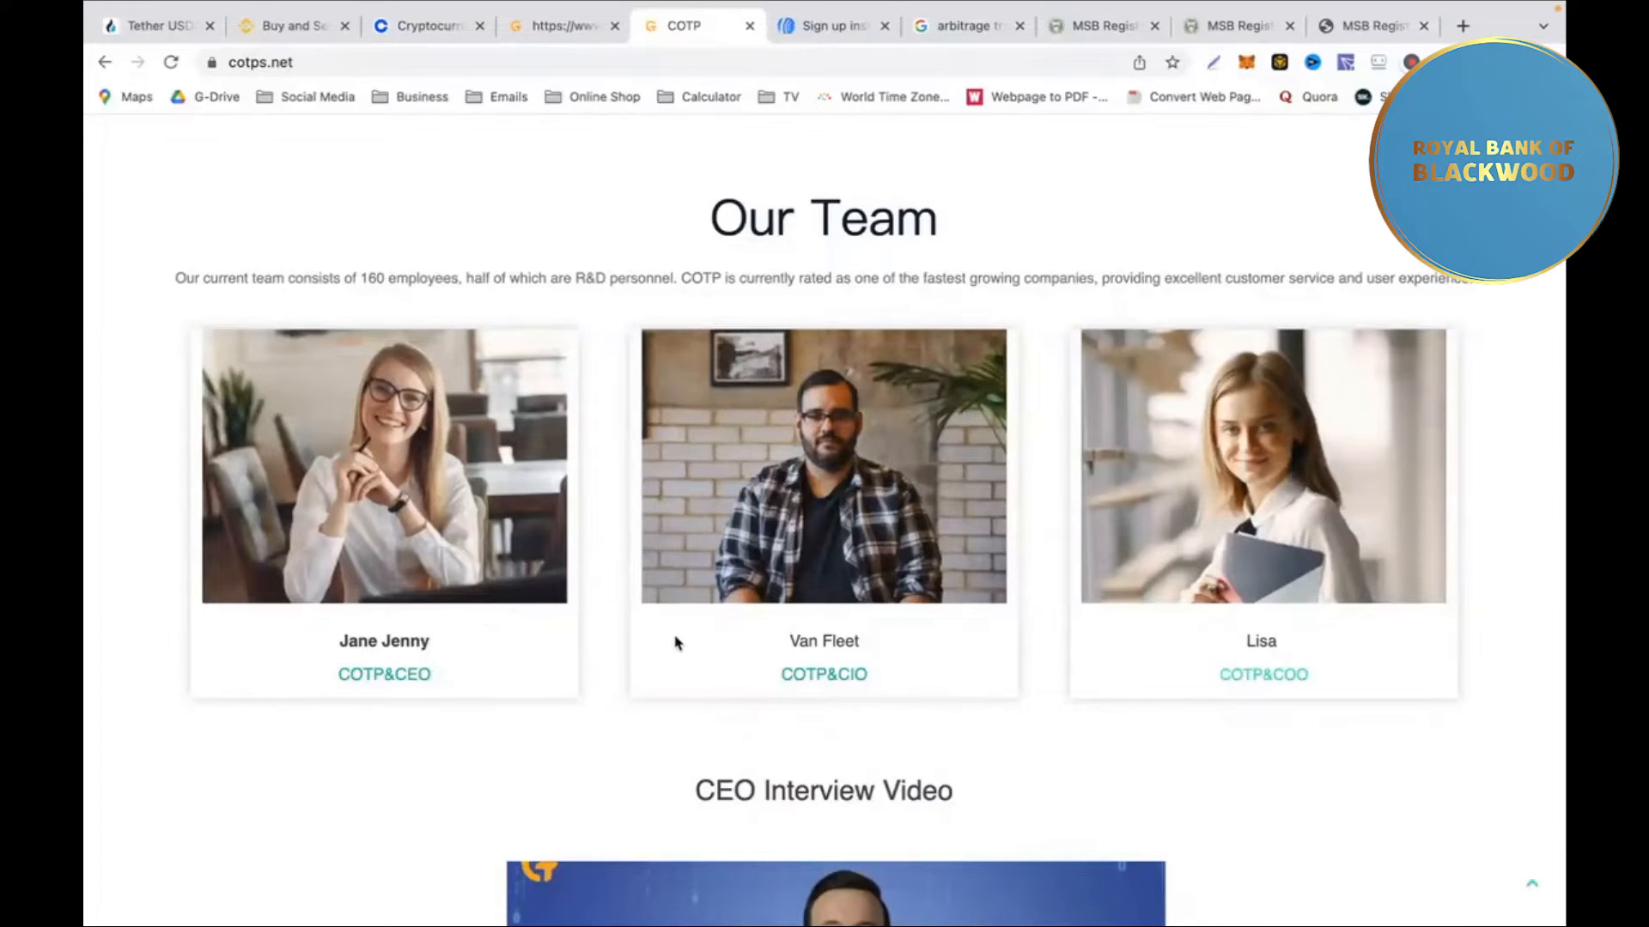
scroll("down", 3)
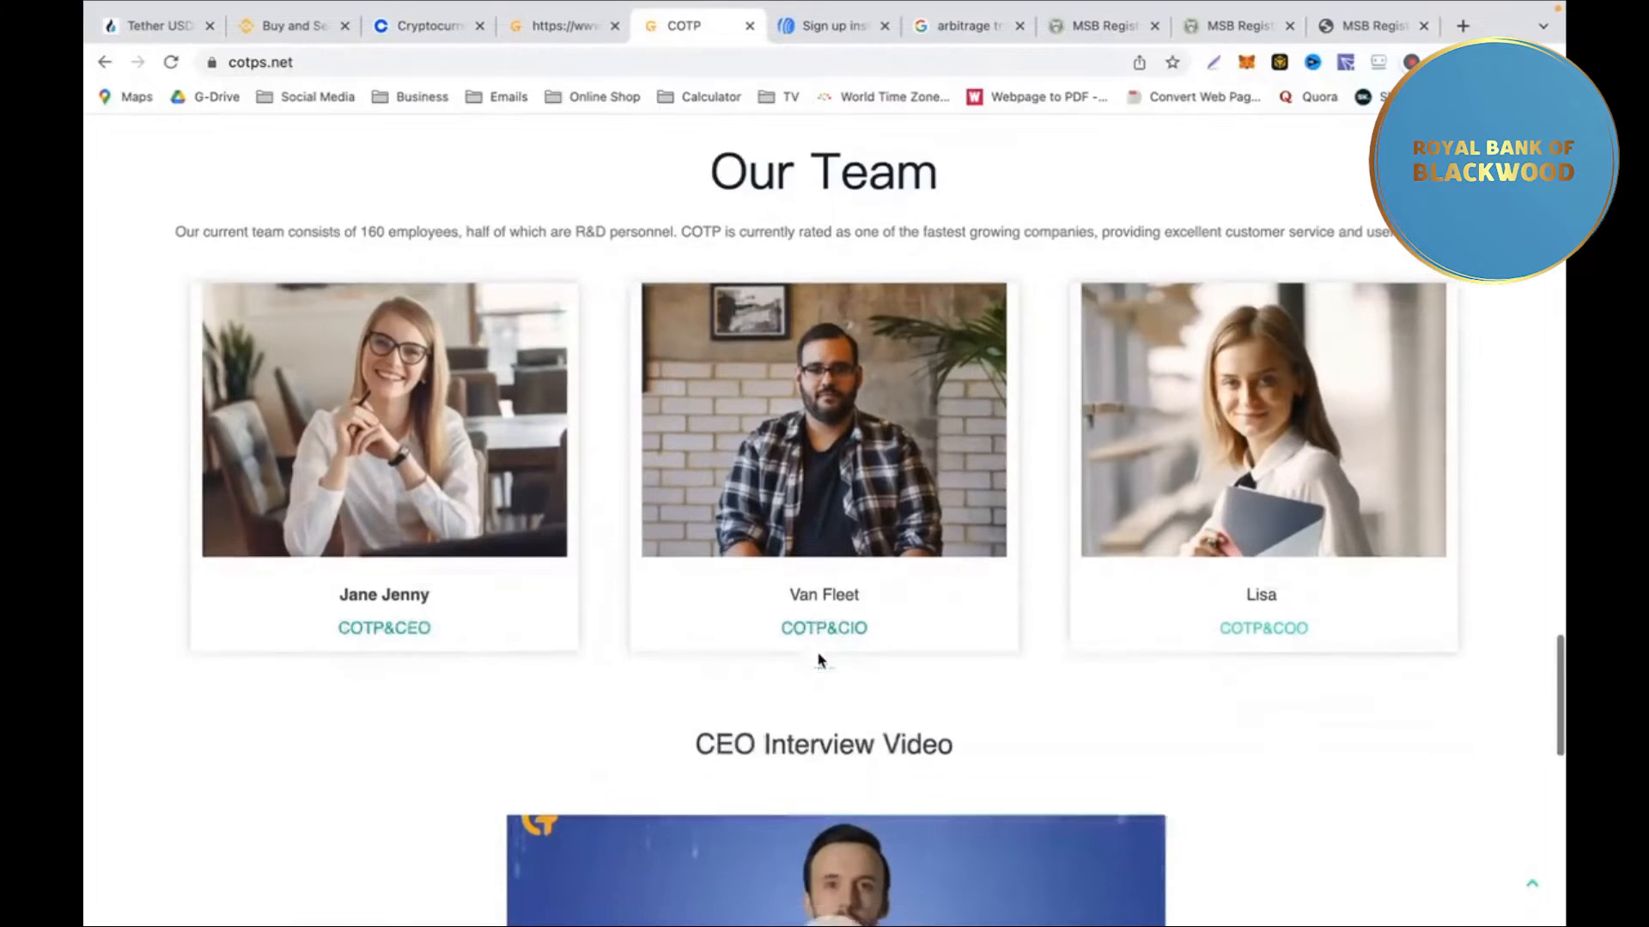
scroll("down", 3)
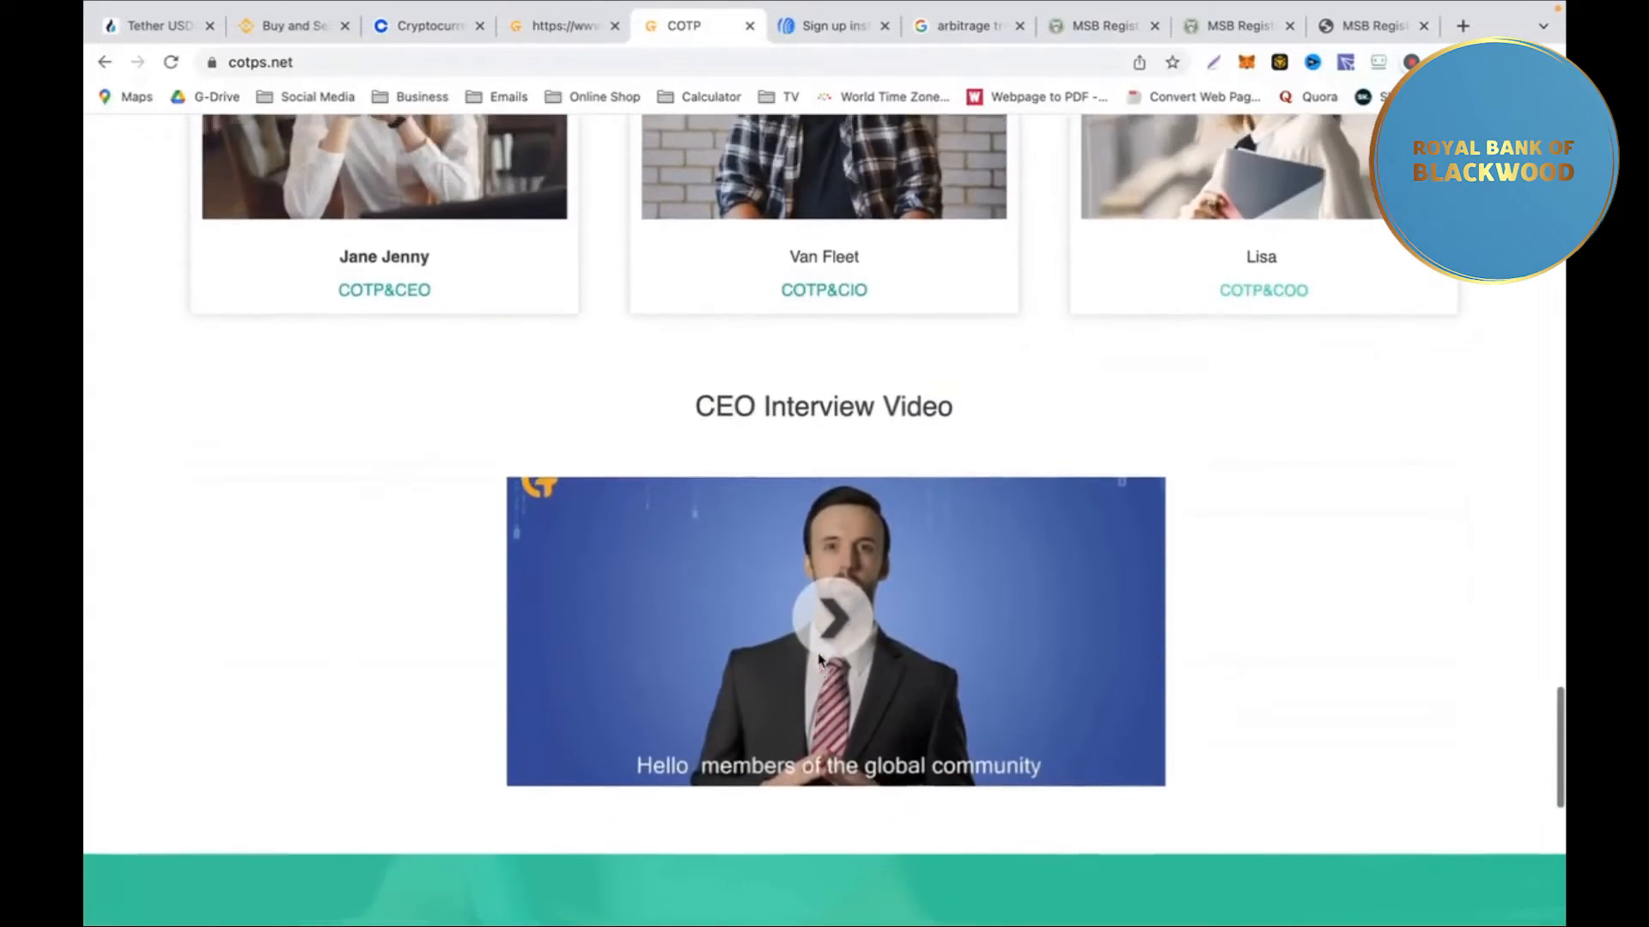
scroll("up", 3)
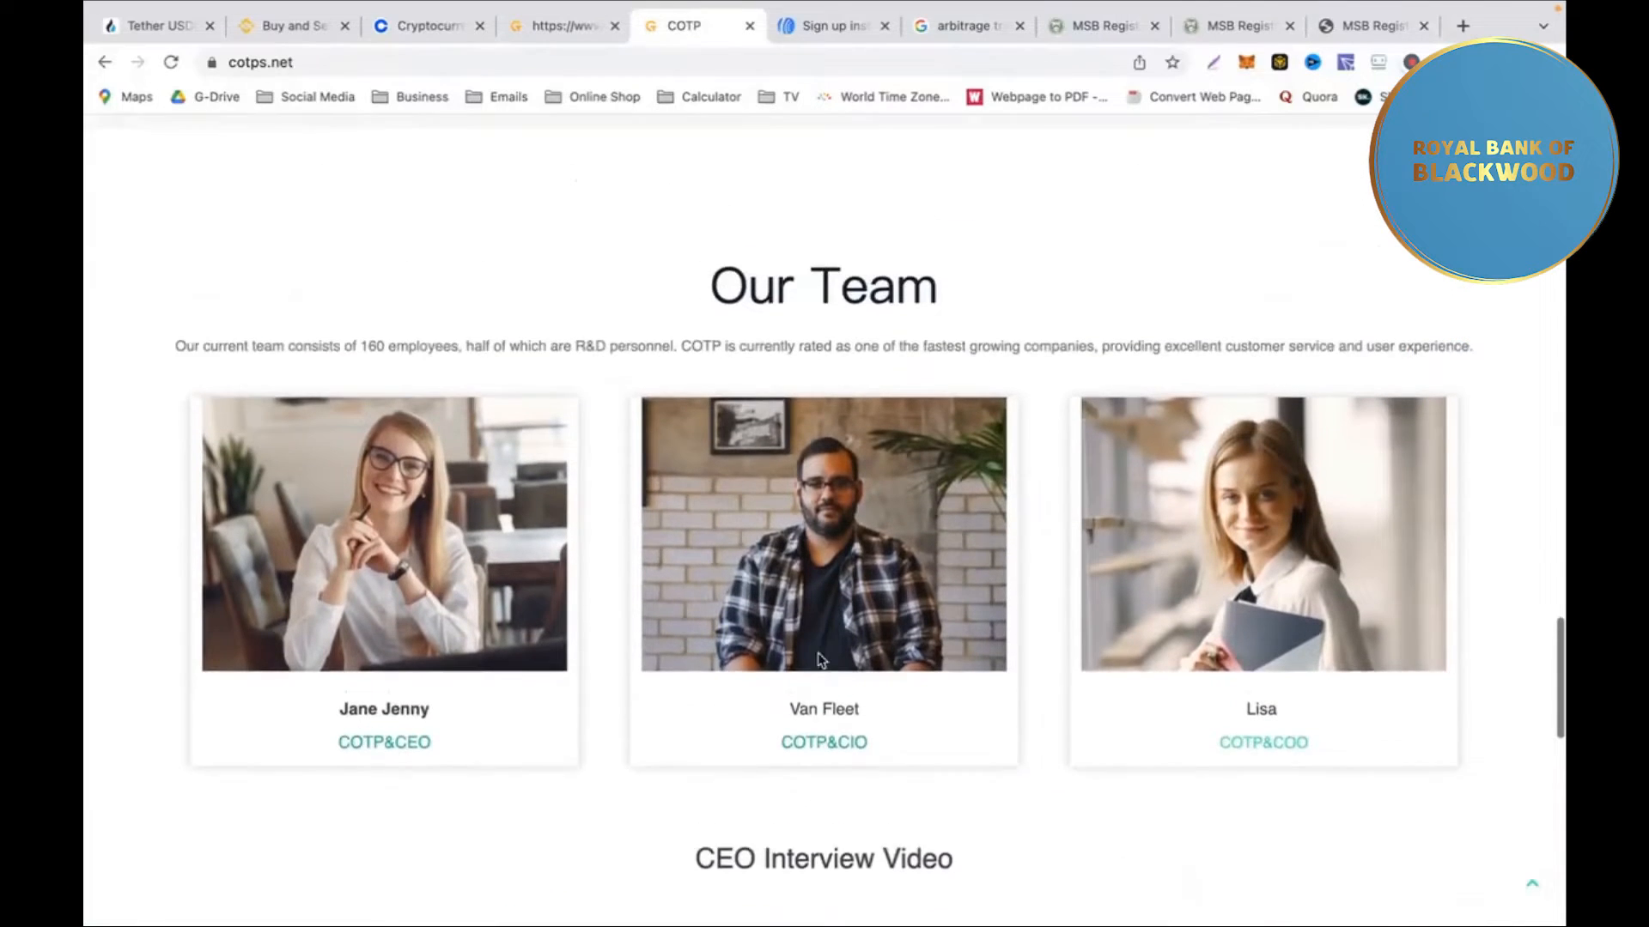
scroll("down", 3)
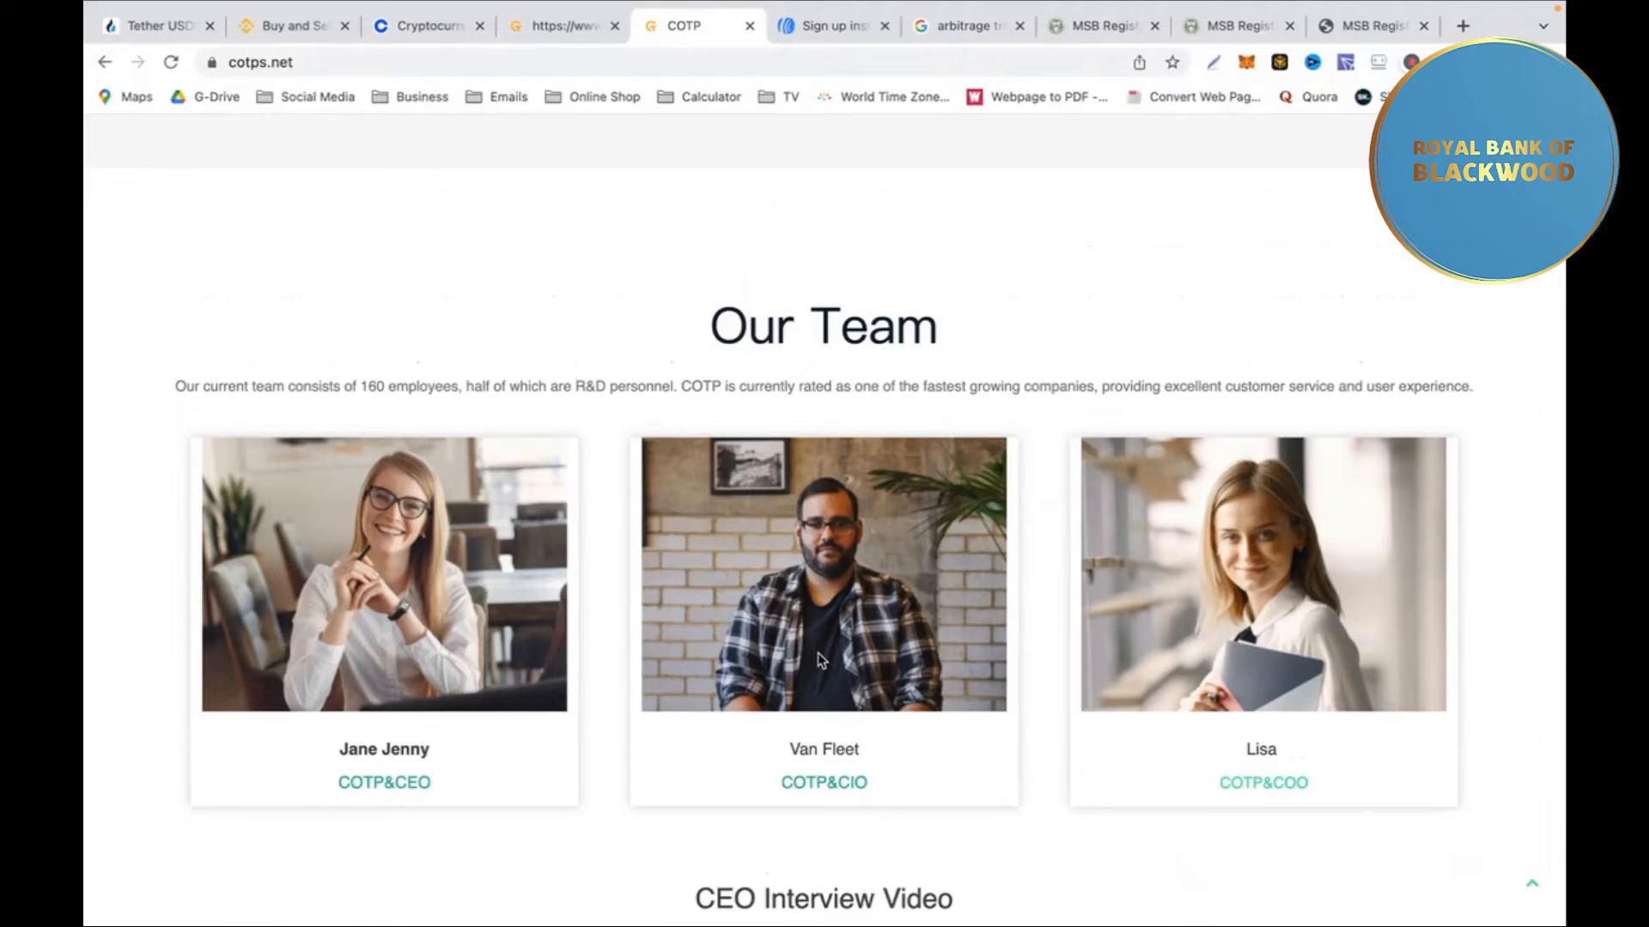
scroll("up", 3)
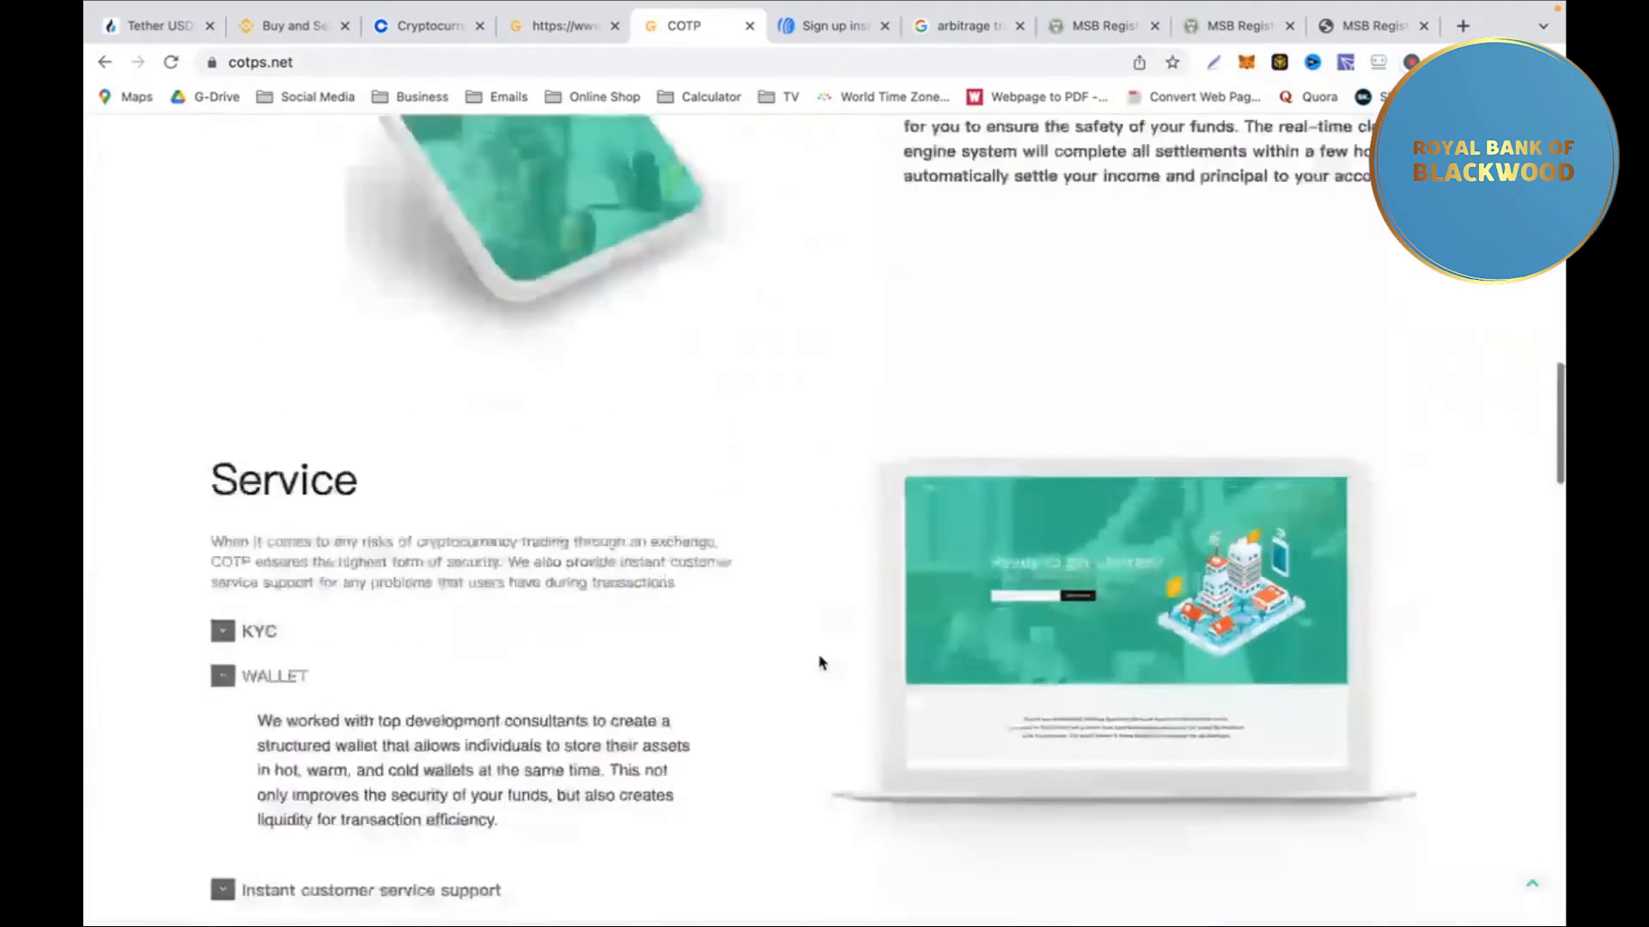
scroll("up", 3)
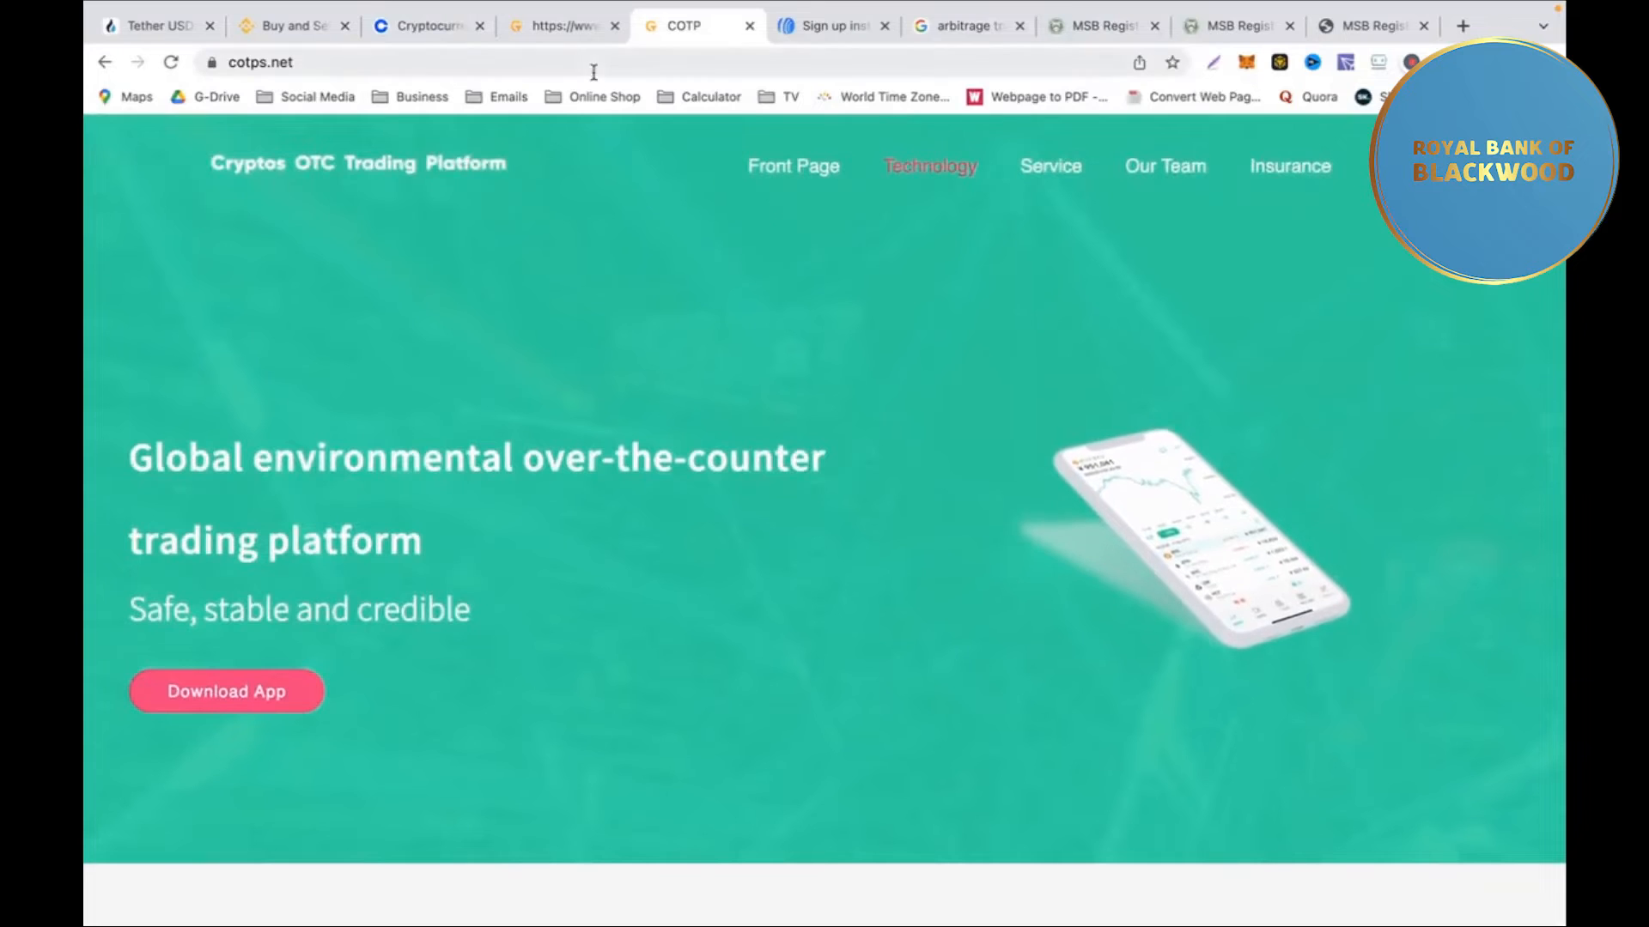
left_click(562, 25)
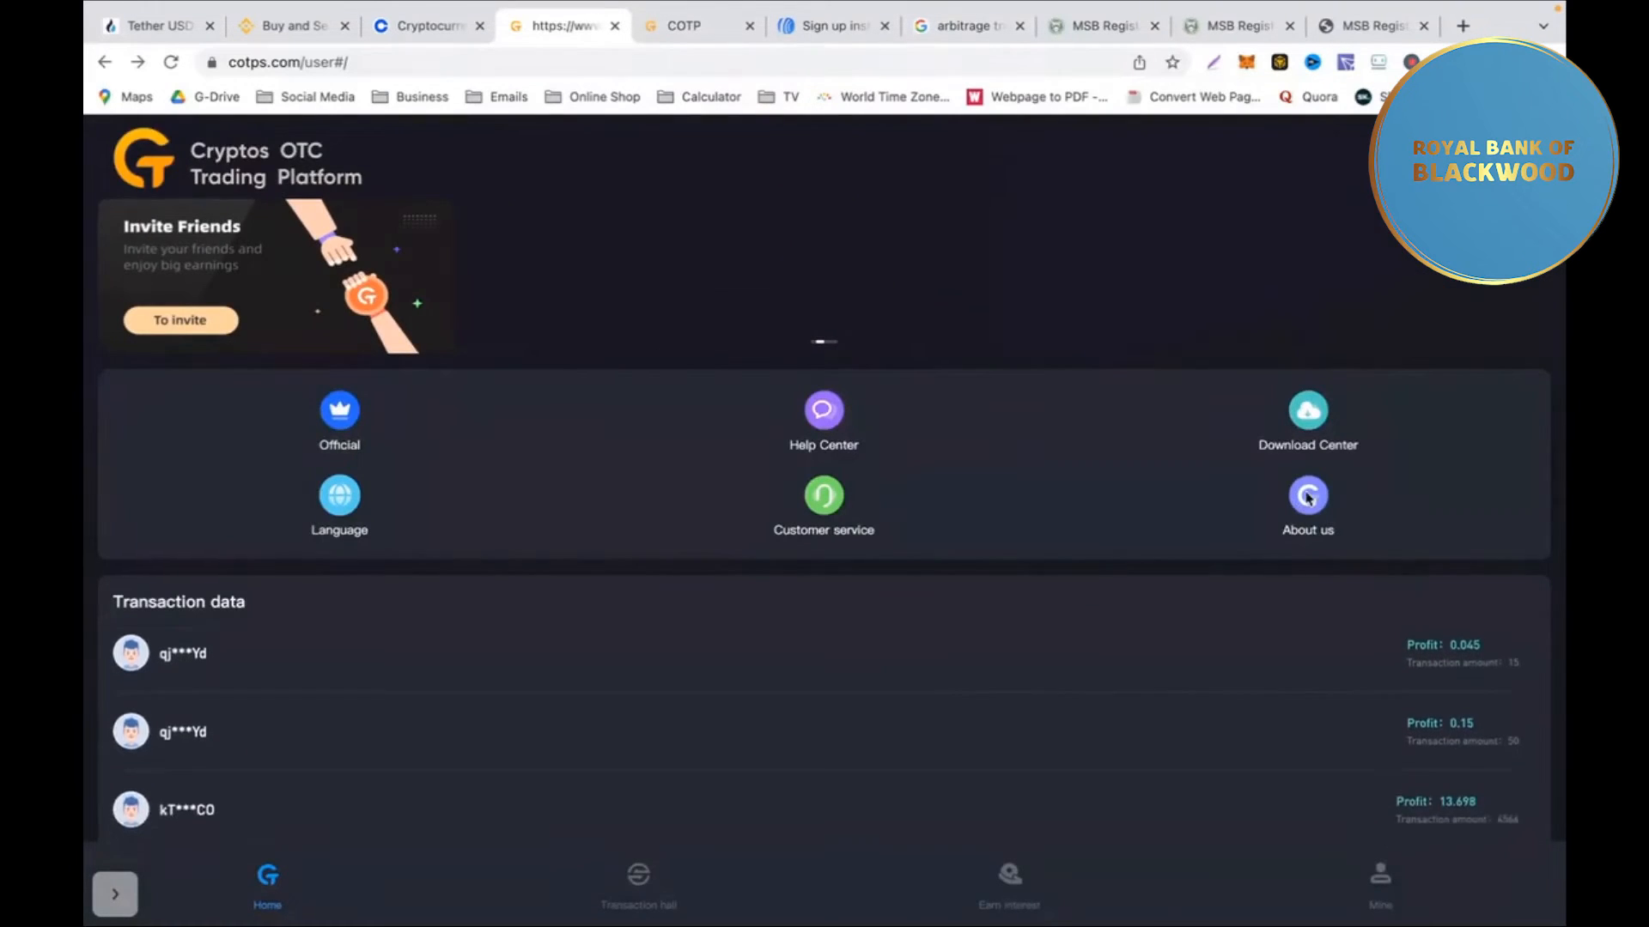
left_click(1307, 496)
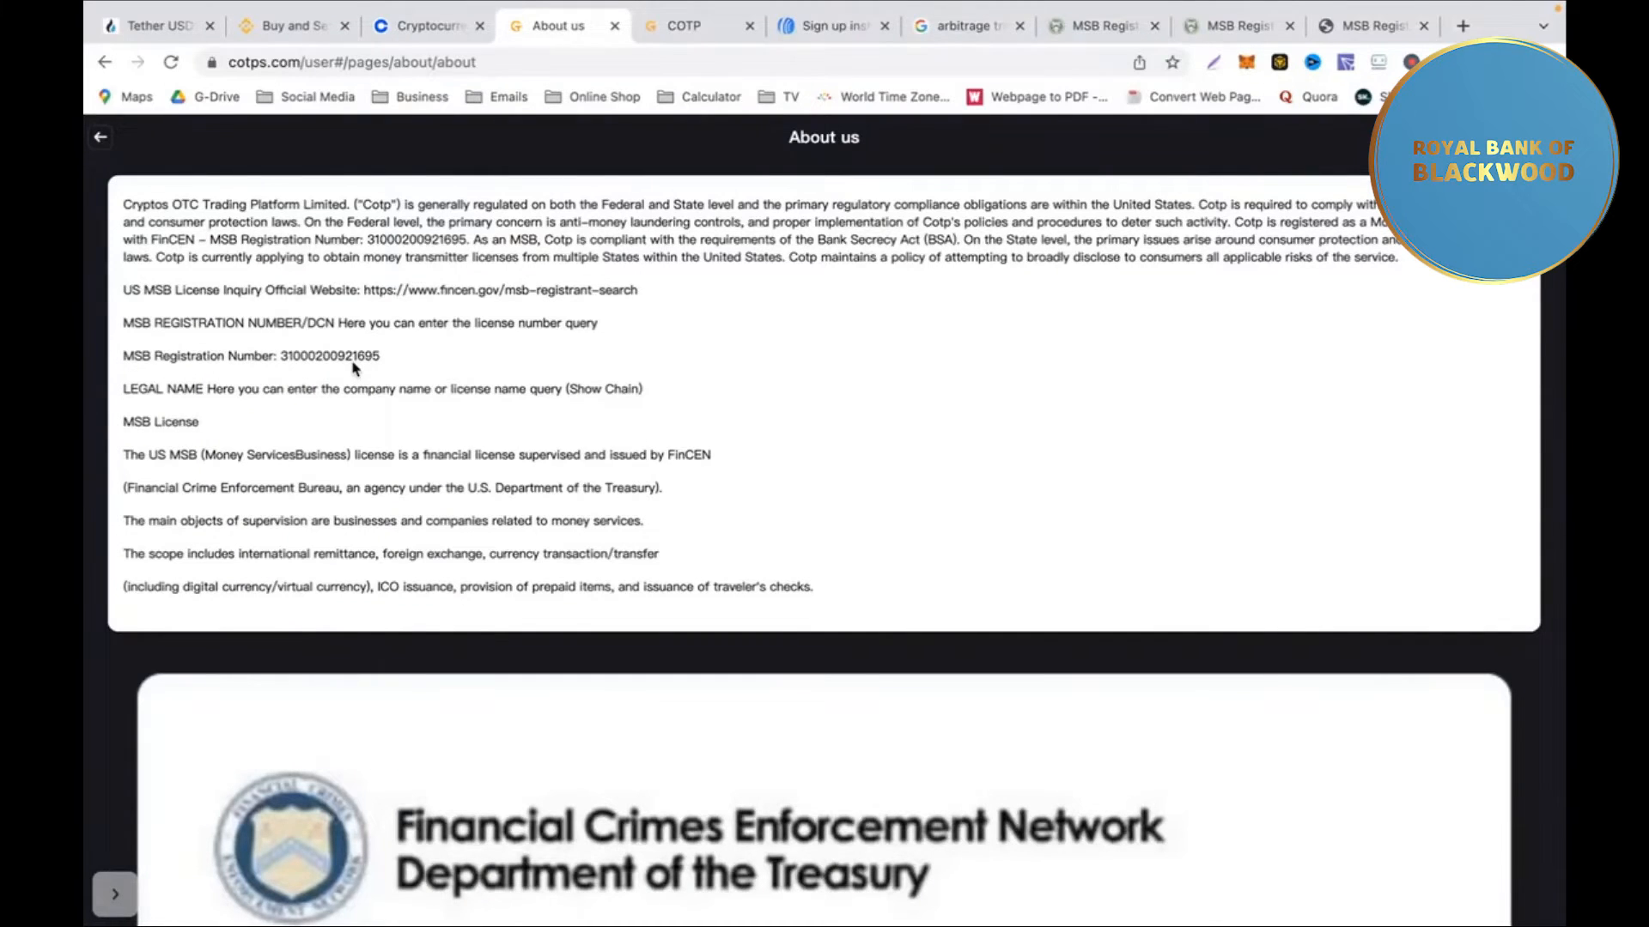
mouse_move(721, 242)
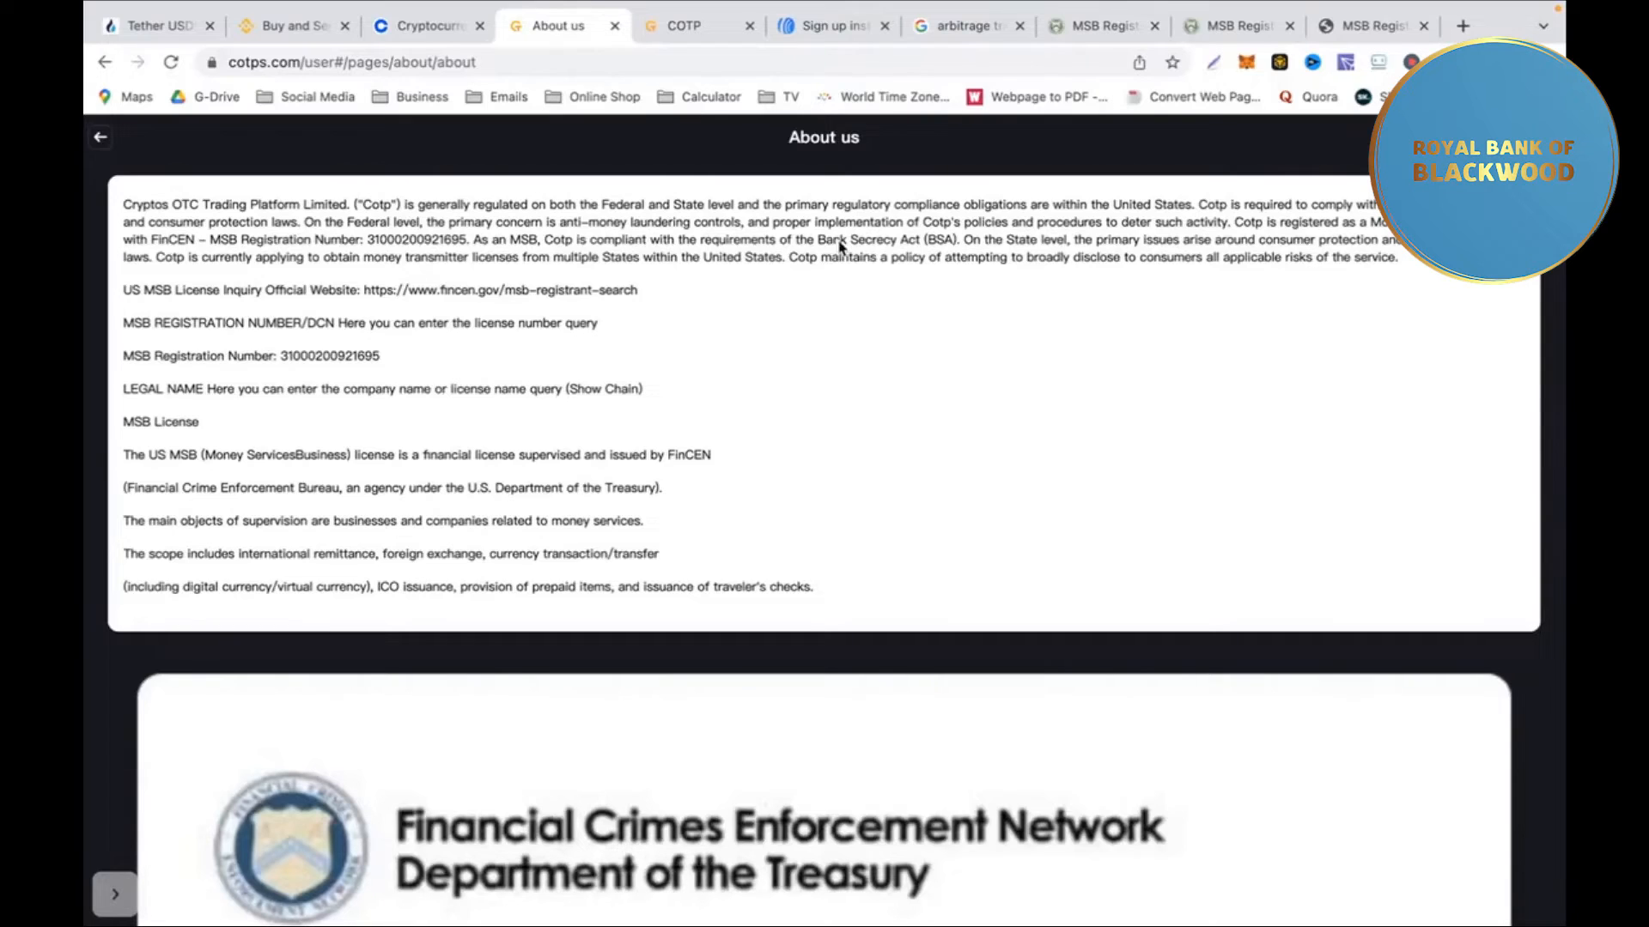
mouse_move(394, 374)
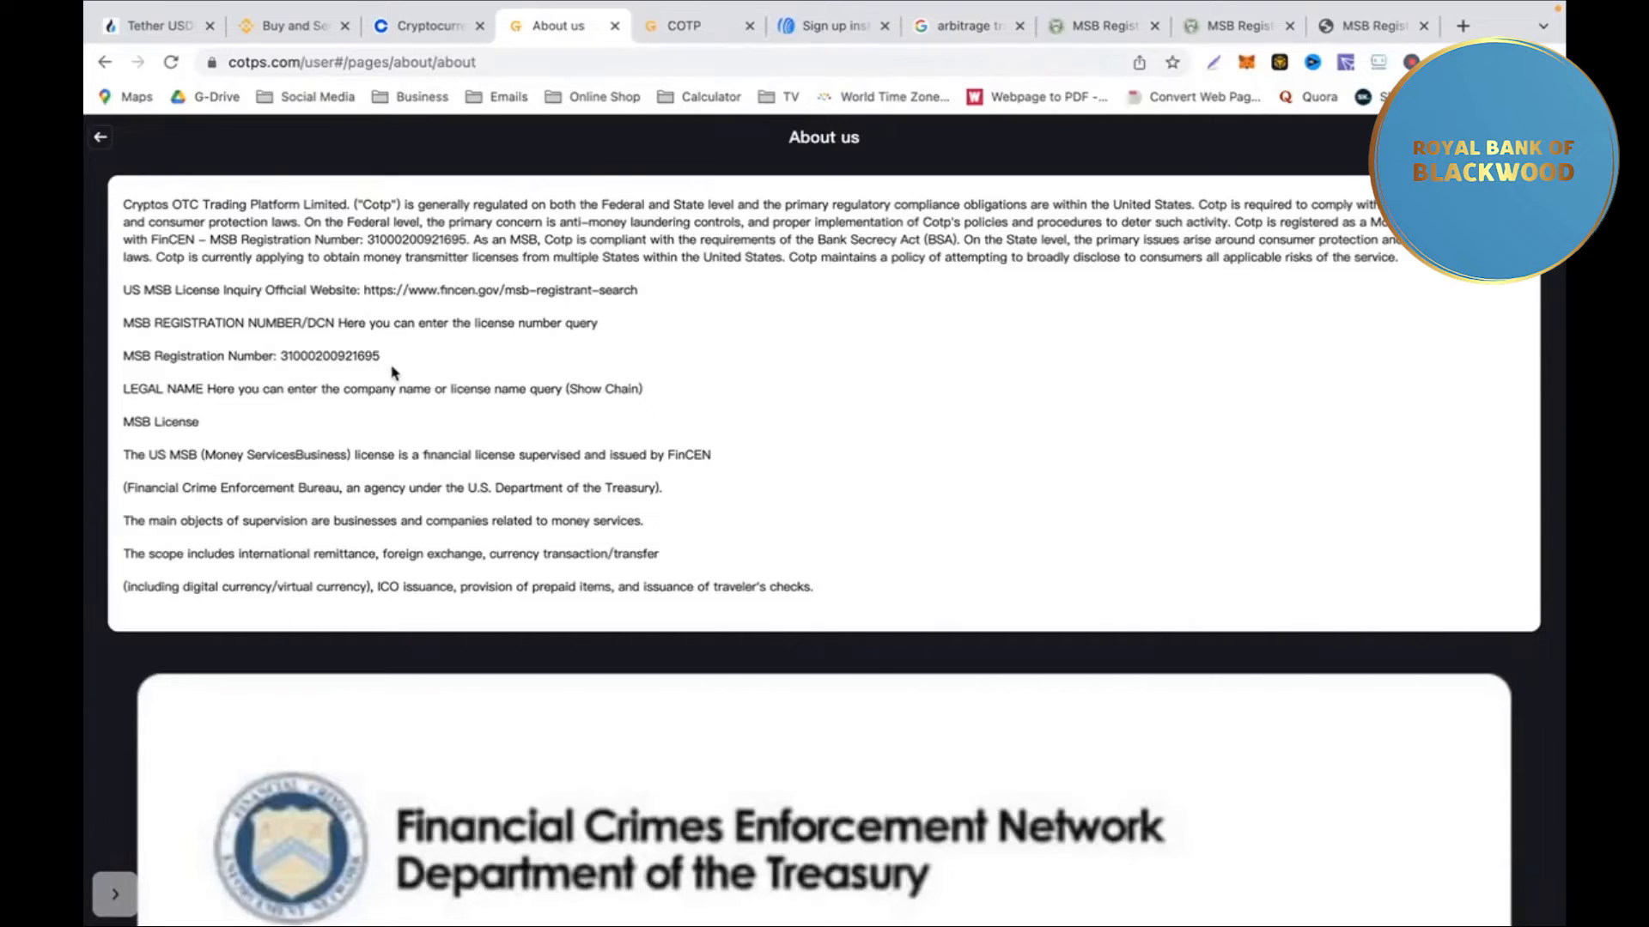
mouse_move(361, 365)
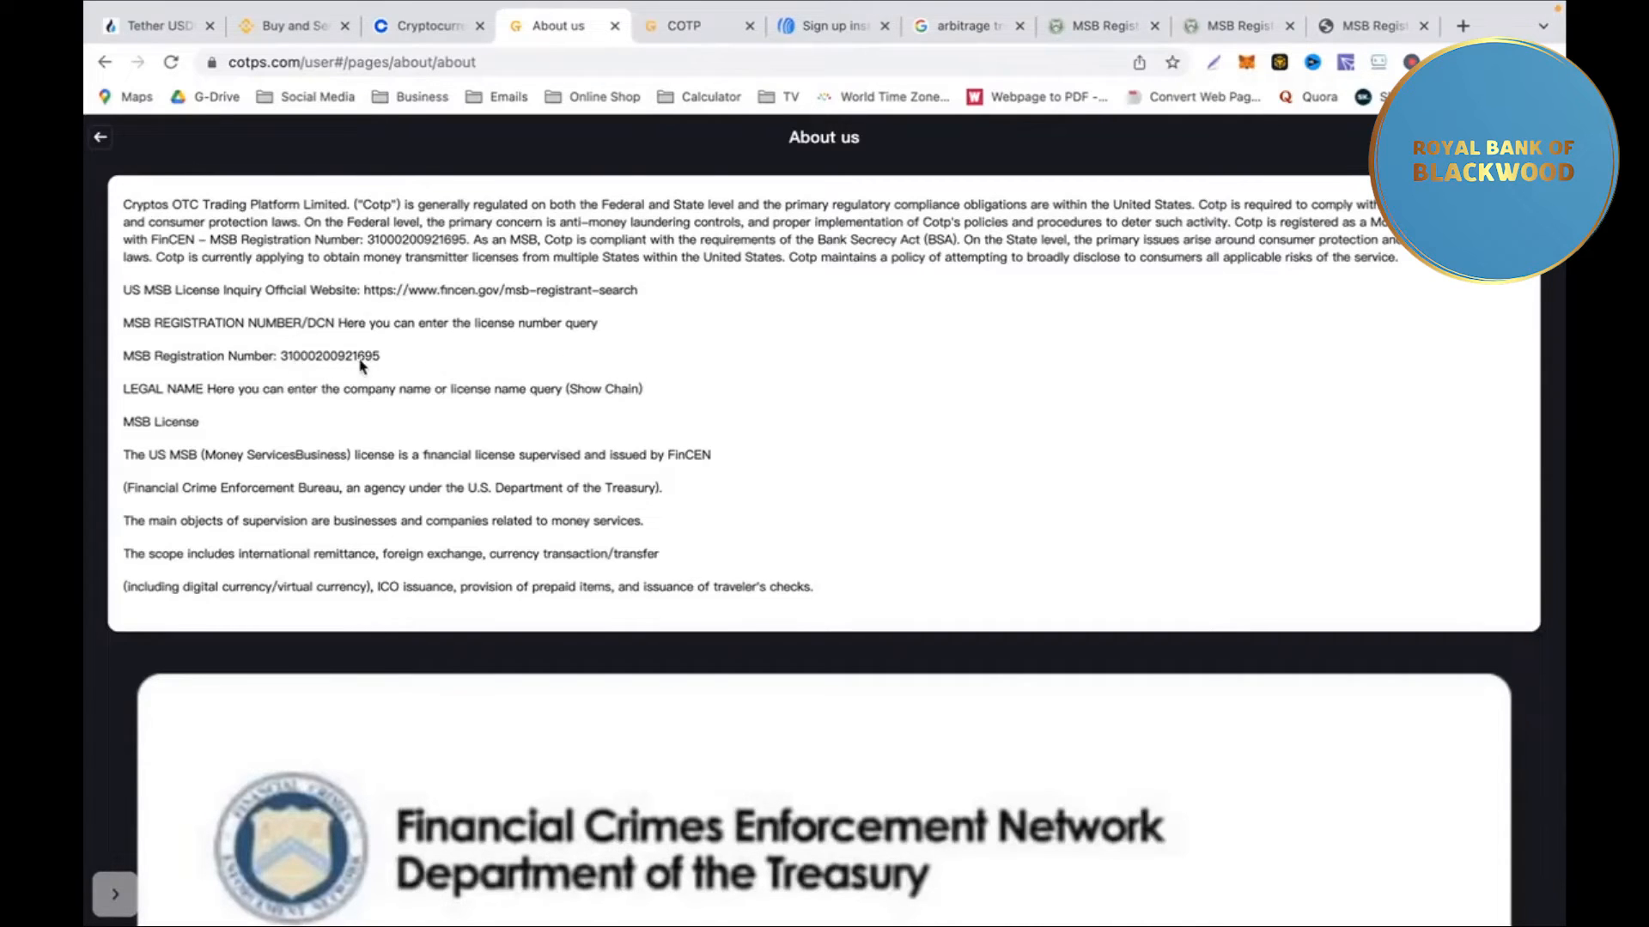
mouse_move(396, 365)
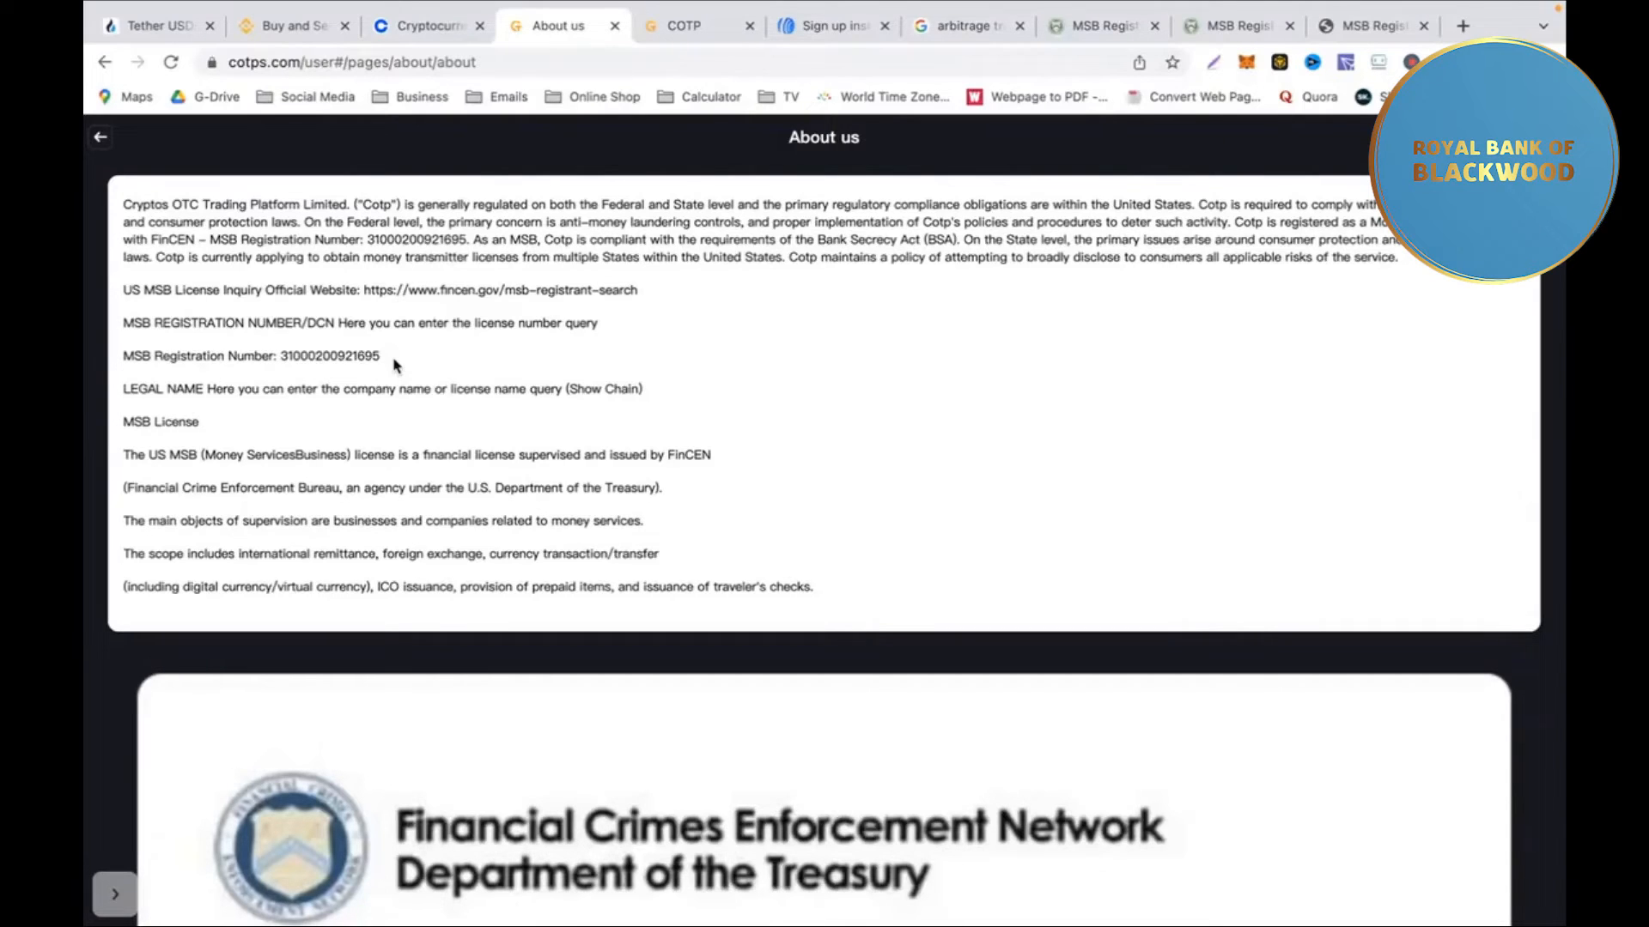
mouse_move(205, 303)
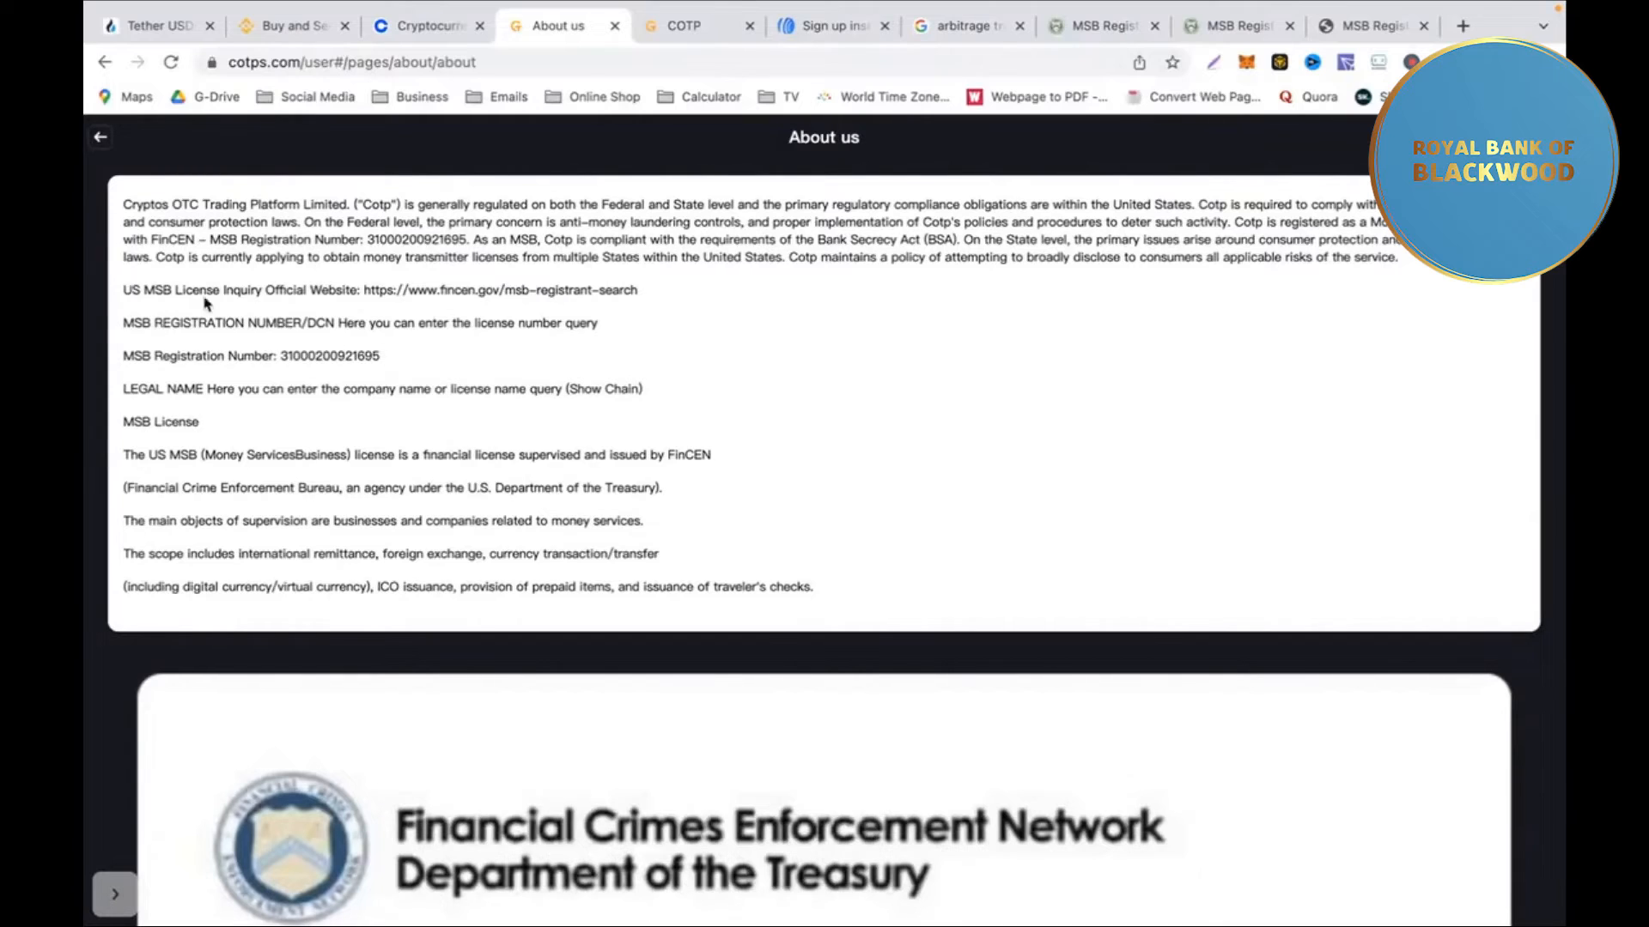
mouse_move(531, 296)
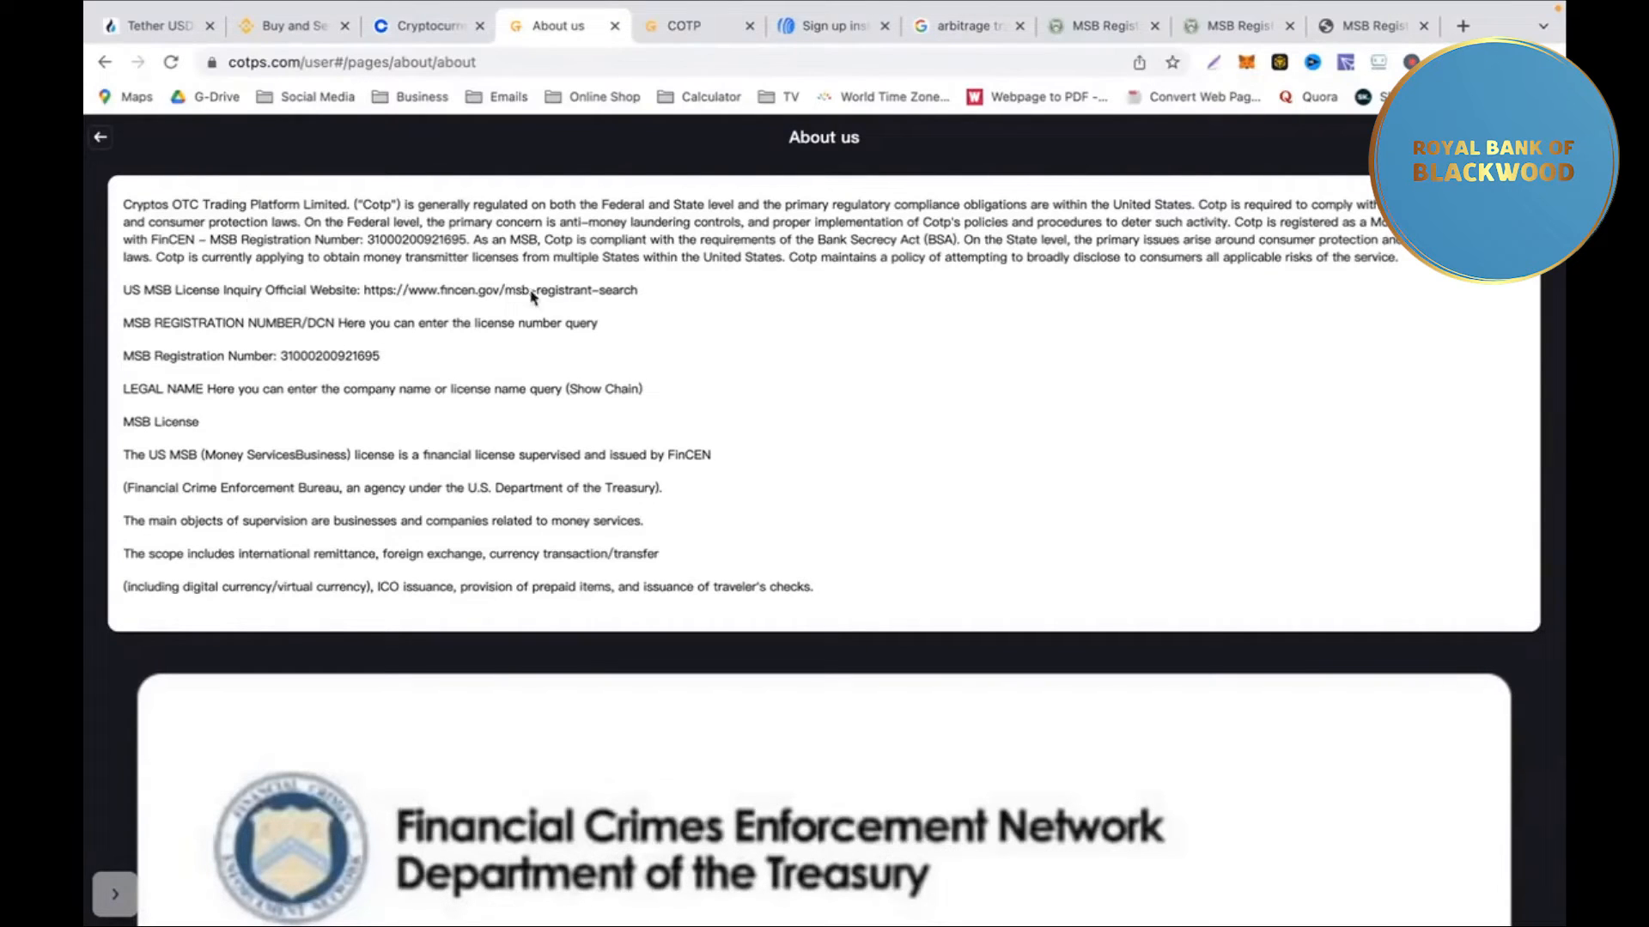
mouse_move(620, 301)
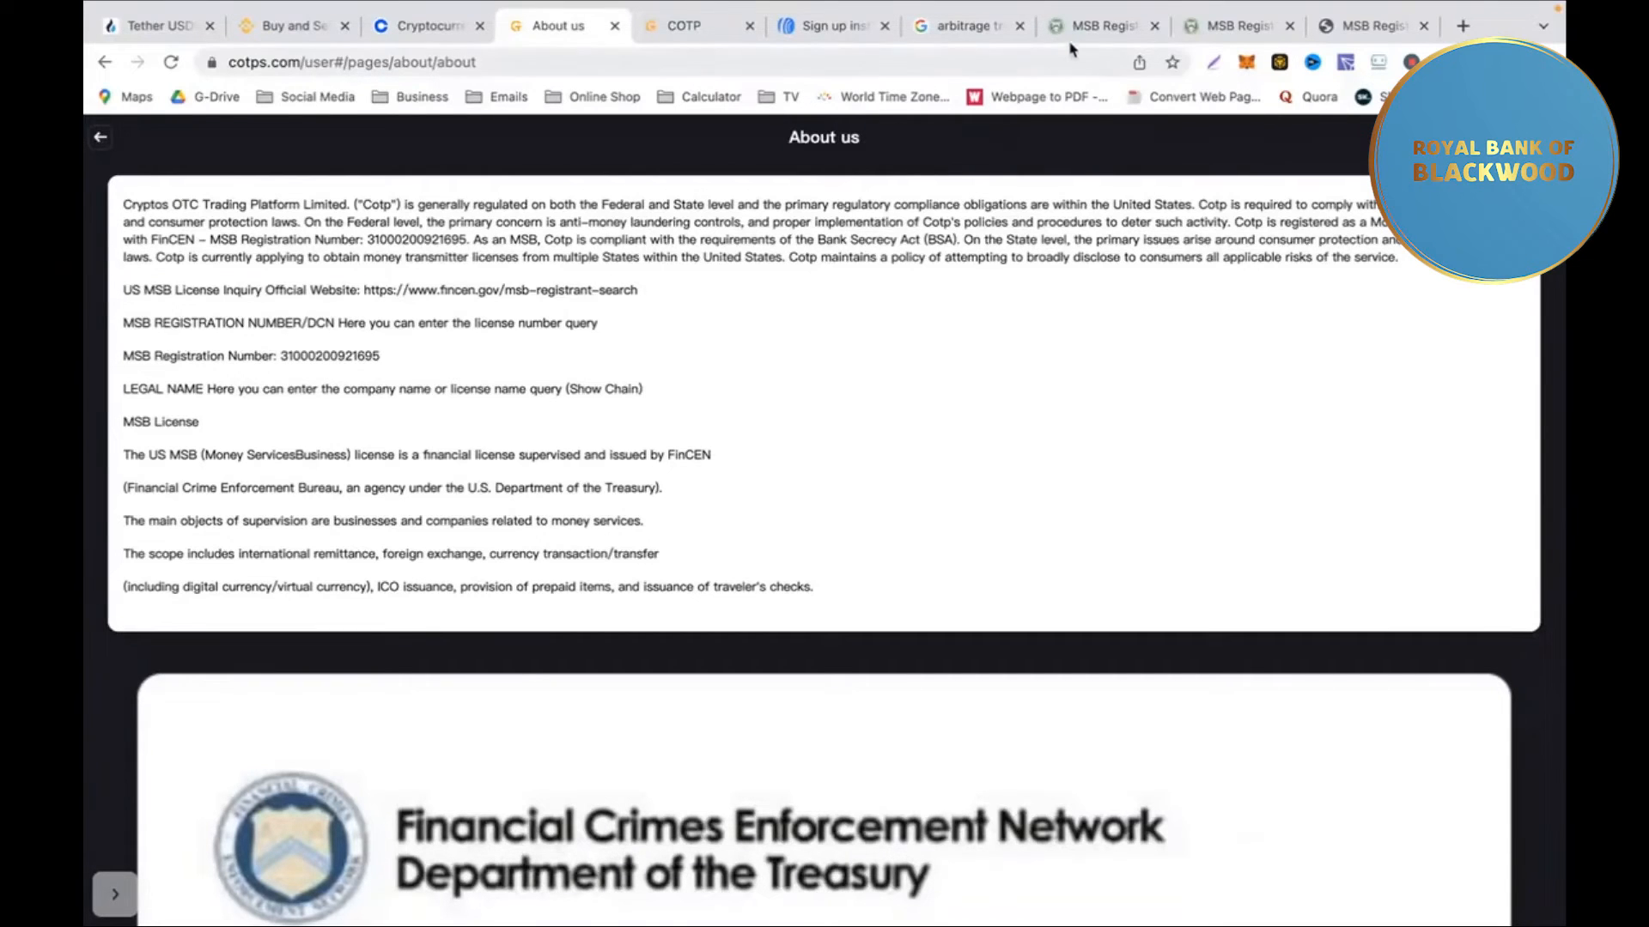
Enter 'cryptos otc' as the legal name on FinCEN's MSB Registrant Search form.
left_click(1099, 25)
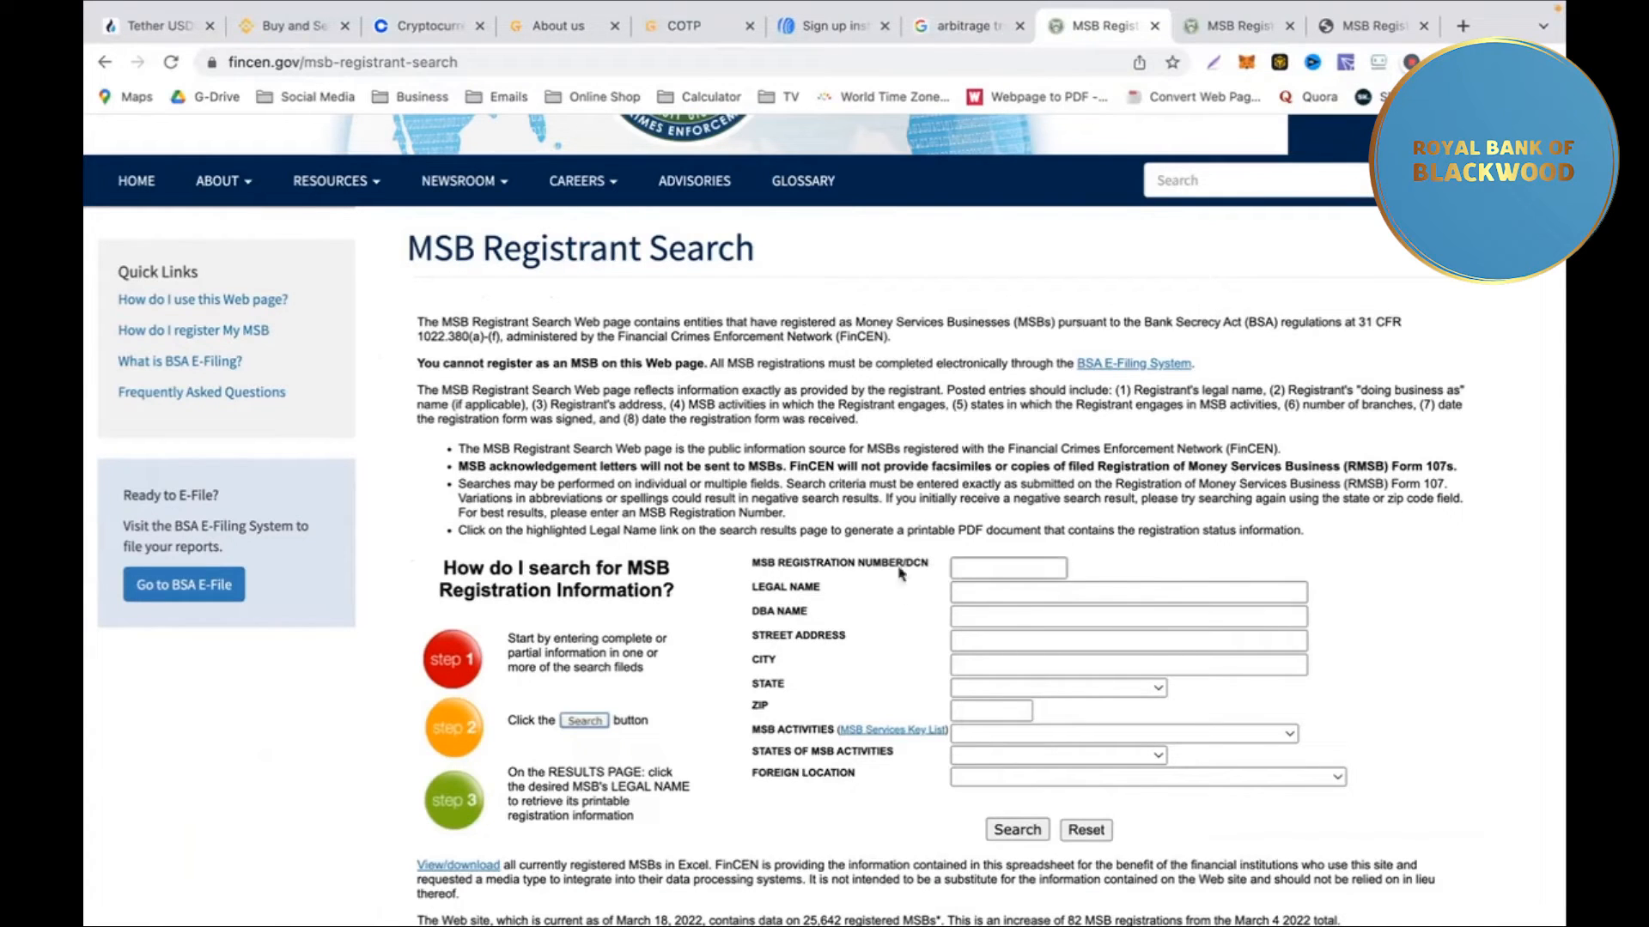
left_click(1126, 591)
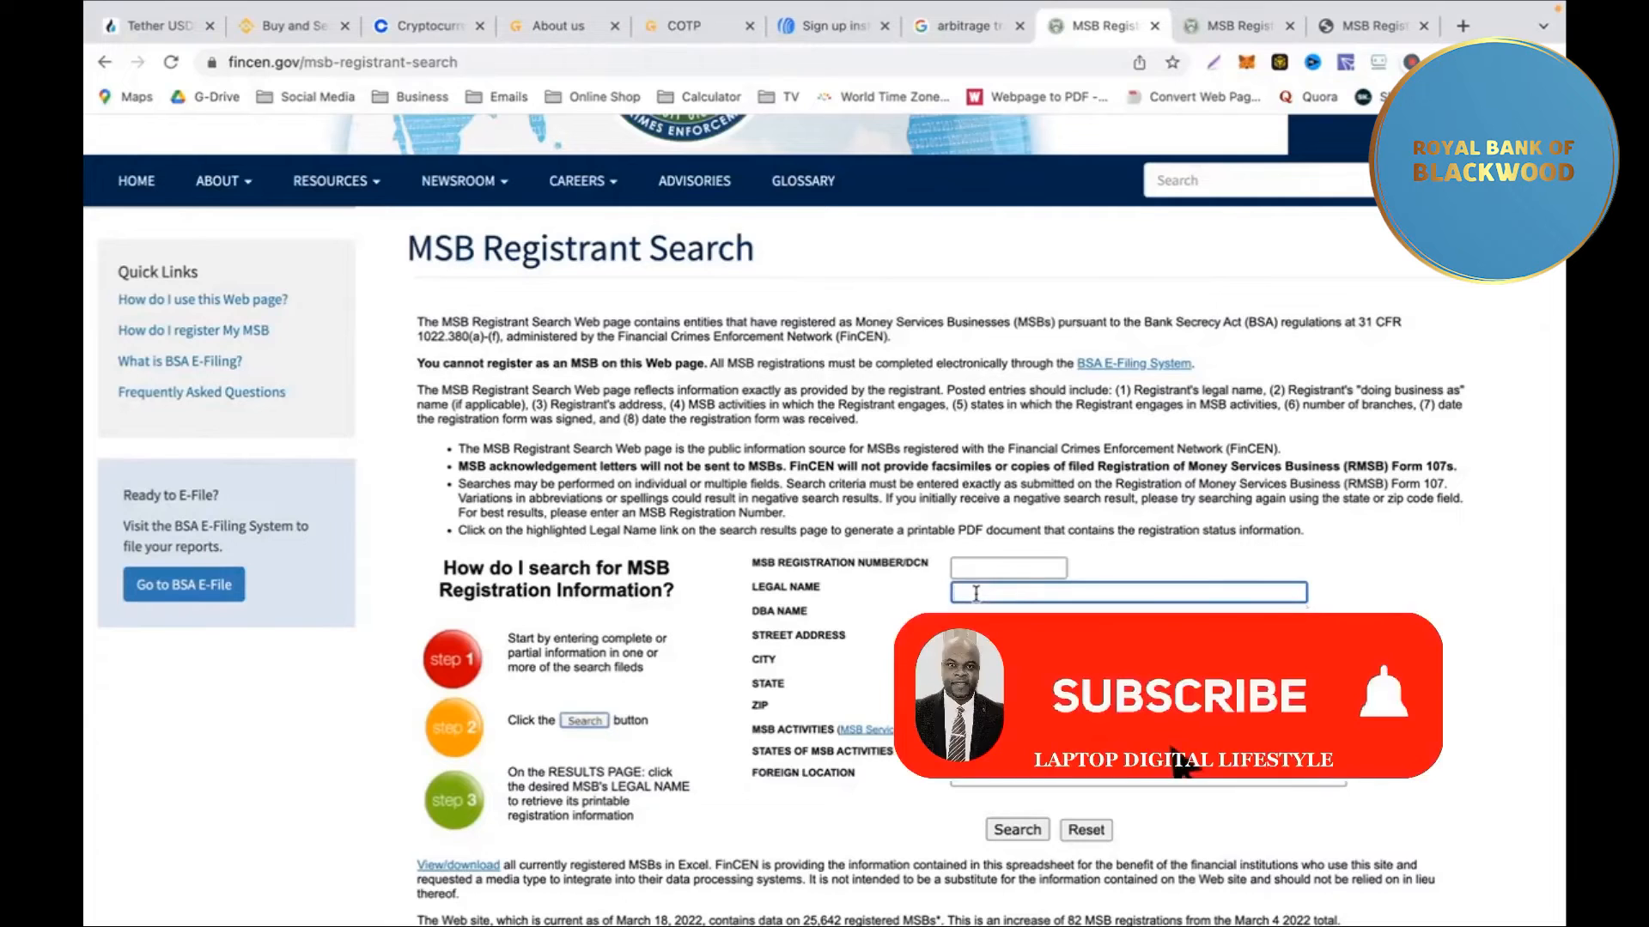
type("o")
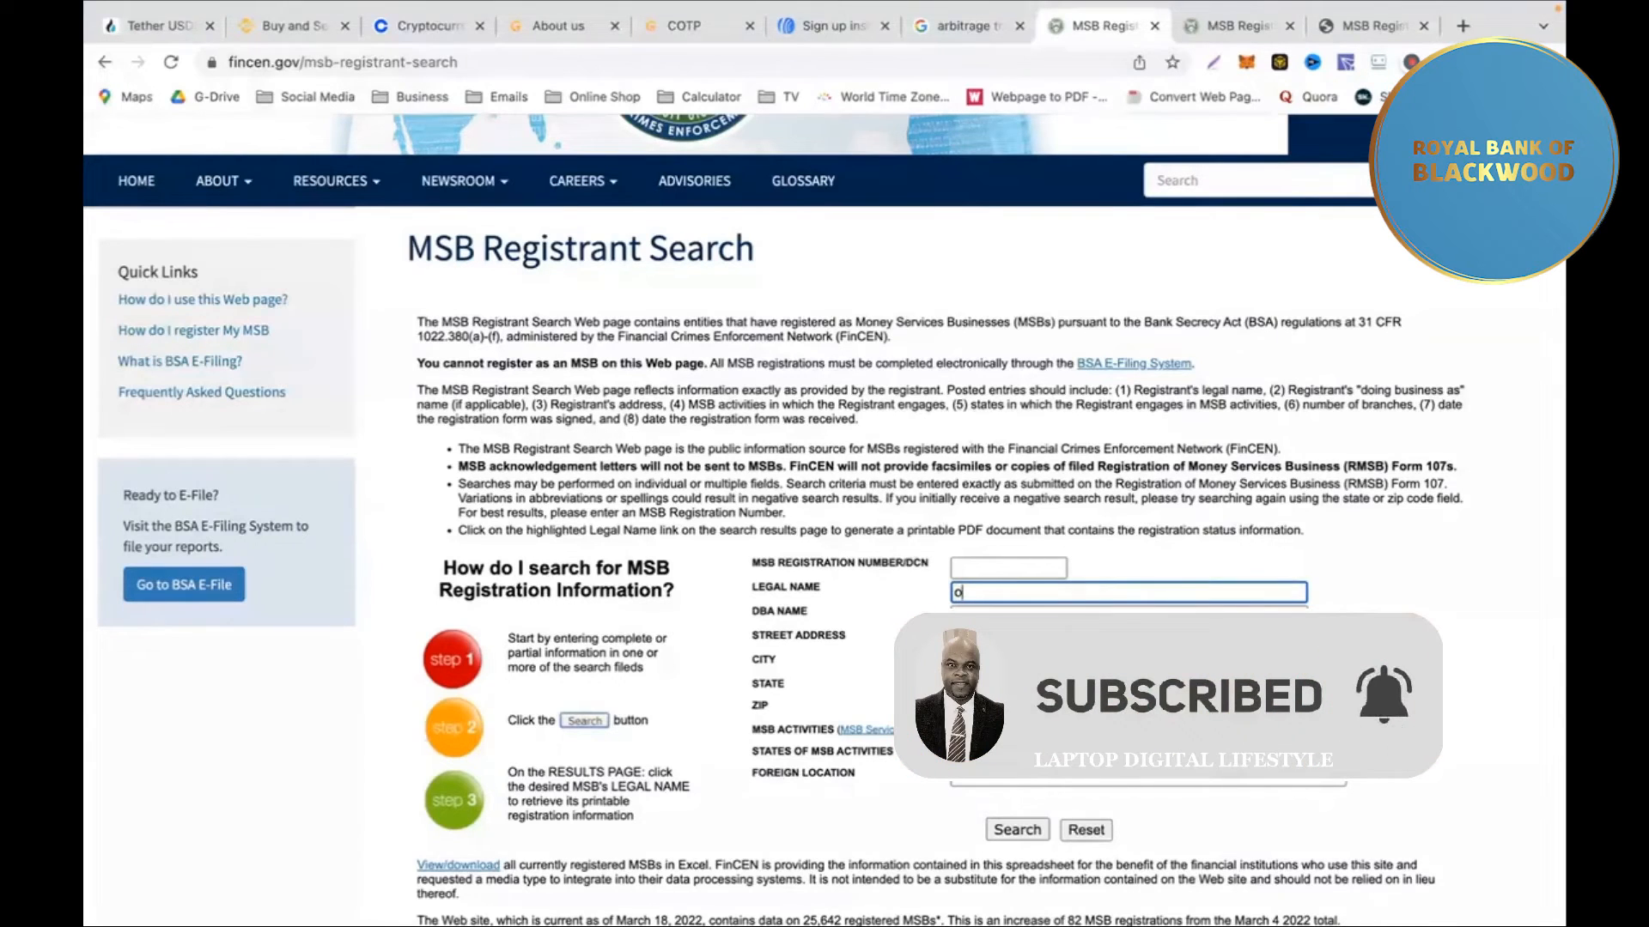
type("cryptos otc")
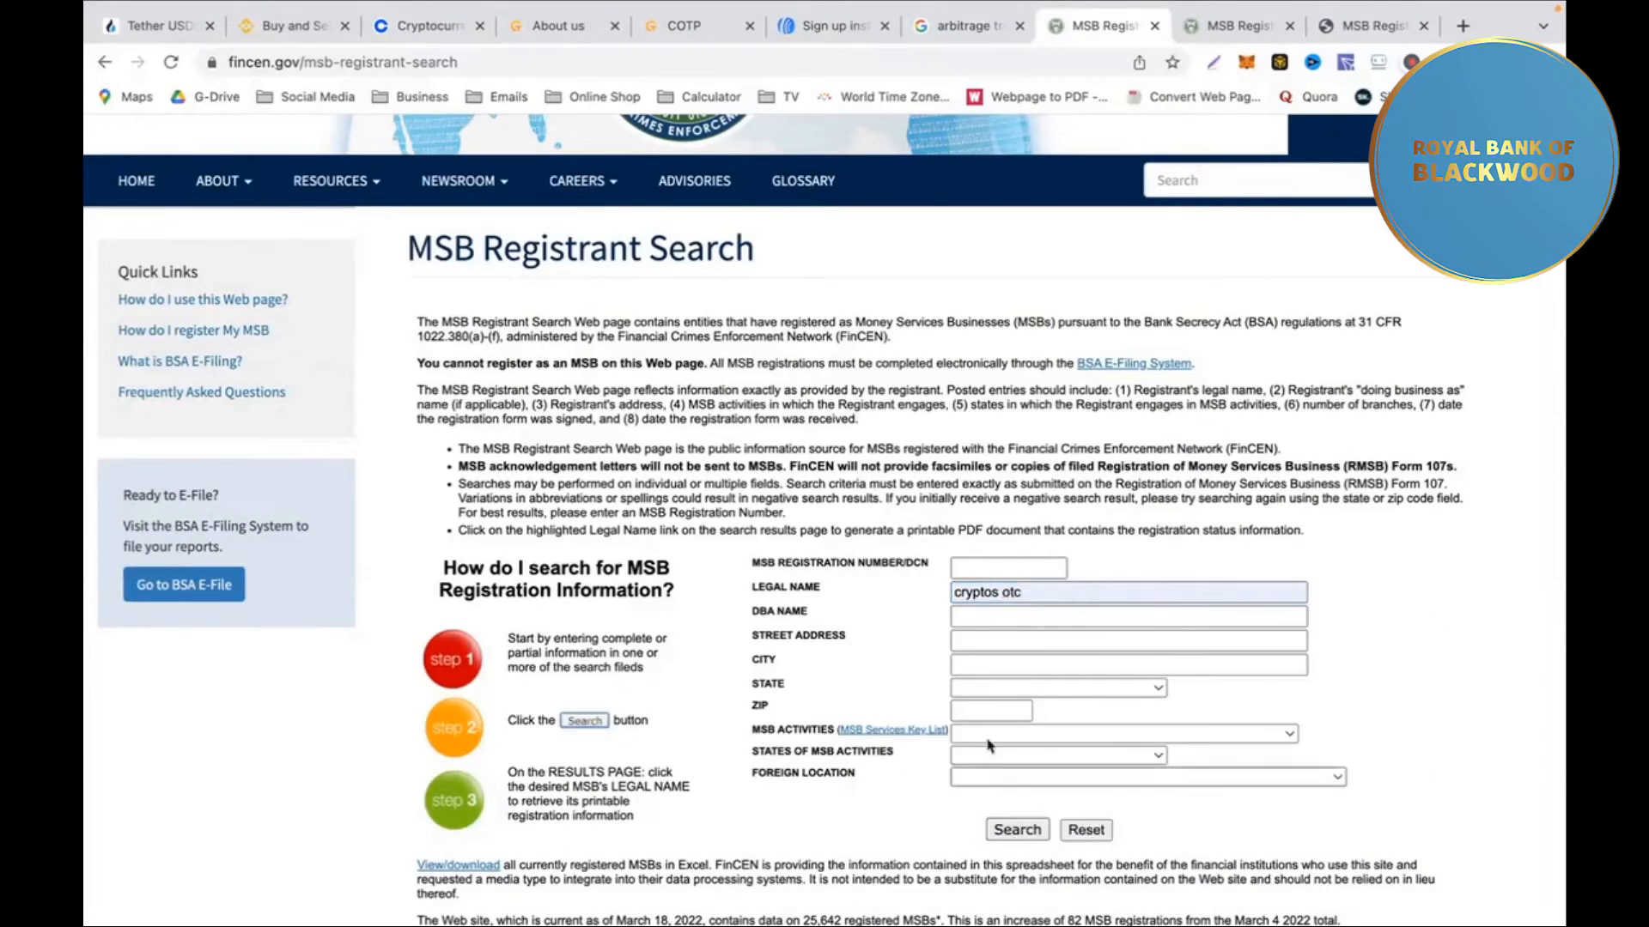
Run the search, listing Cryptos OTC Trading Platform Limited, Colorado Springs, signed 10/18/2021.
left_click(1015, 829)
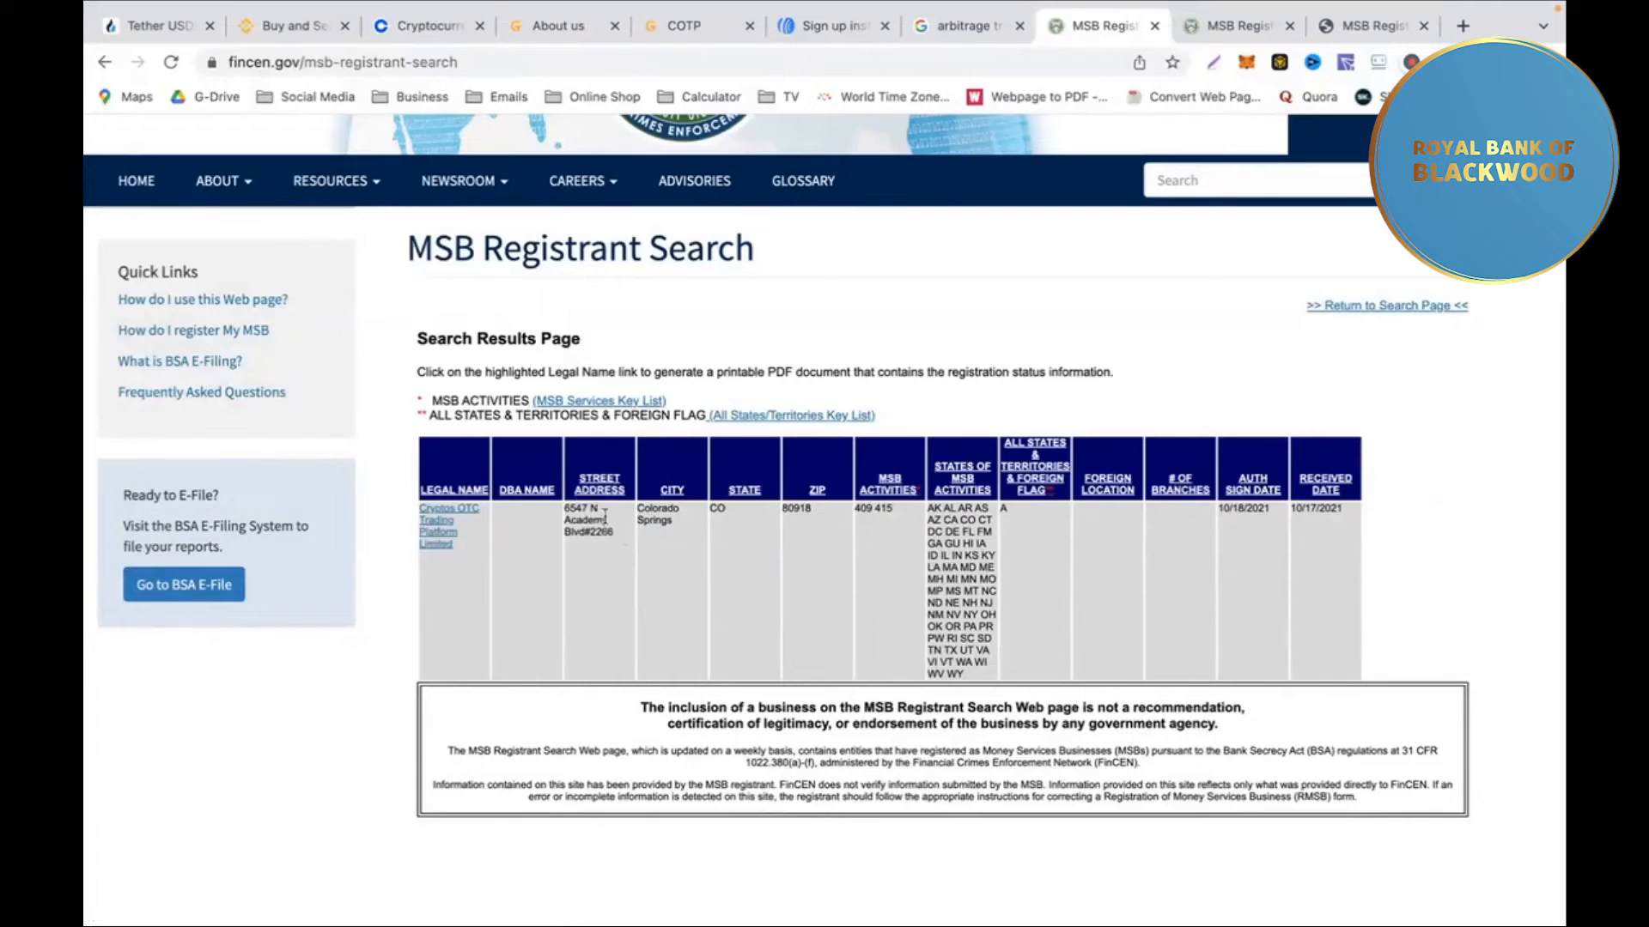
mouse_move(594, 547)
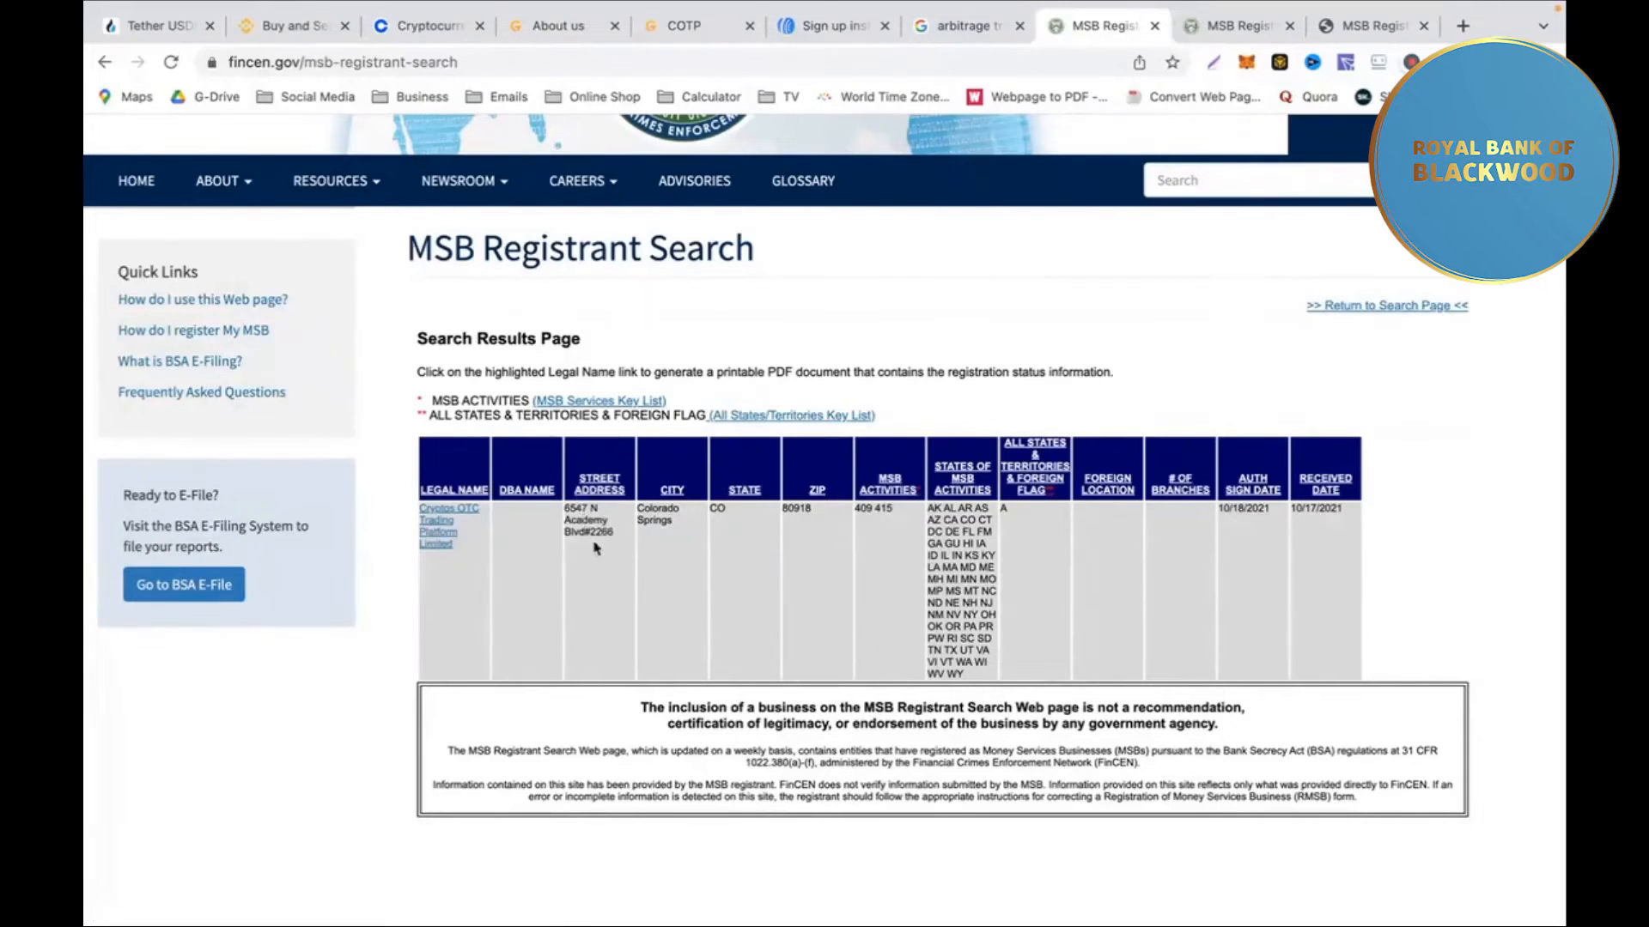
mouse_move(589, 547)
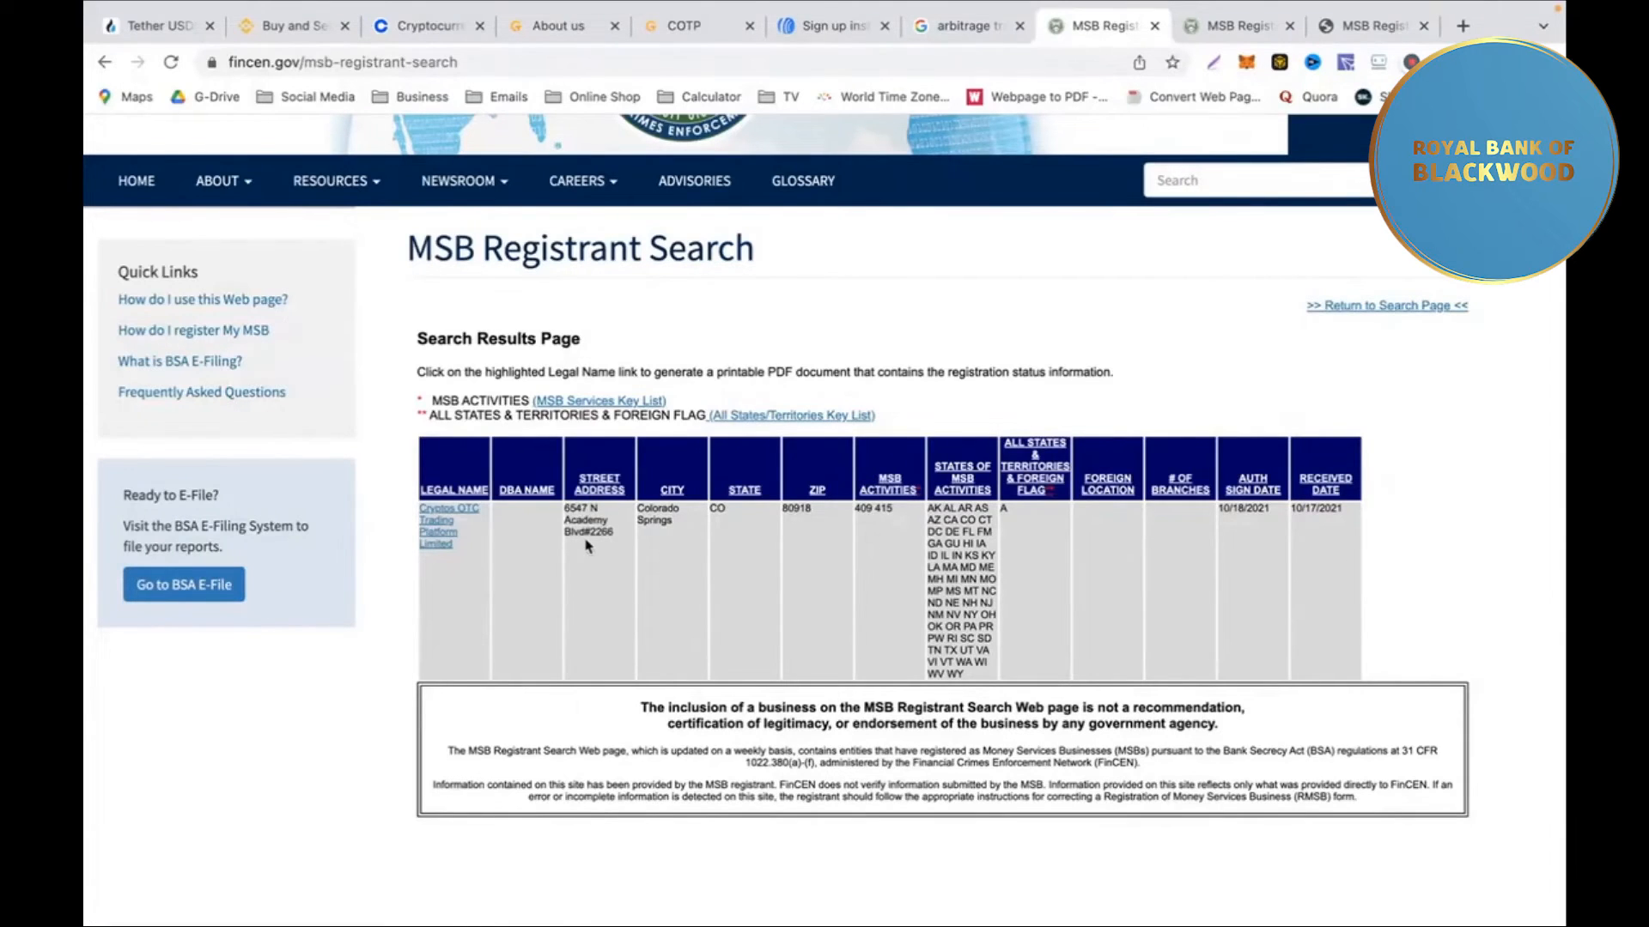
mouse_move(805, 549)
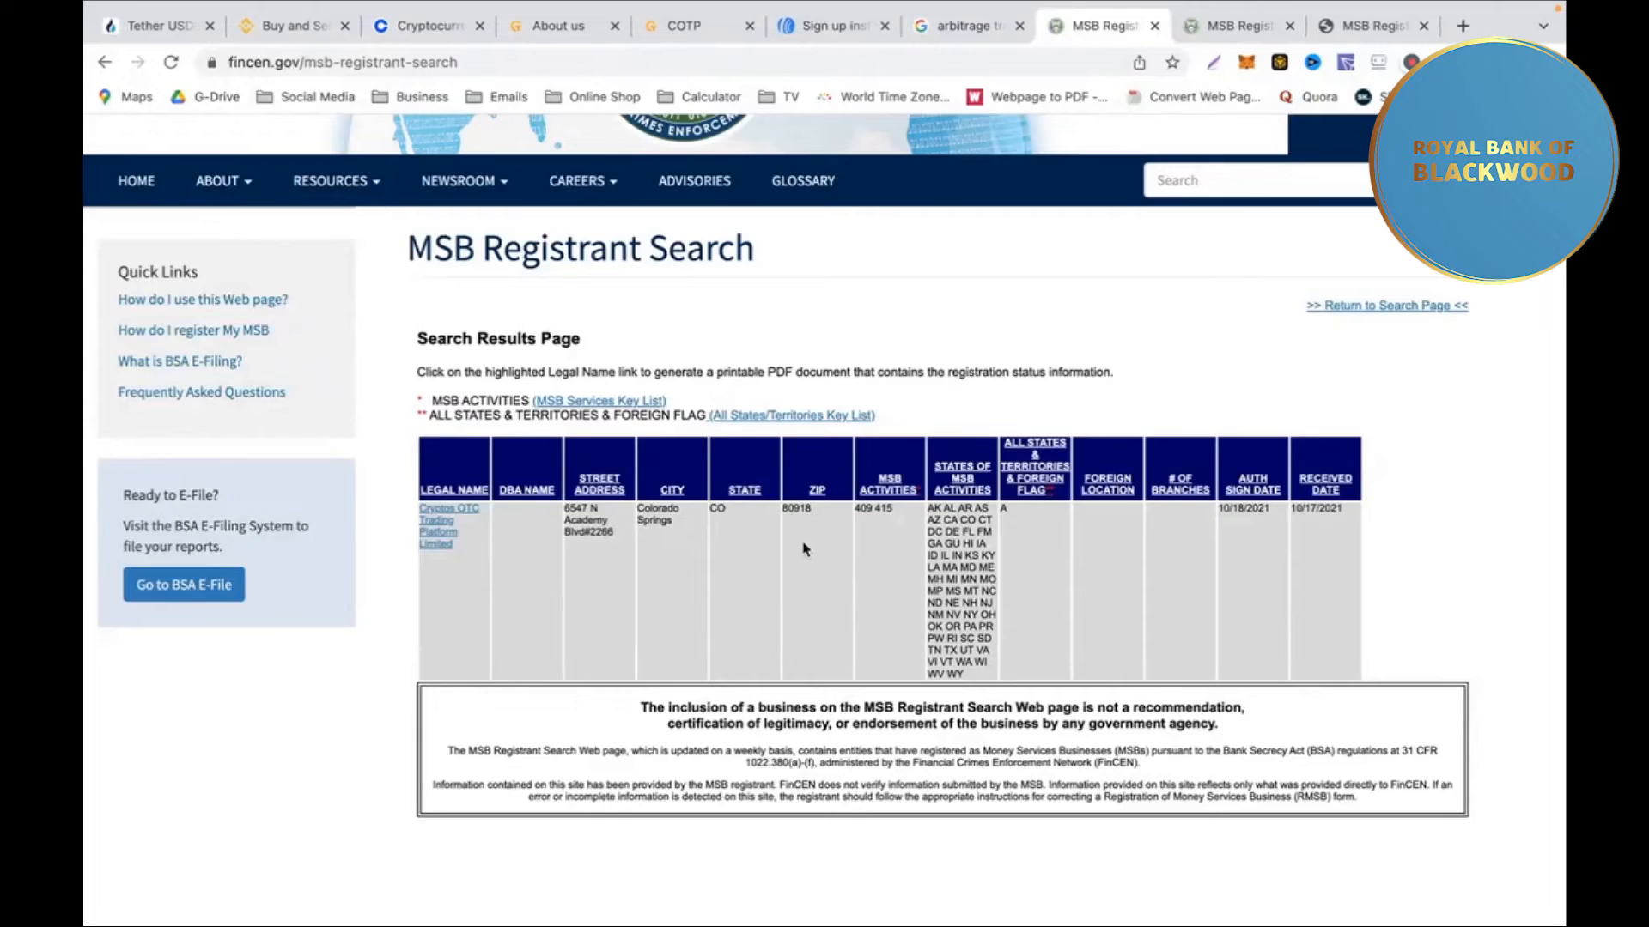
mouse_move(891, 554)
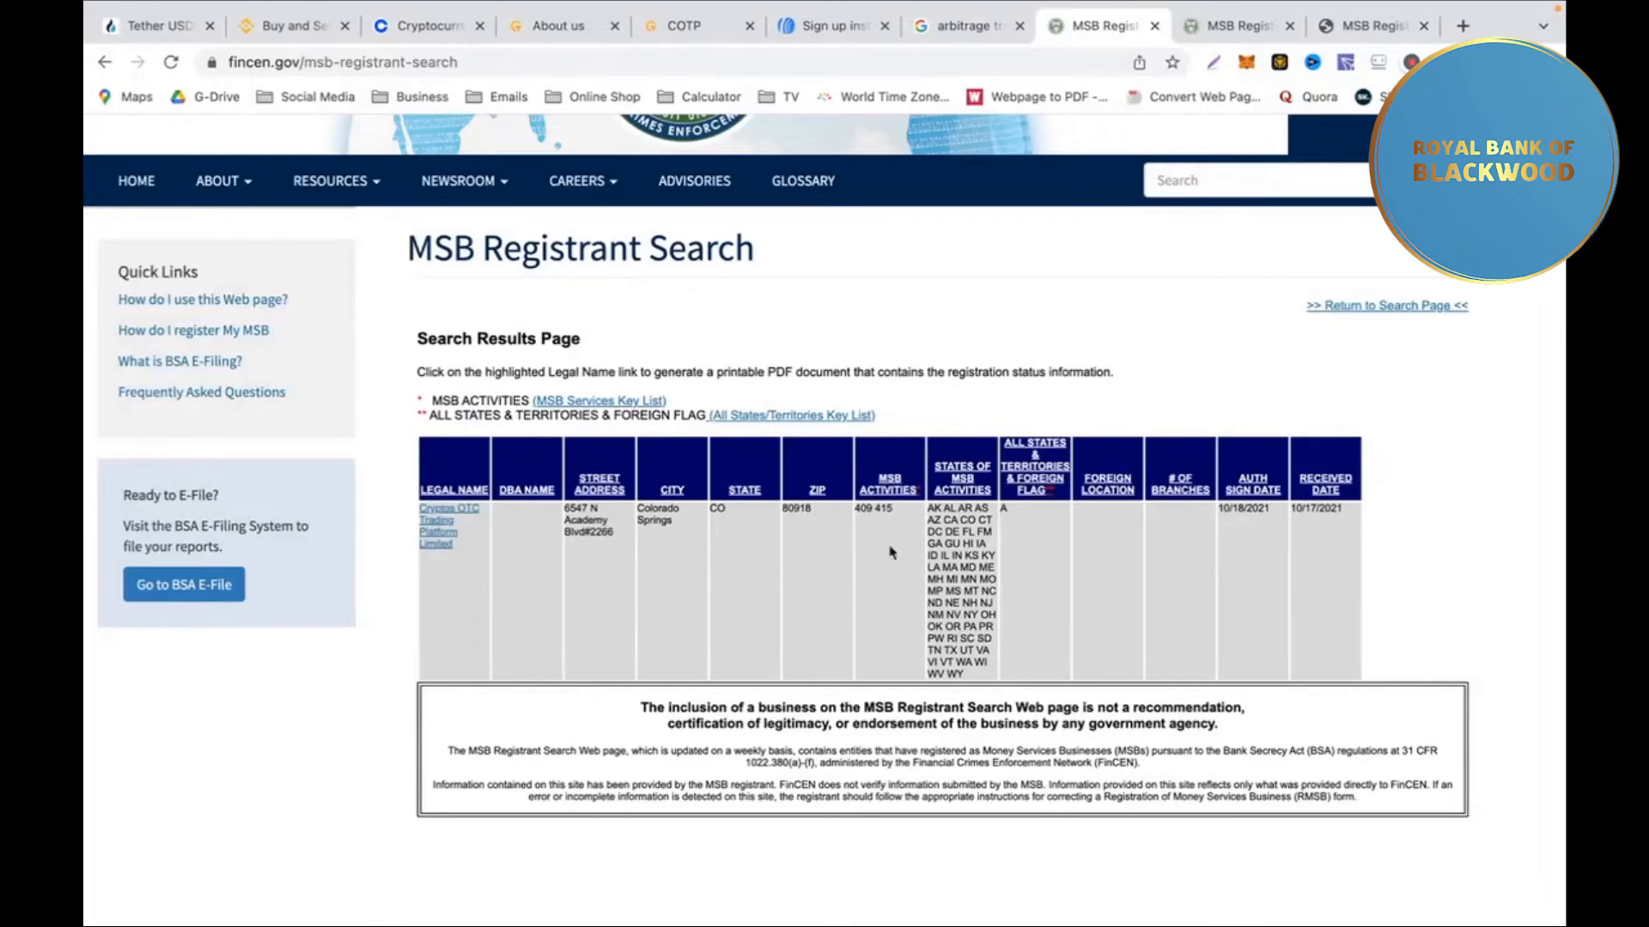
mouse_move(609, 559)
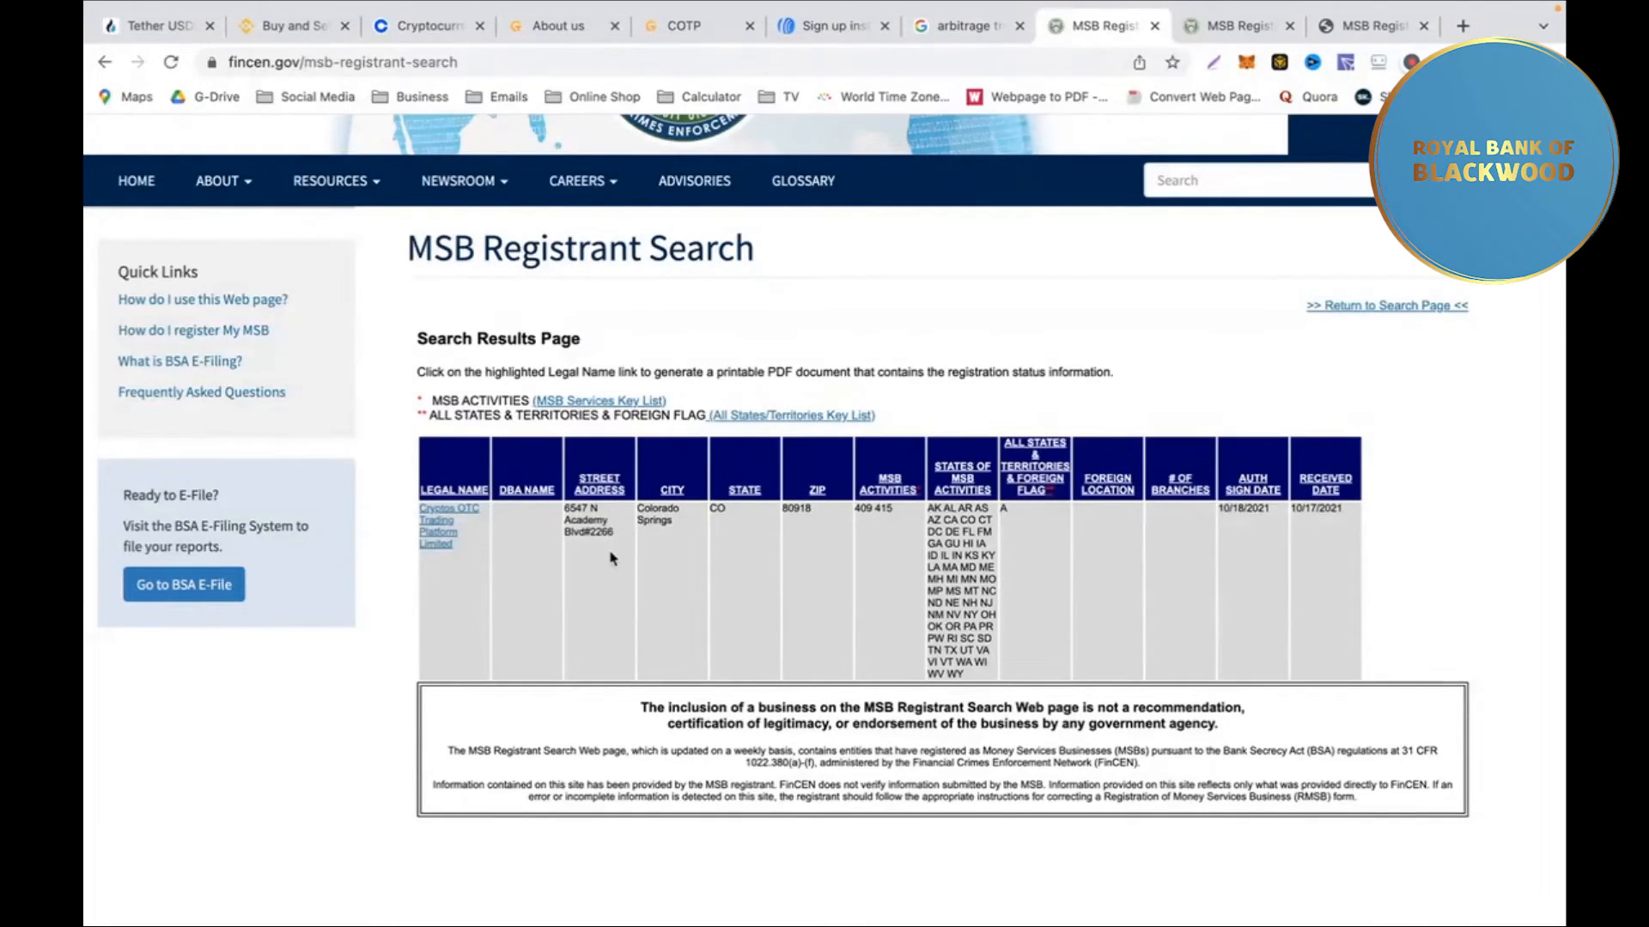
mouse_move(1039, 226)
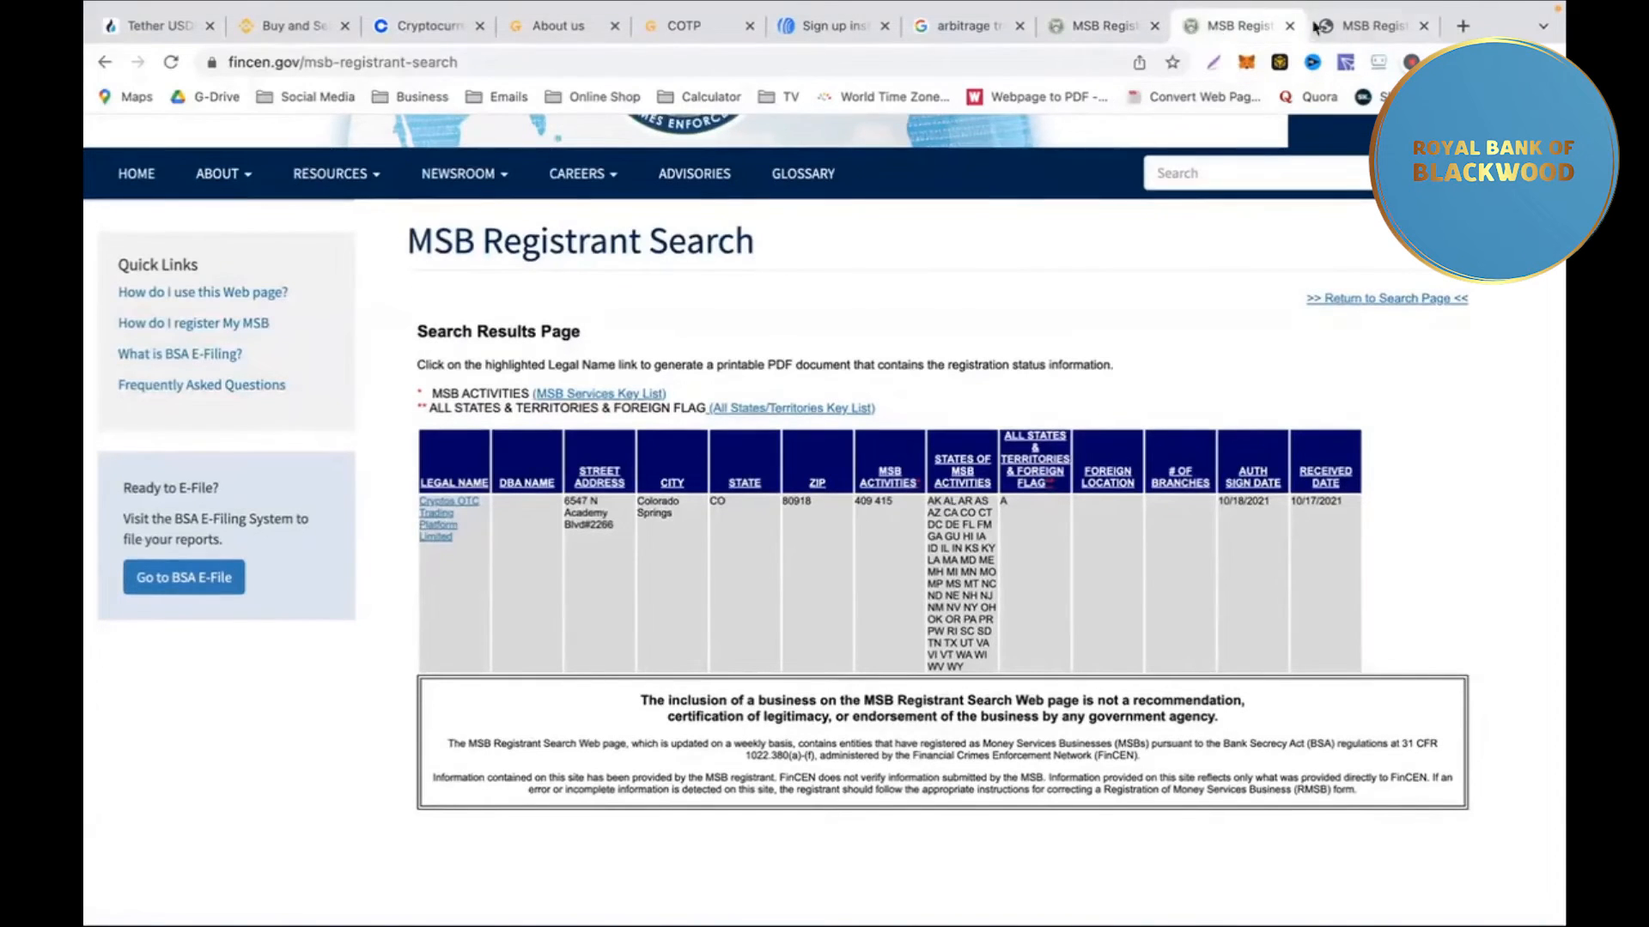
left_click(448, 513)
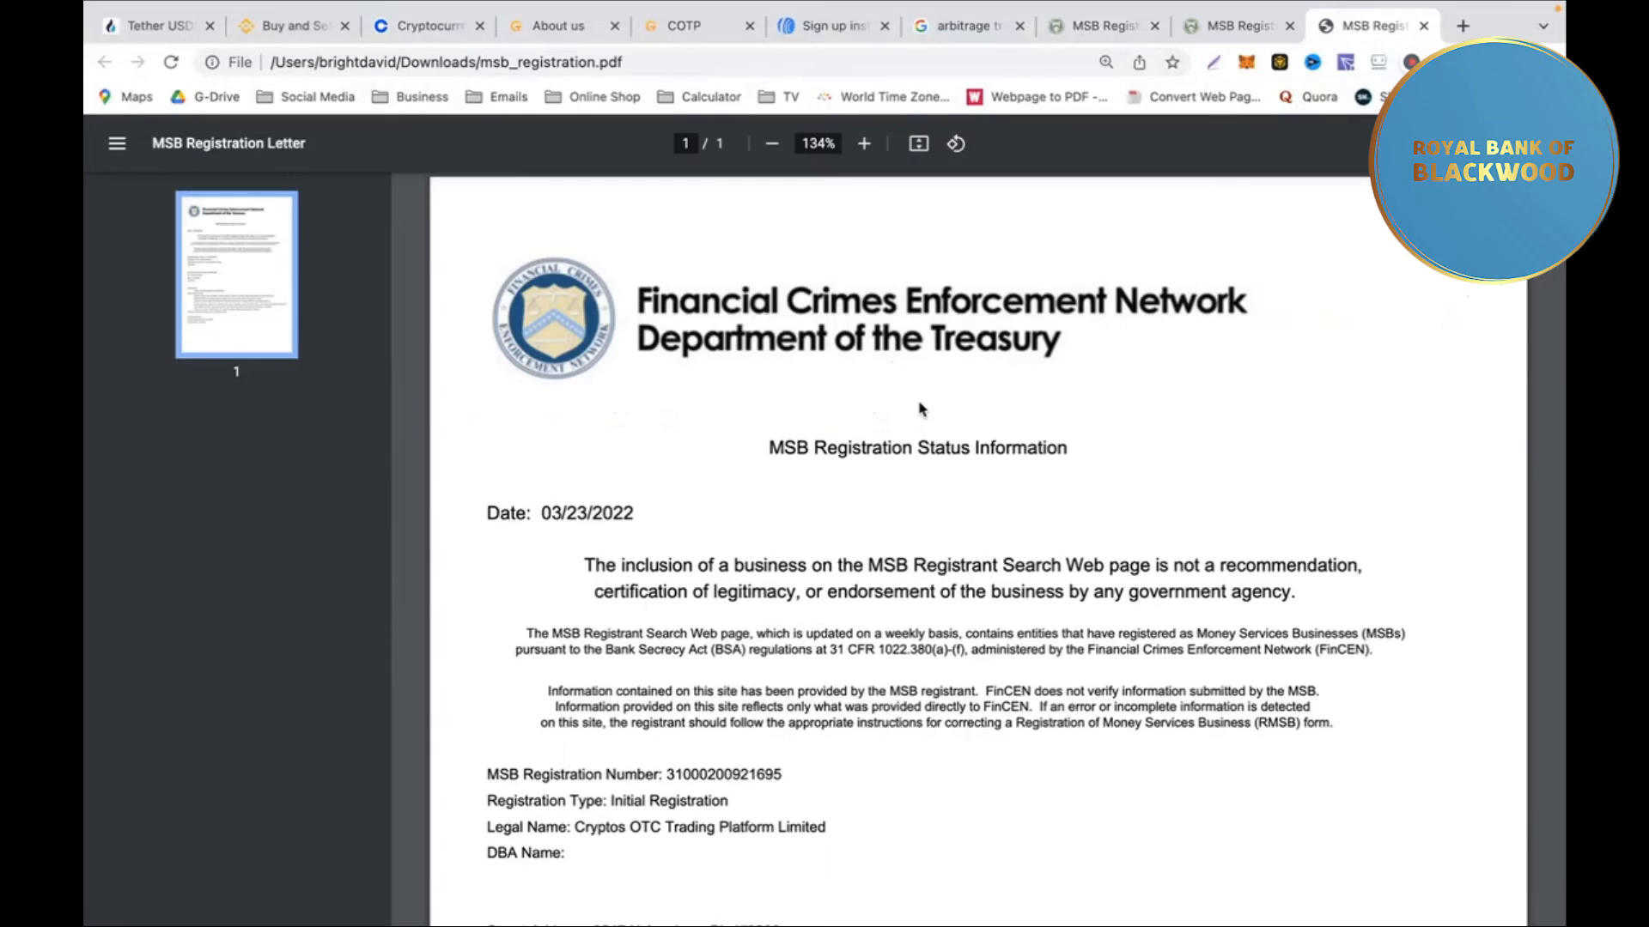
mouse_move(923, 440)
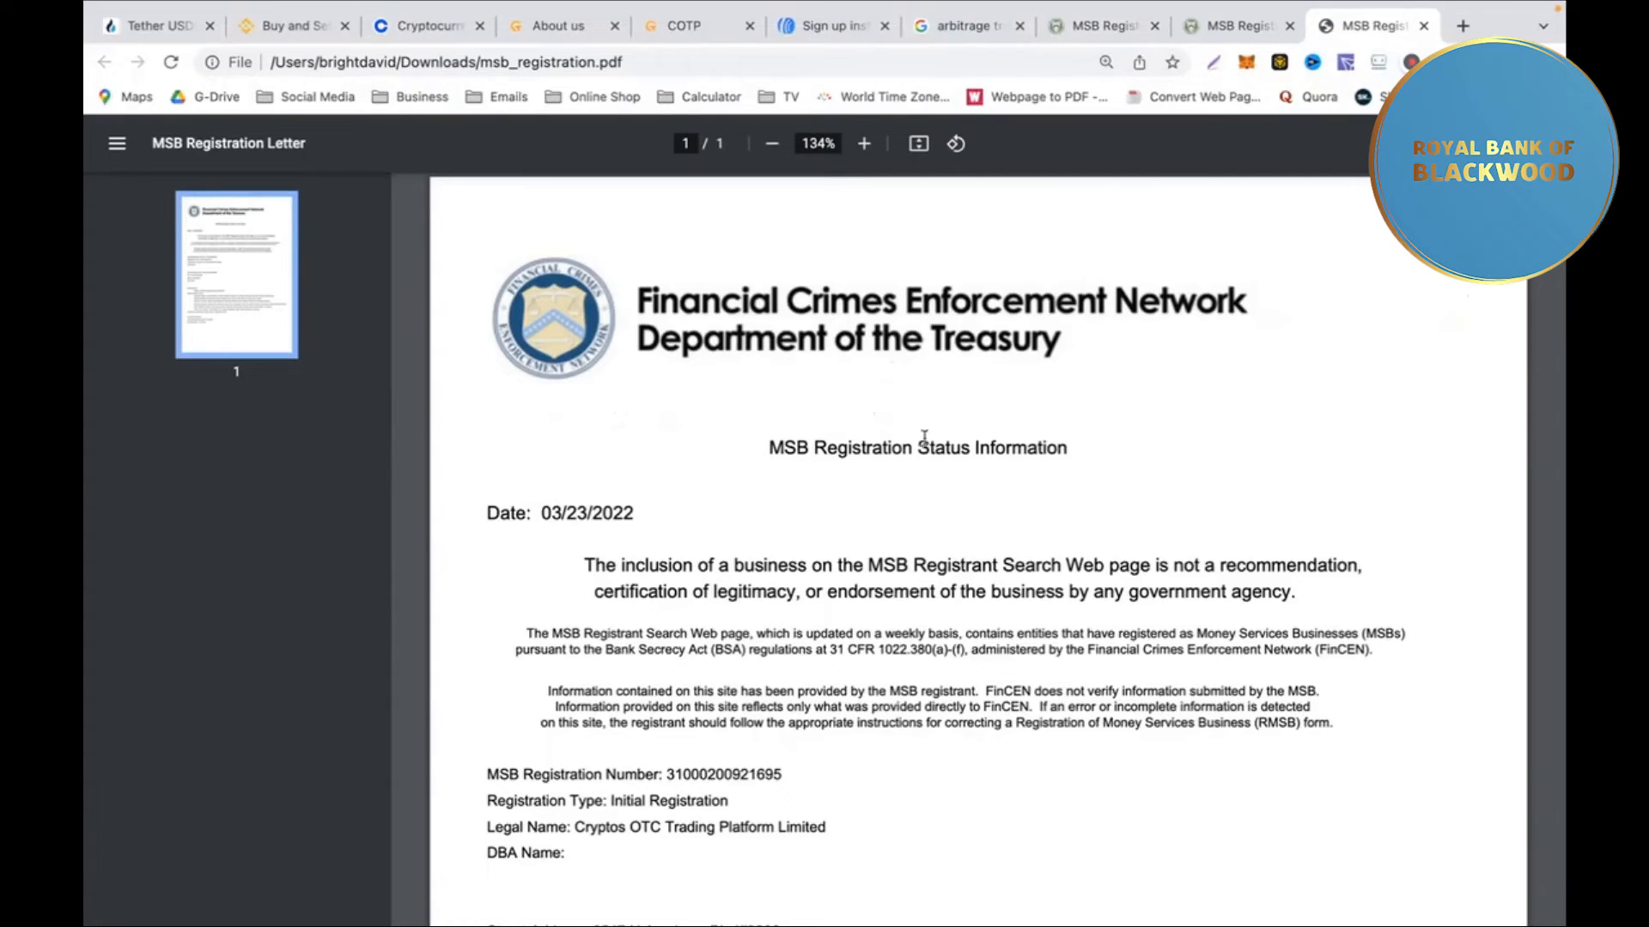
mouse_move(936, 524)
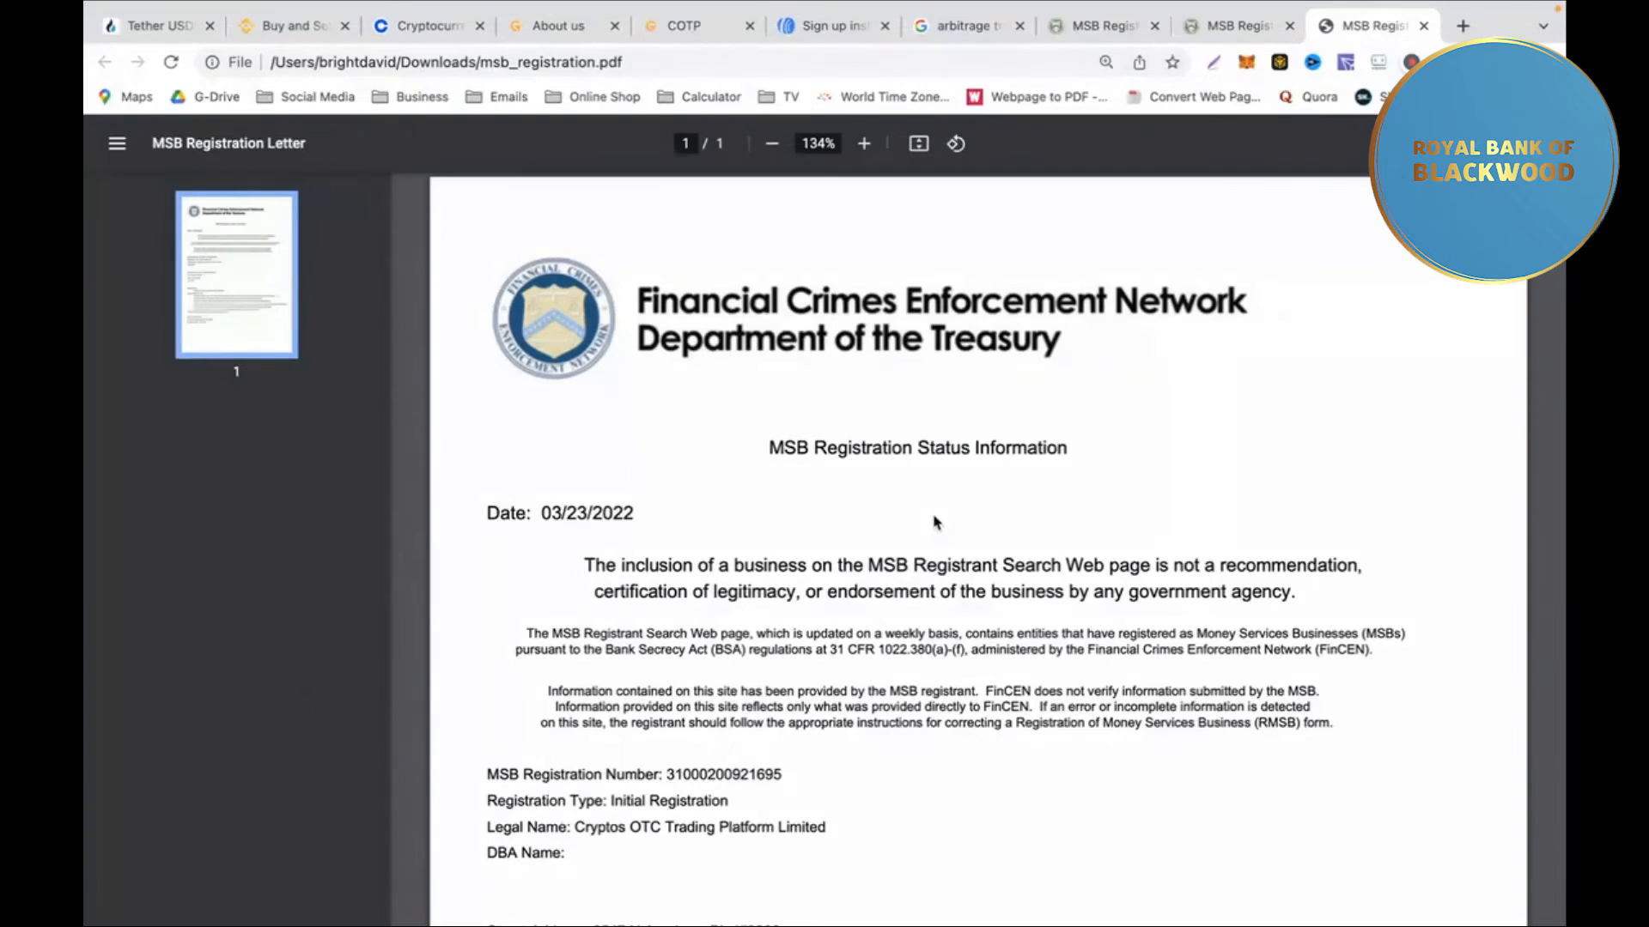
scroll("down", 3)
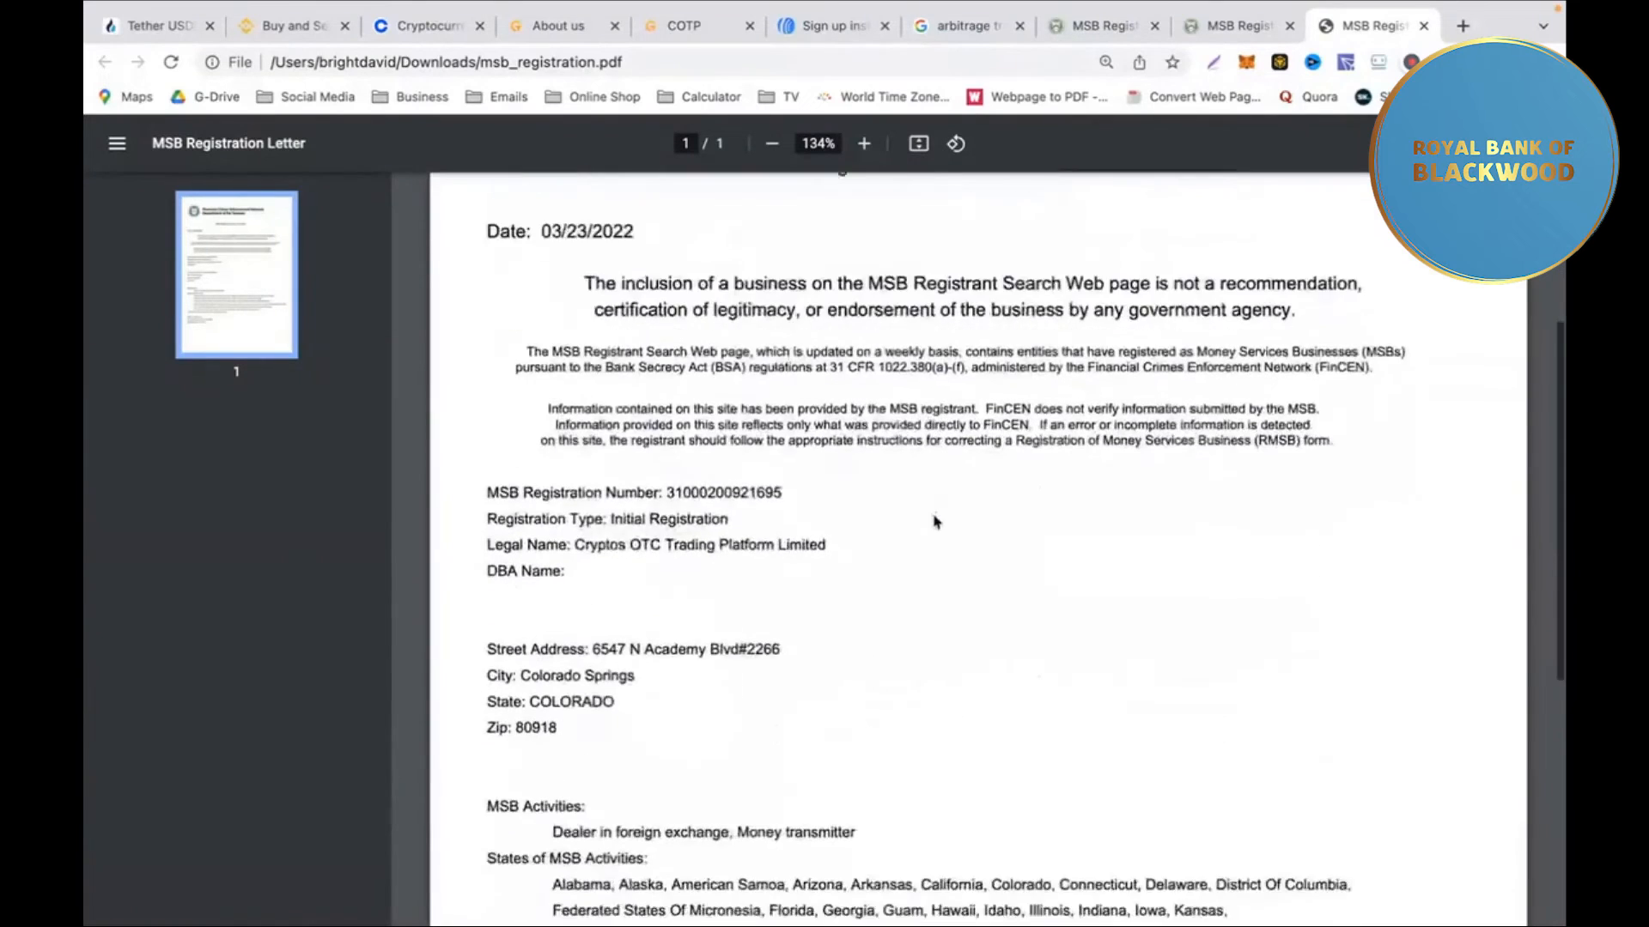
scroll("down", 3)
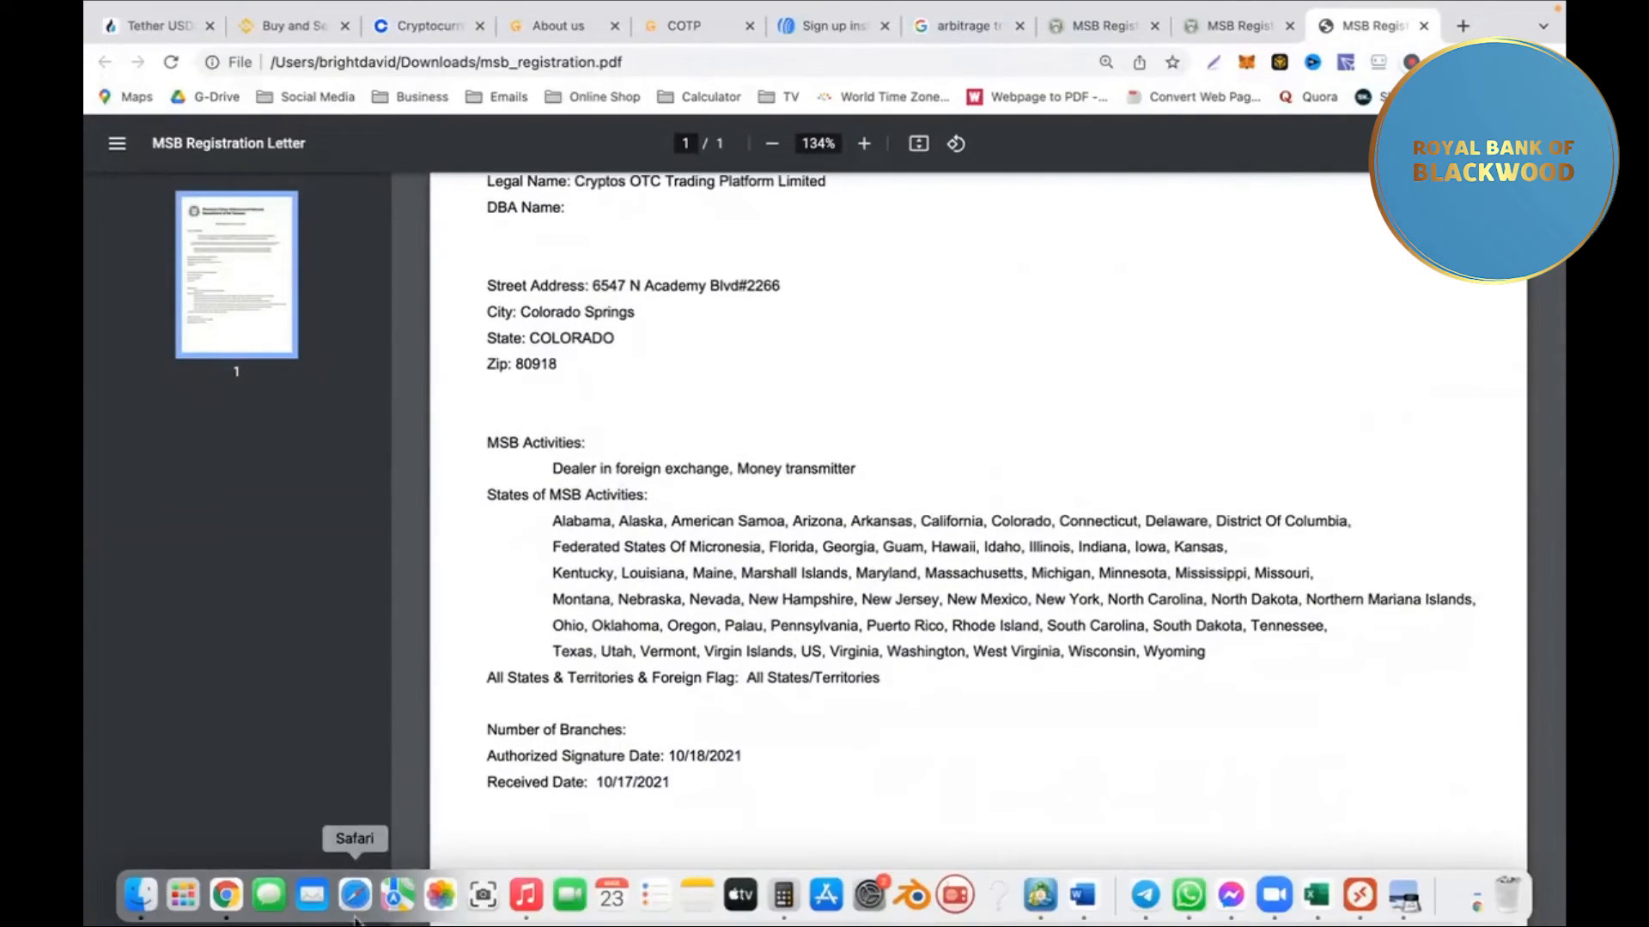
scroll("up", 3)
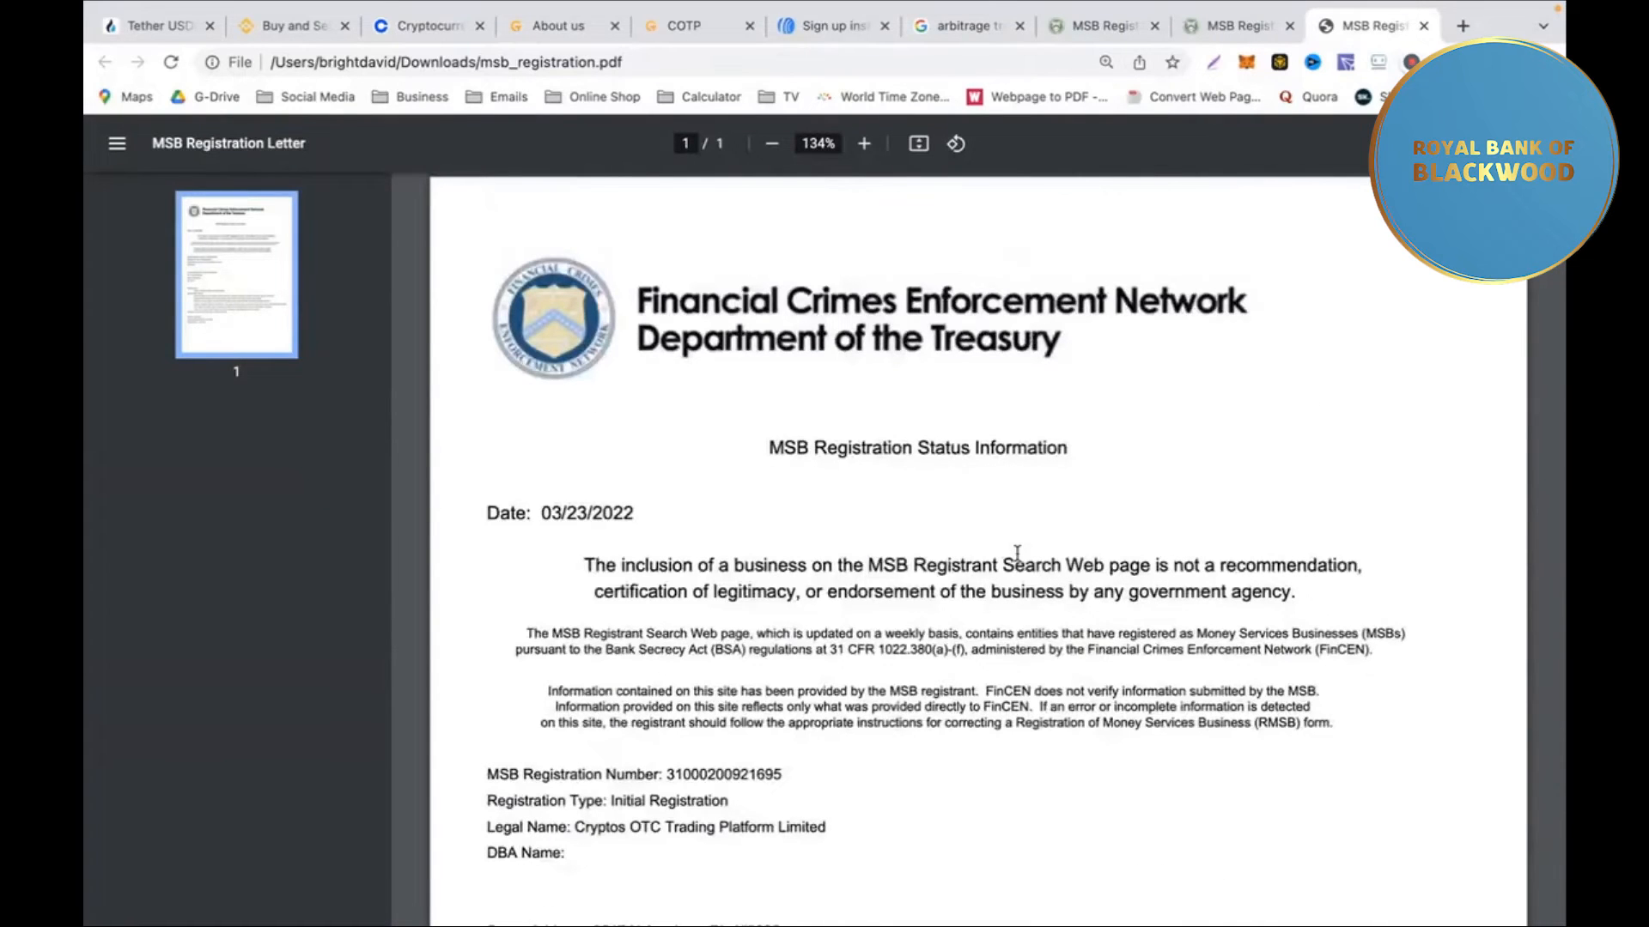
left_click(557, 25)
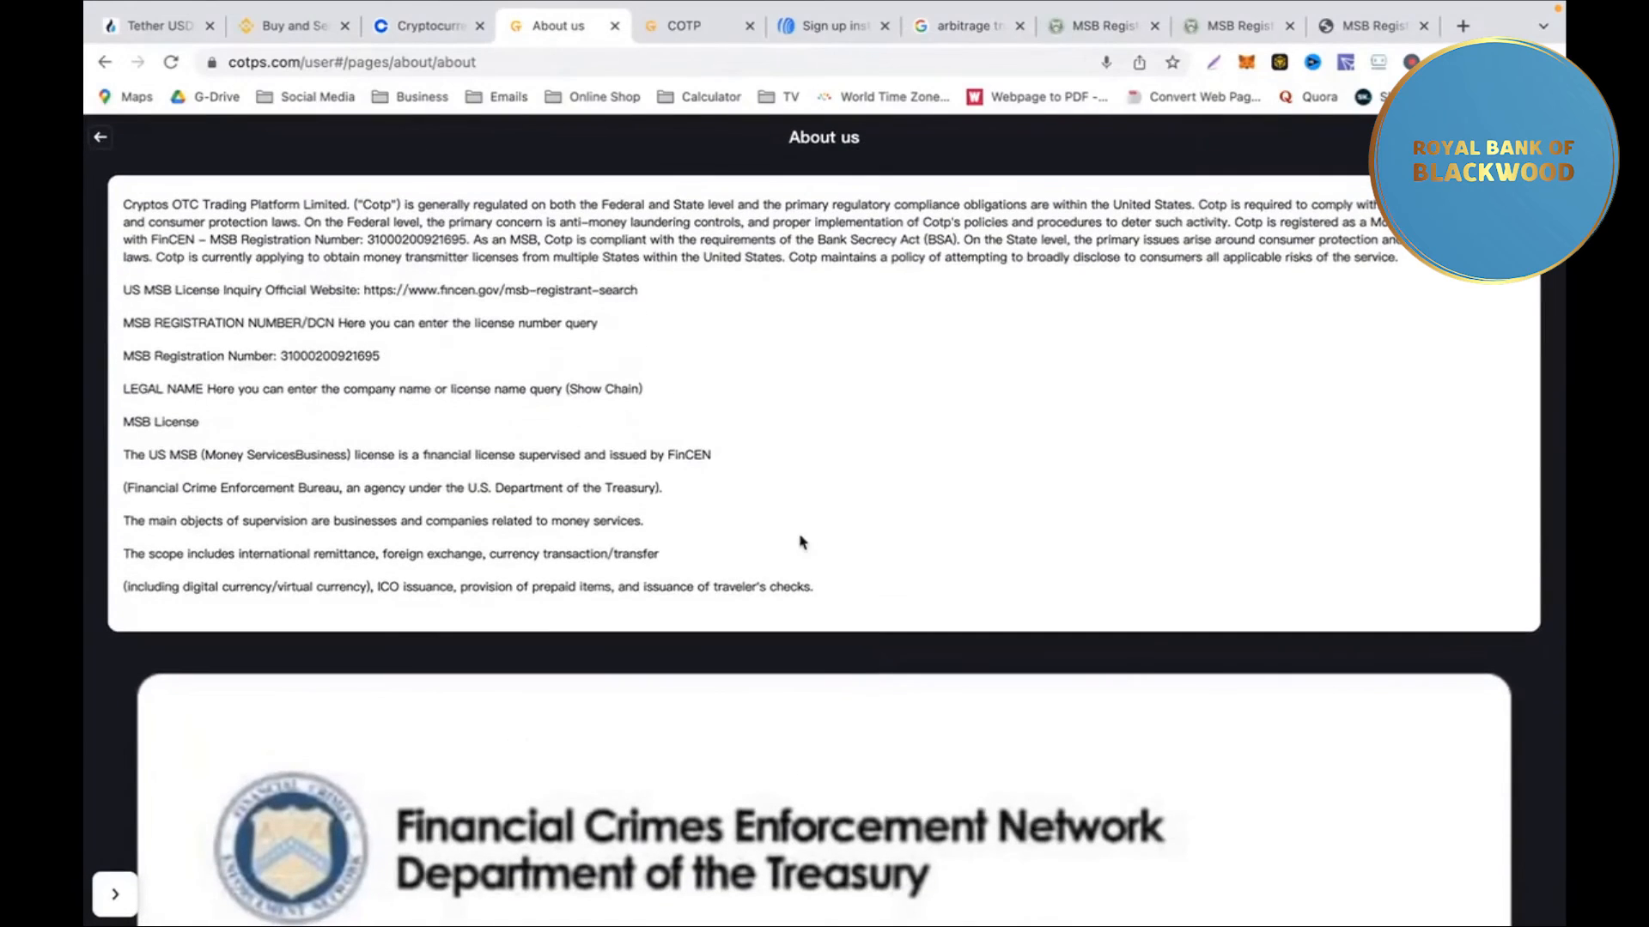
left_click(1367, 25)
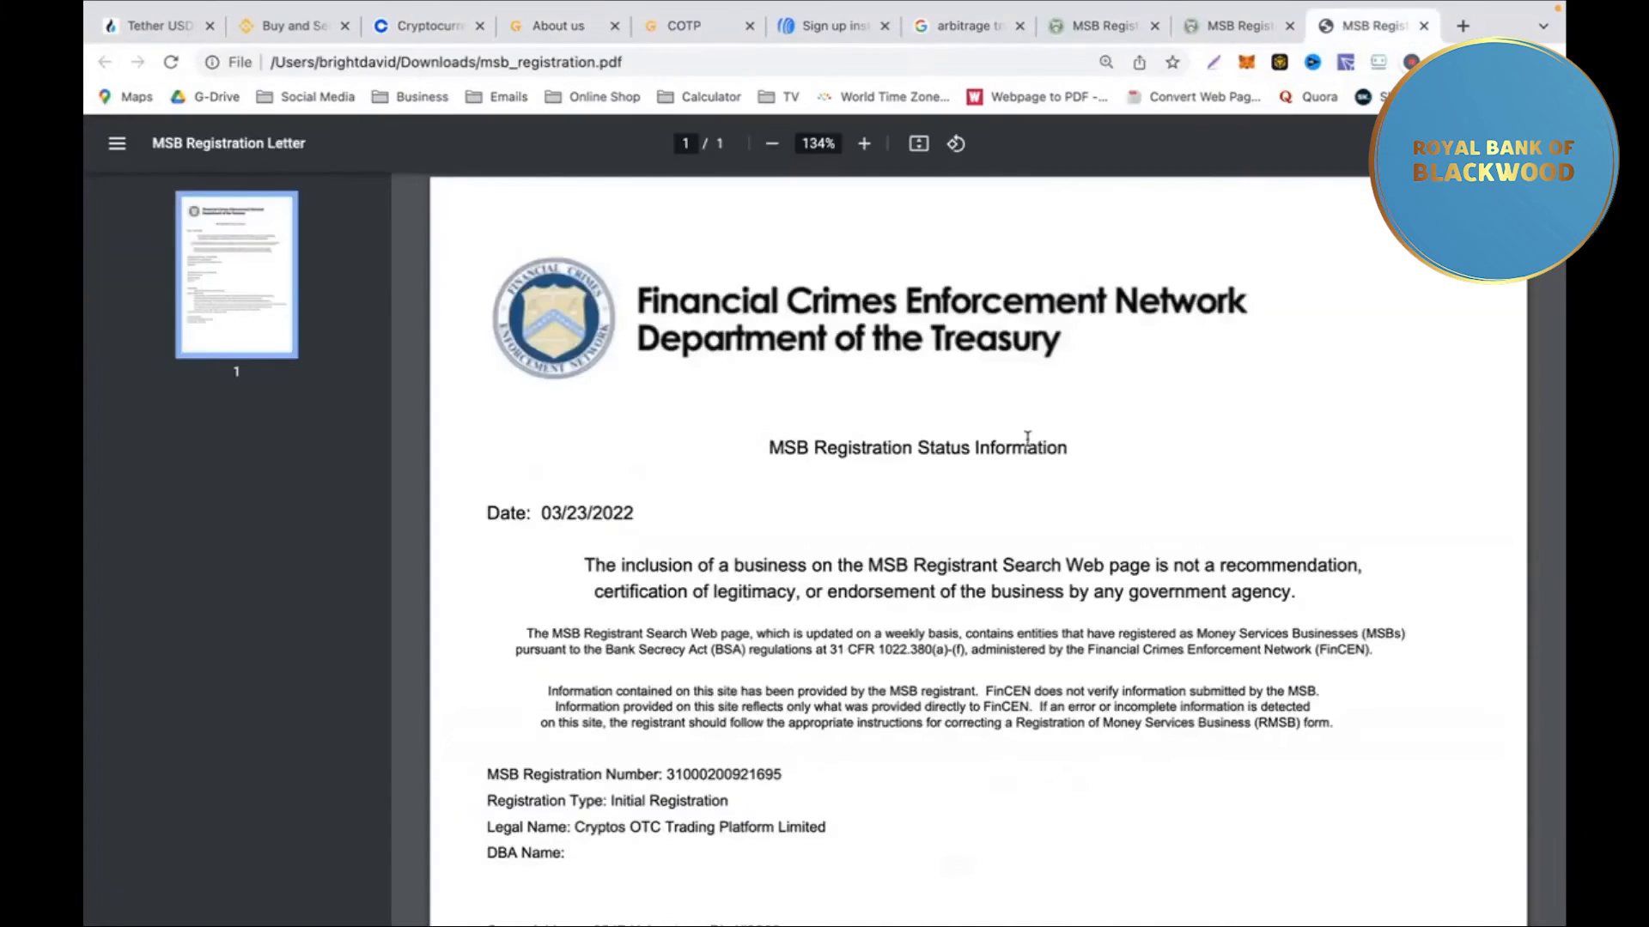
scroll("down", 3)
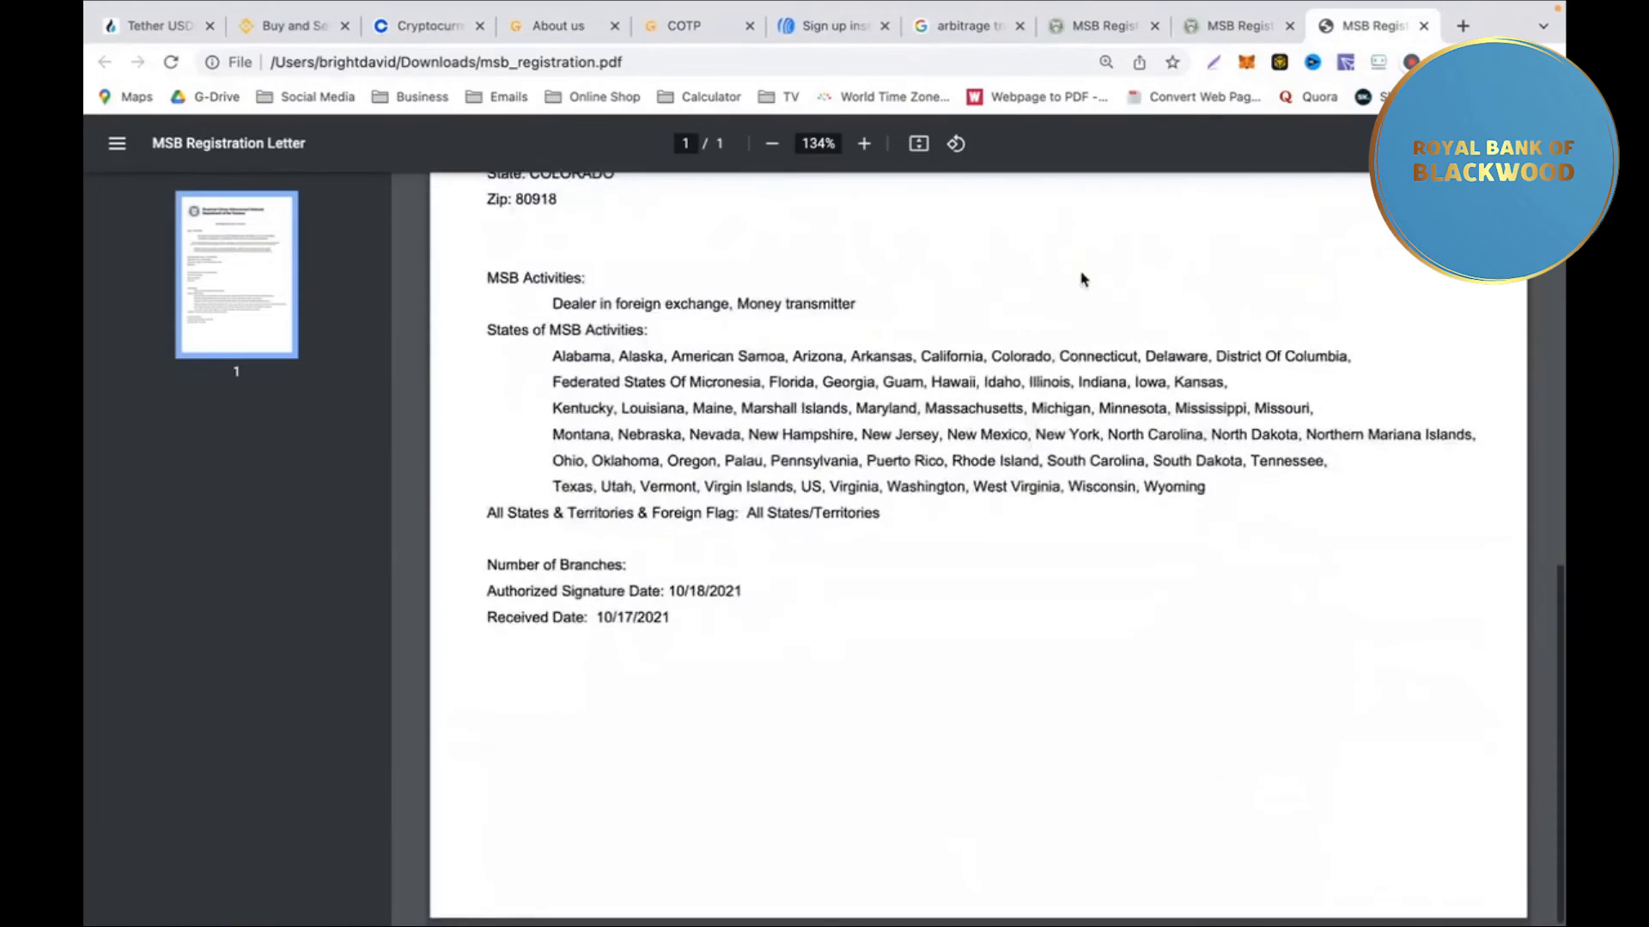
mouse_move(829, 25)
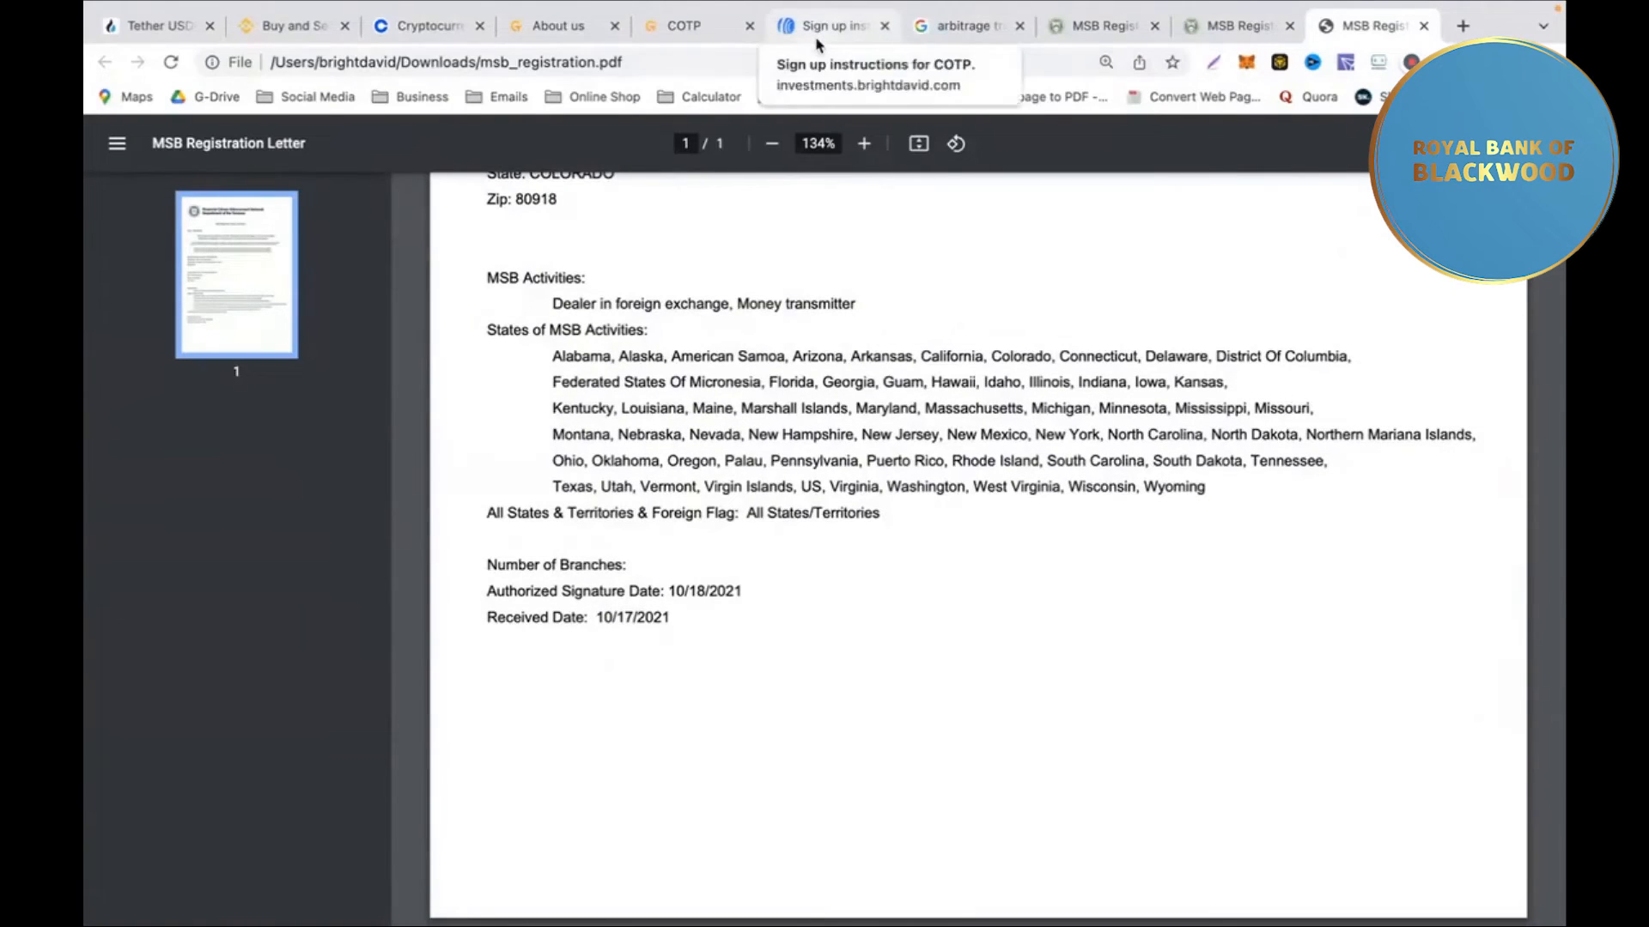
mouse_move(558, 25)
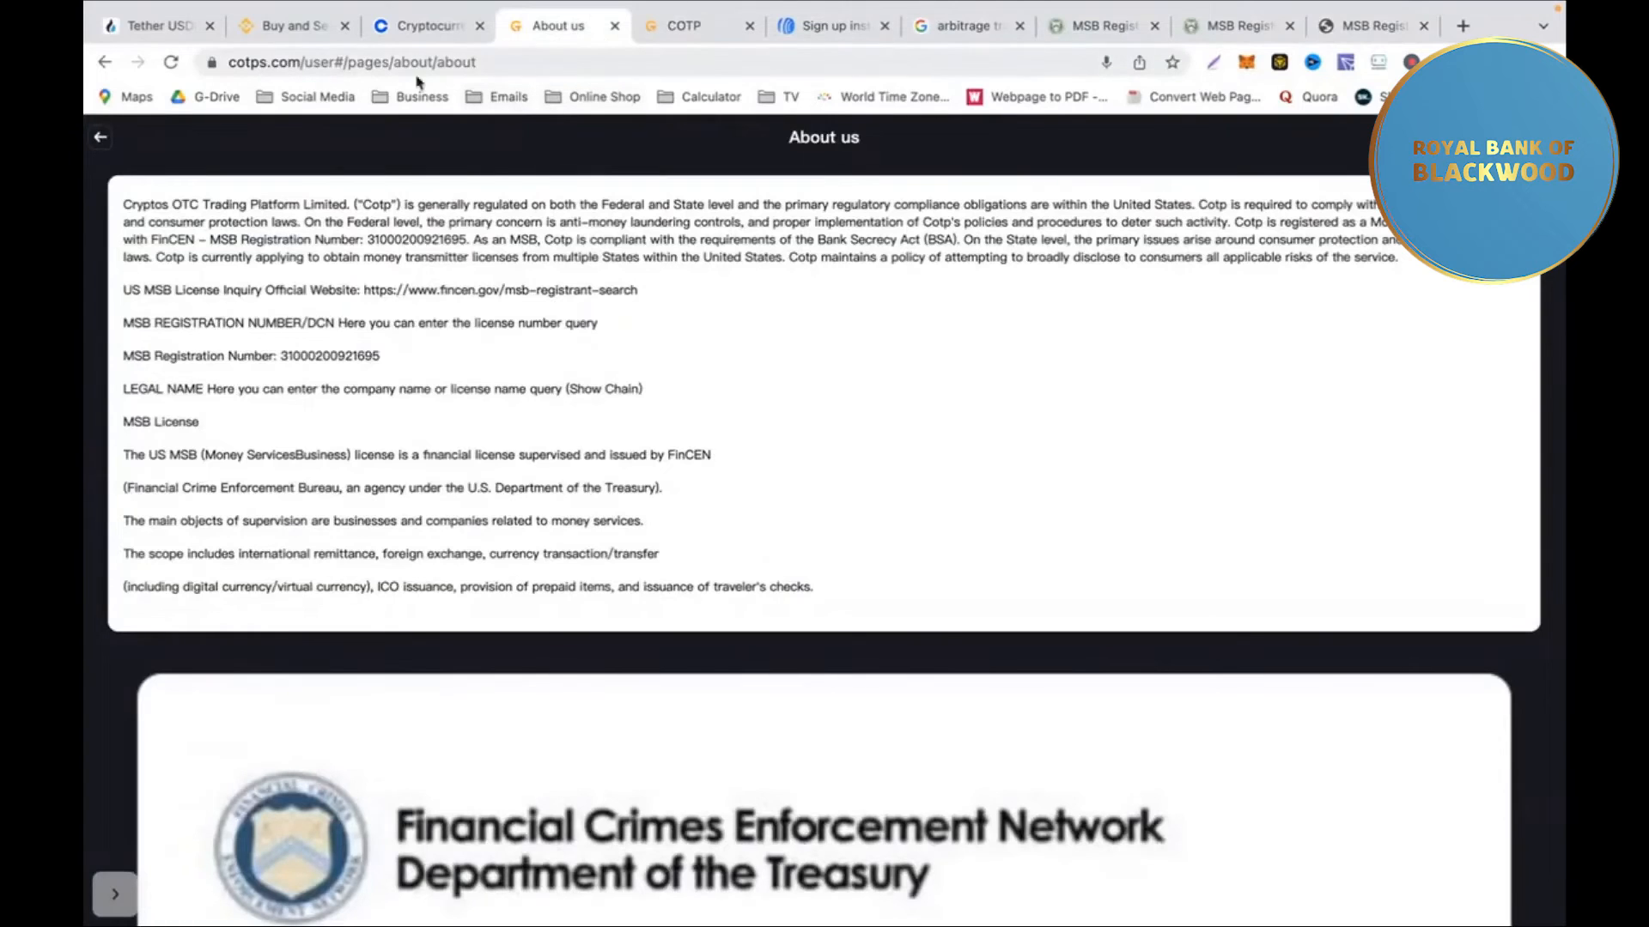
left_click(101, 137)
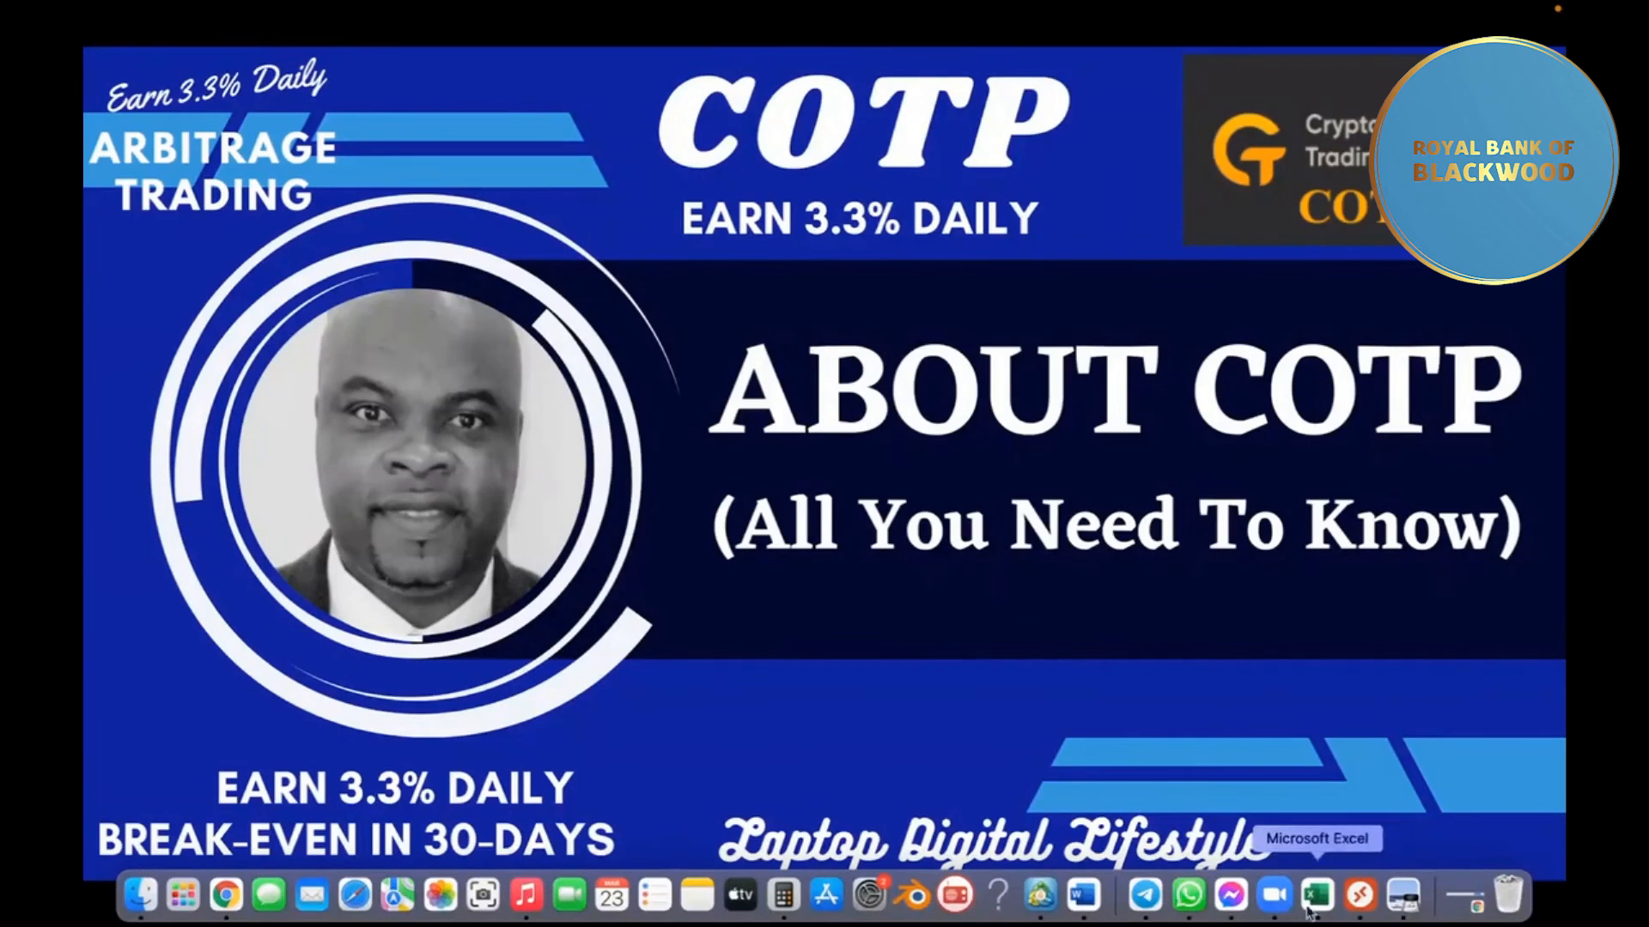
mouse_move(997, 895)
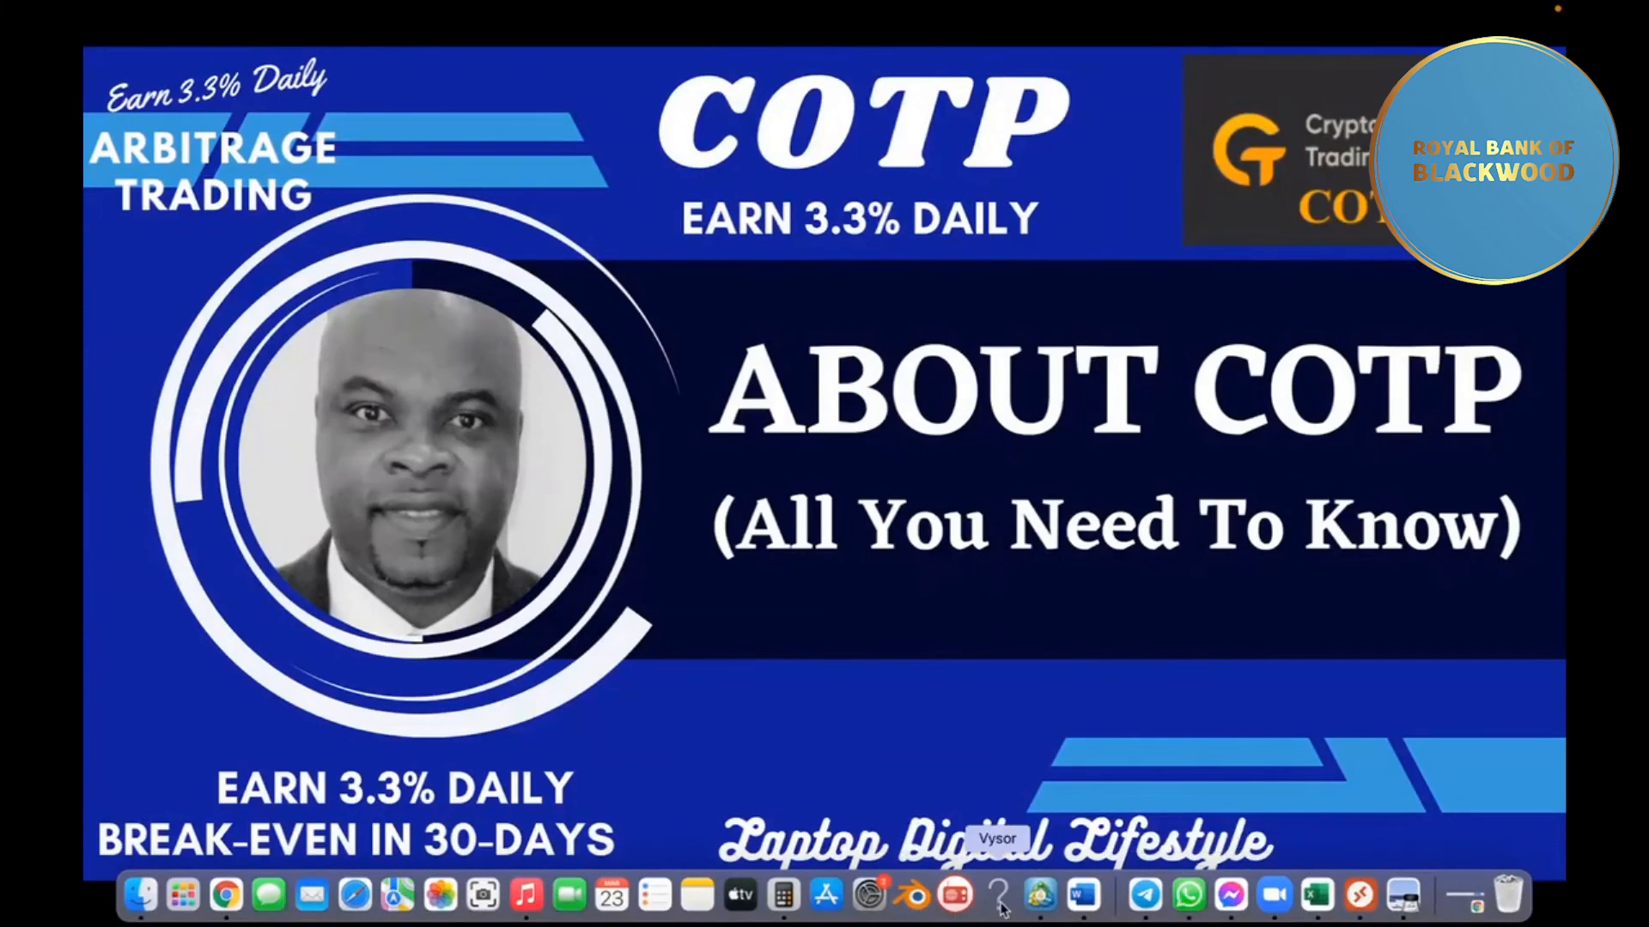
mouse_move(224, 895)
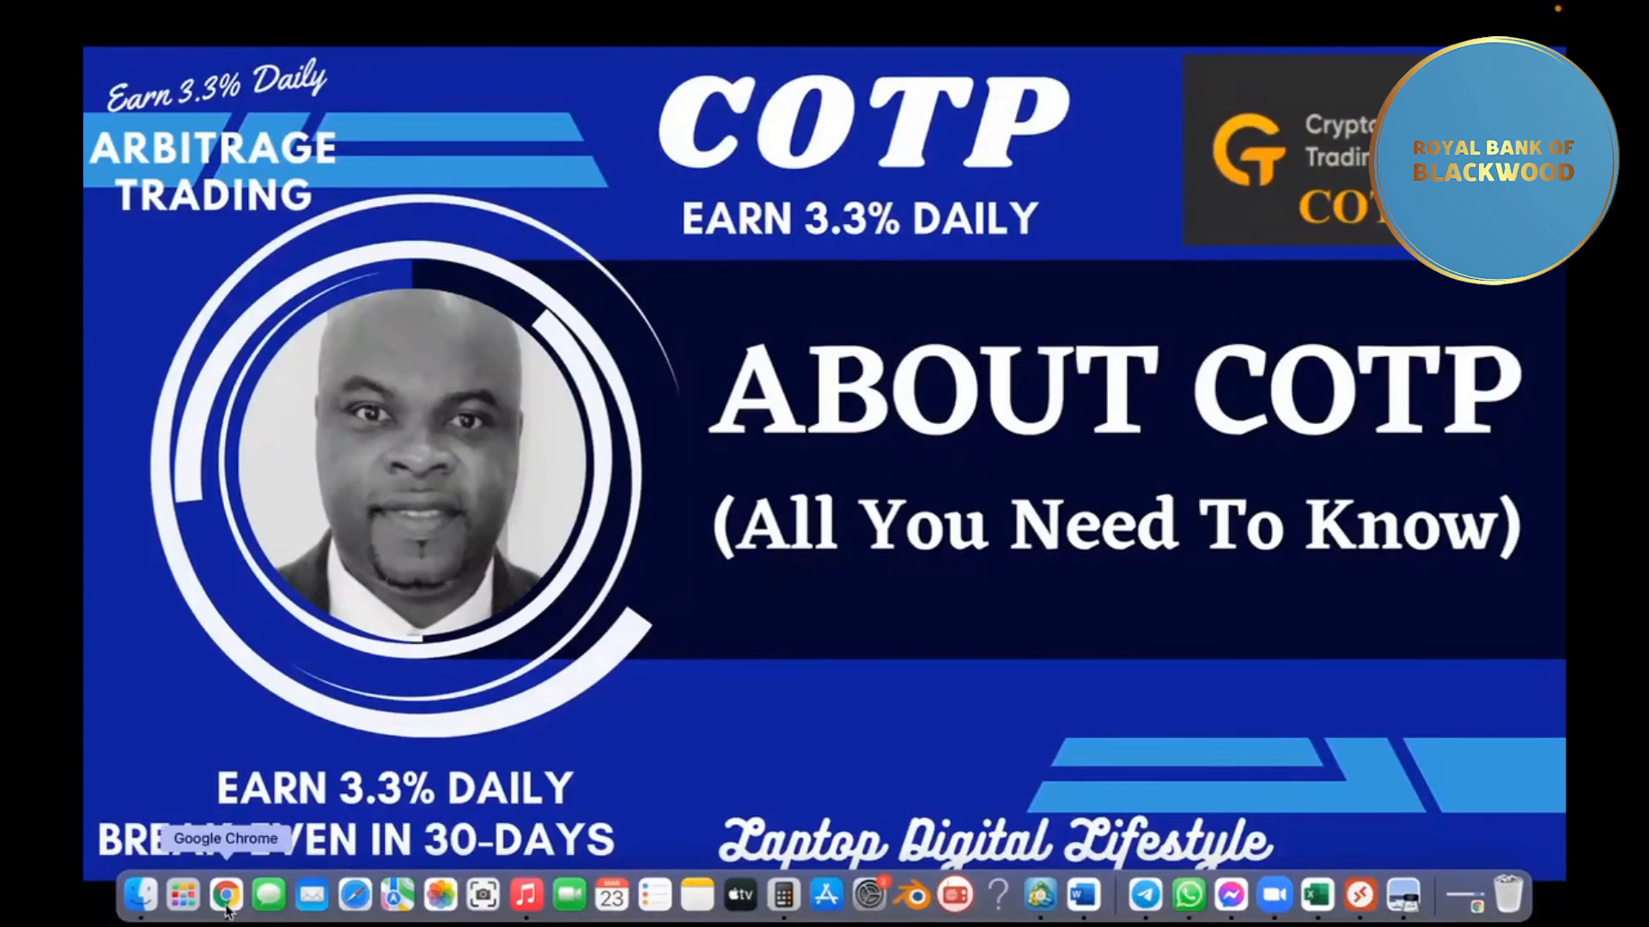
Return to Chrome showing the cotps.com home page with its service menu.
left_click(225, 896)
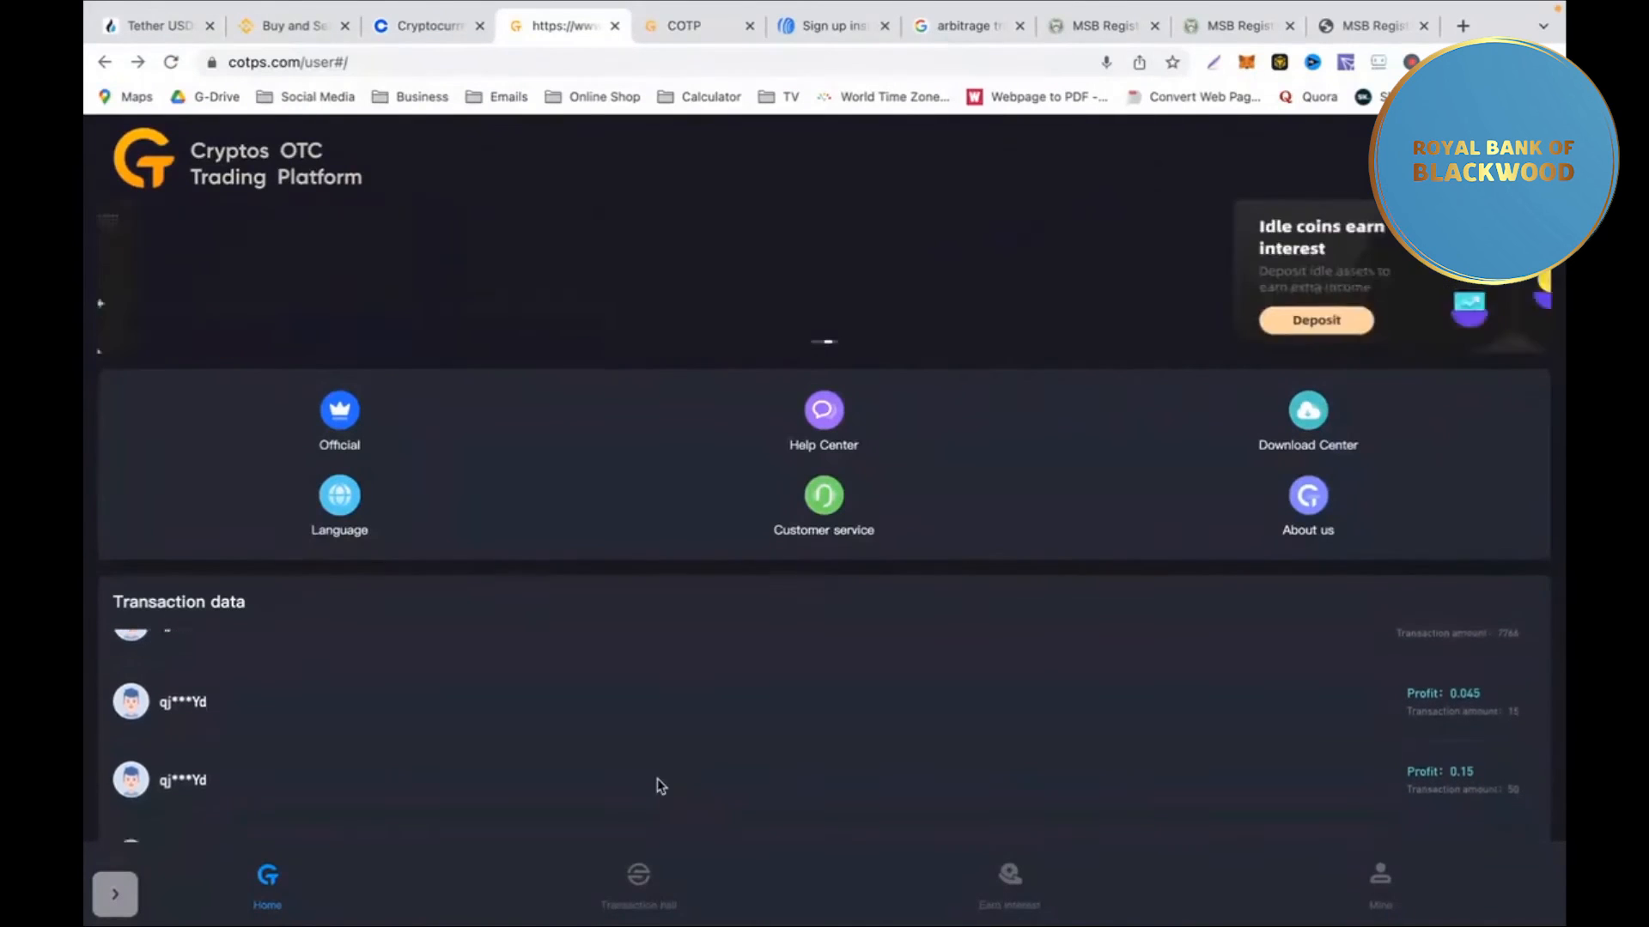